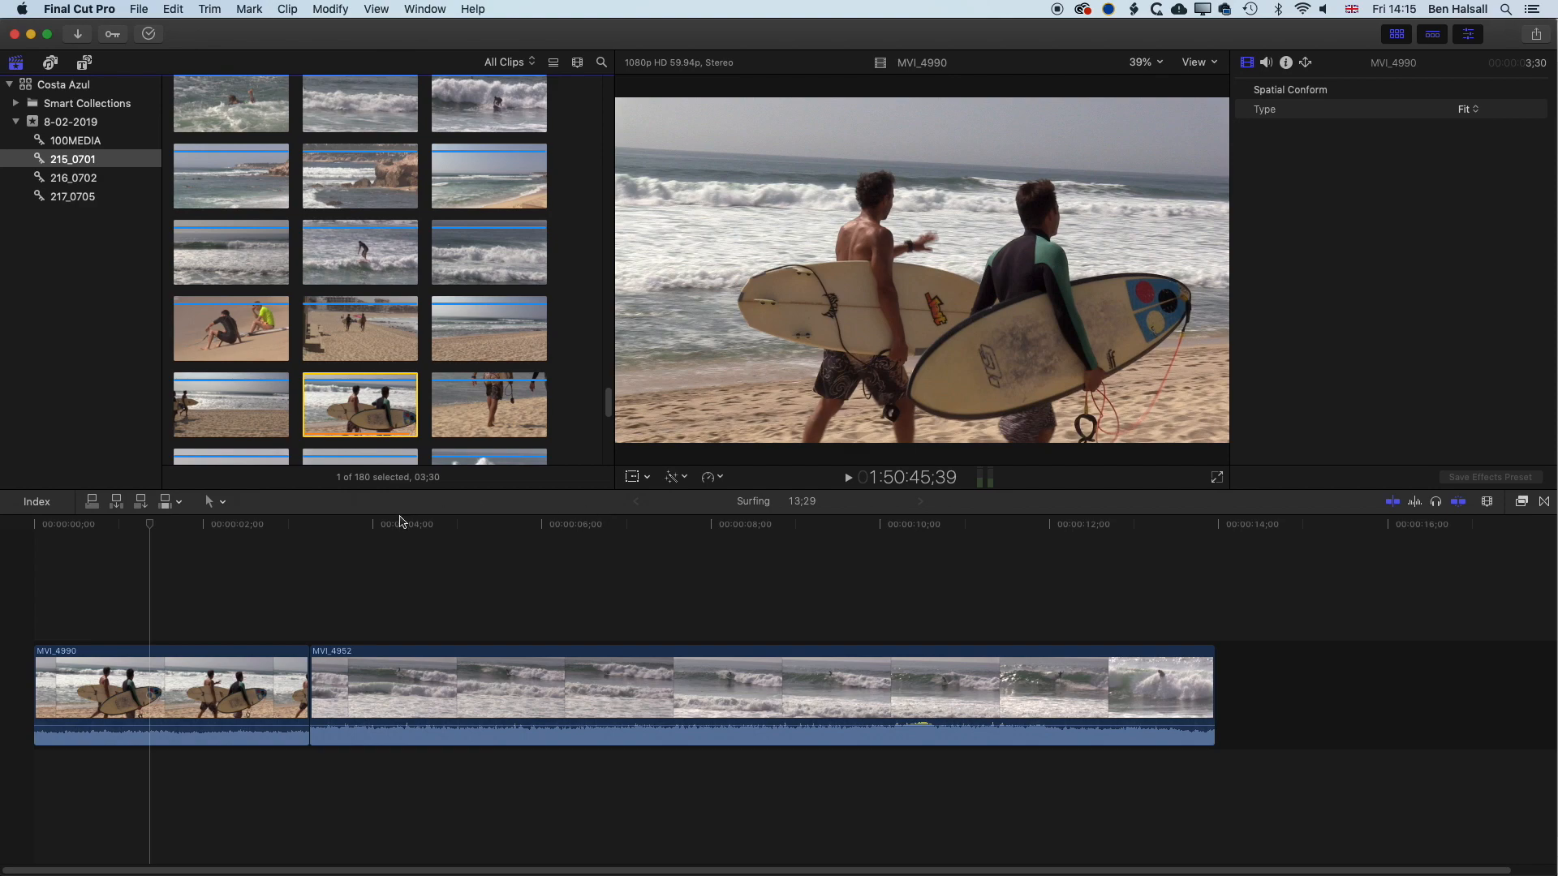
Search titles for 'time' and drop a ten-second Basic Title above the surfing clips
{"action": "left_click", "coordinate": [253, 525]}
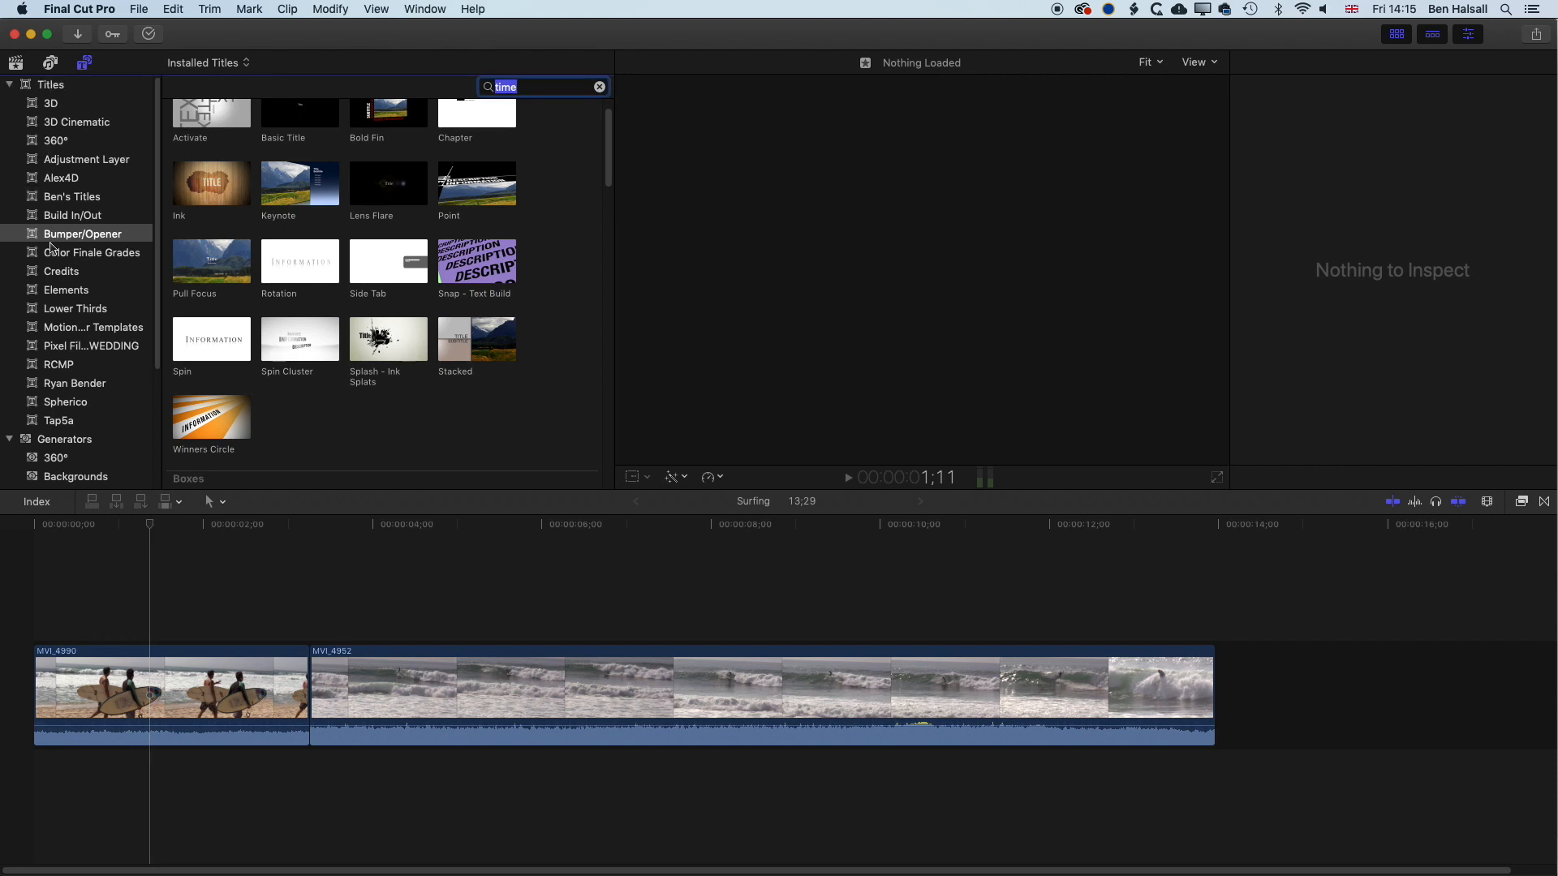
{"action": "left_click", "coordinate": [300, 129]}
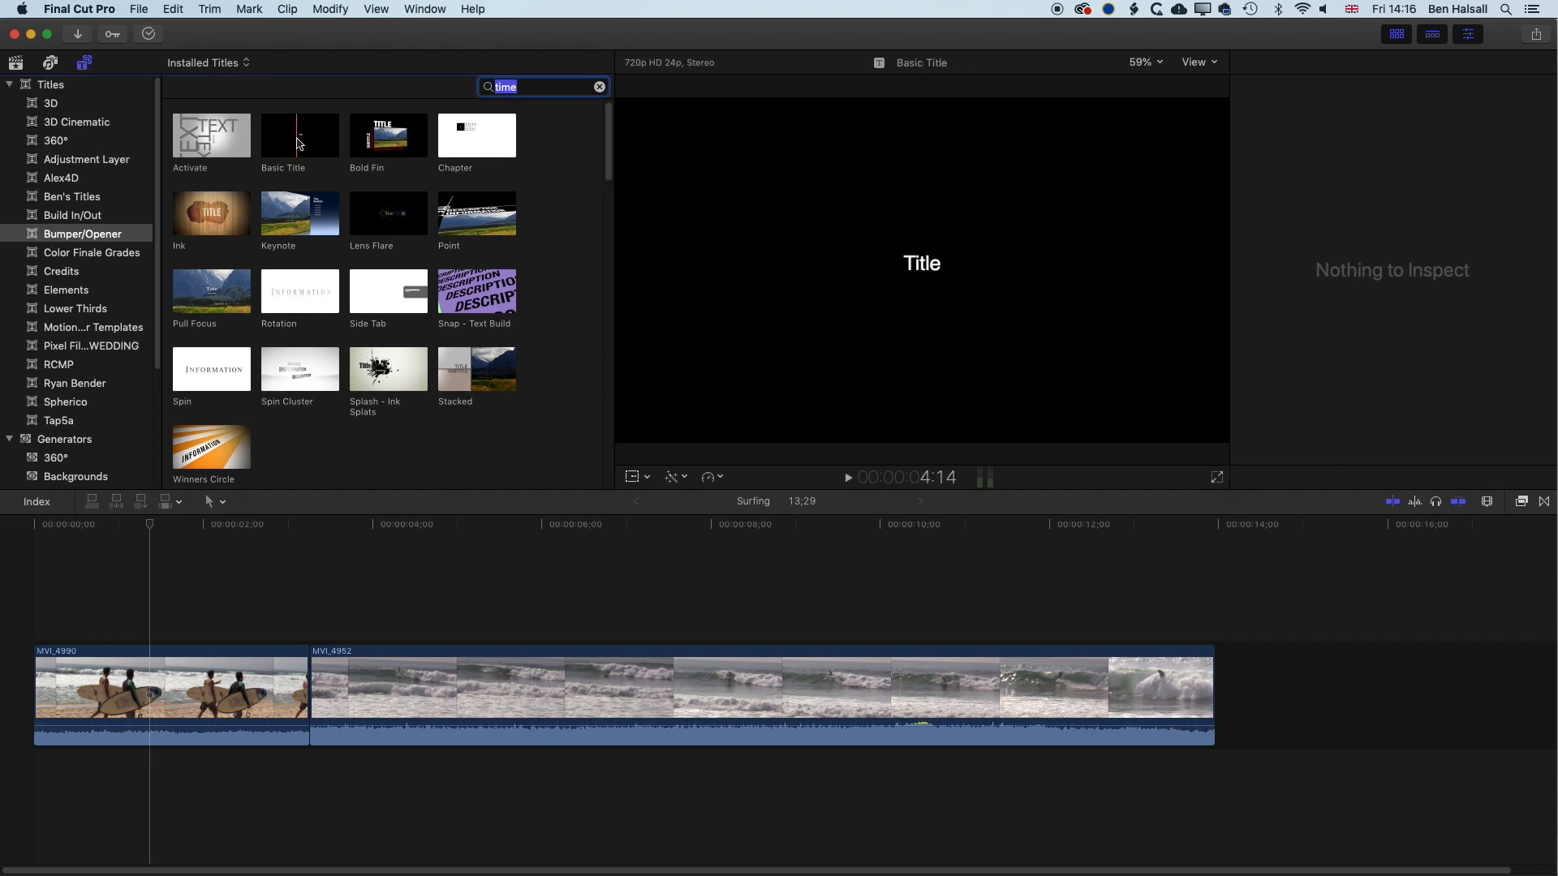
{"action": "left_click_drag", "start_coordinate": [300, 134], "coordinate": [735, 621]}
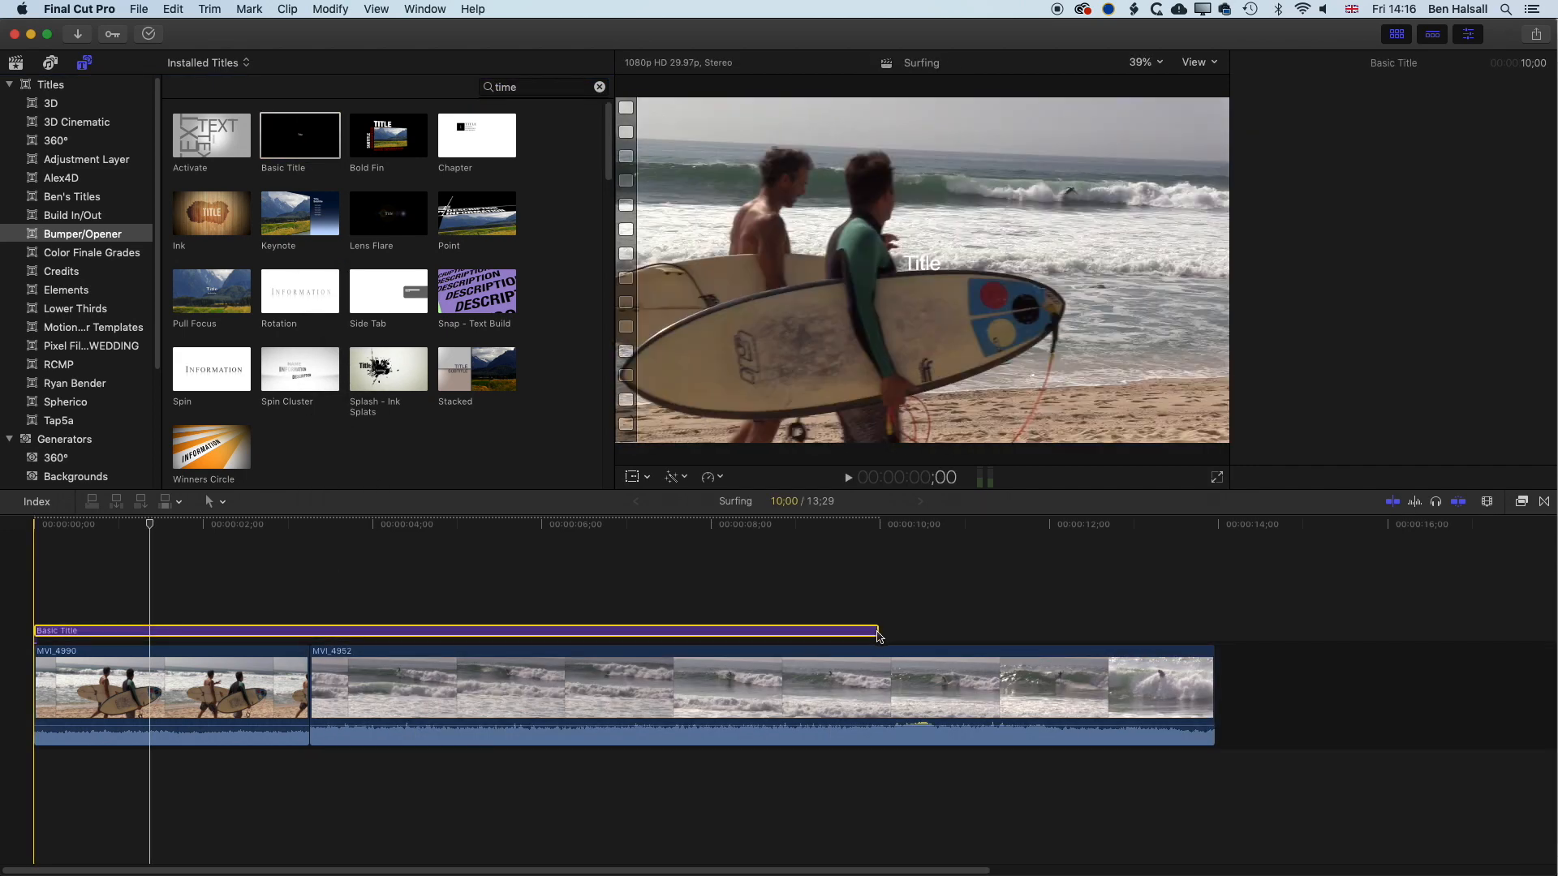
Extend the title to the footage end and retitle it 'Cabo is a year-round surfing destination'
{"action": "left_click_drag", "start_coordinate": [878, 632], "coordinate": [1211, 634]}
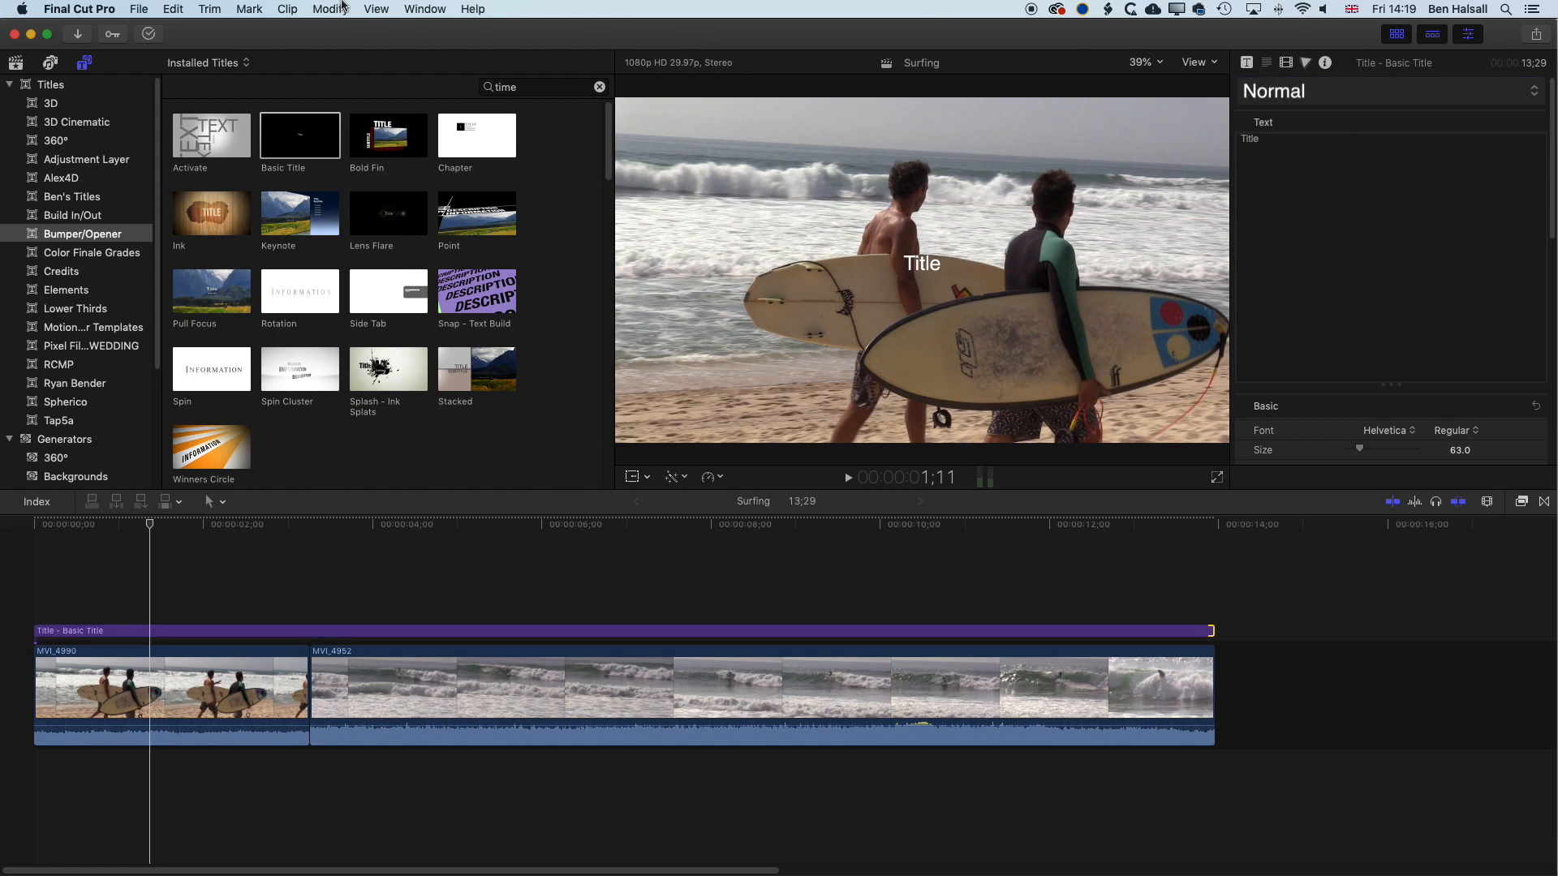
{"action": "left_click", "coordinate": [425, 8]}
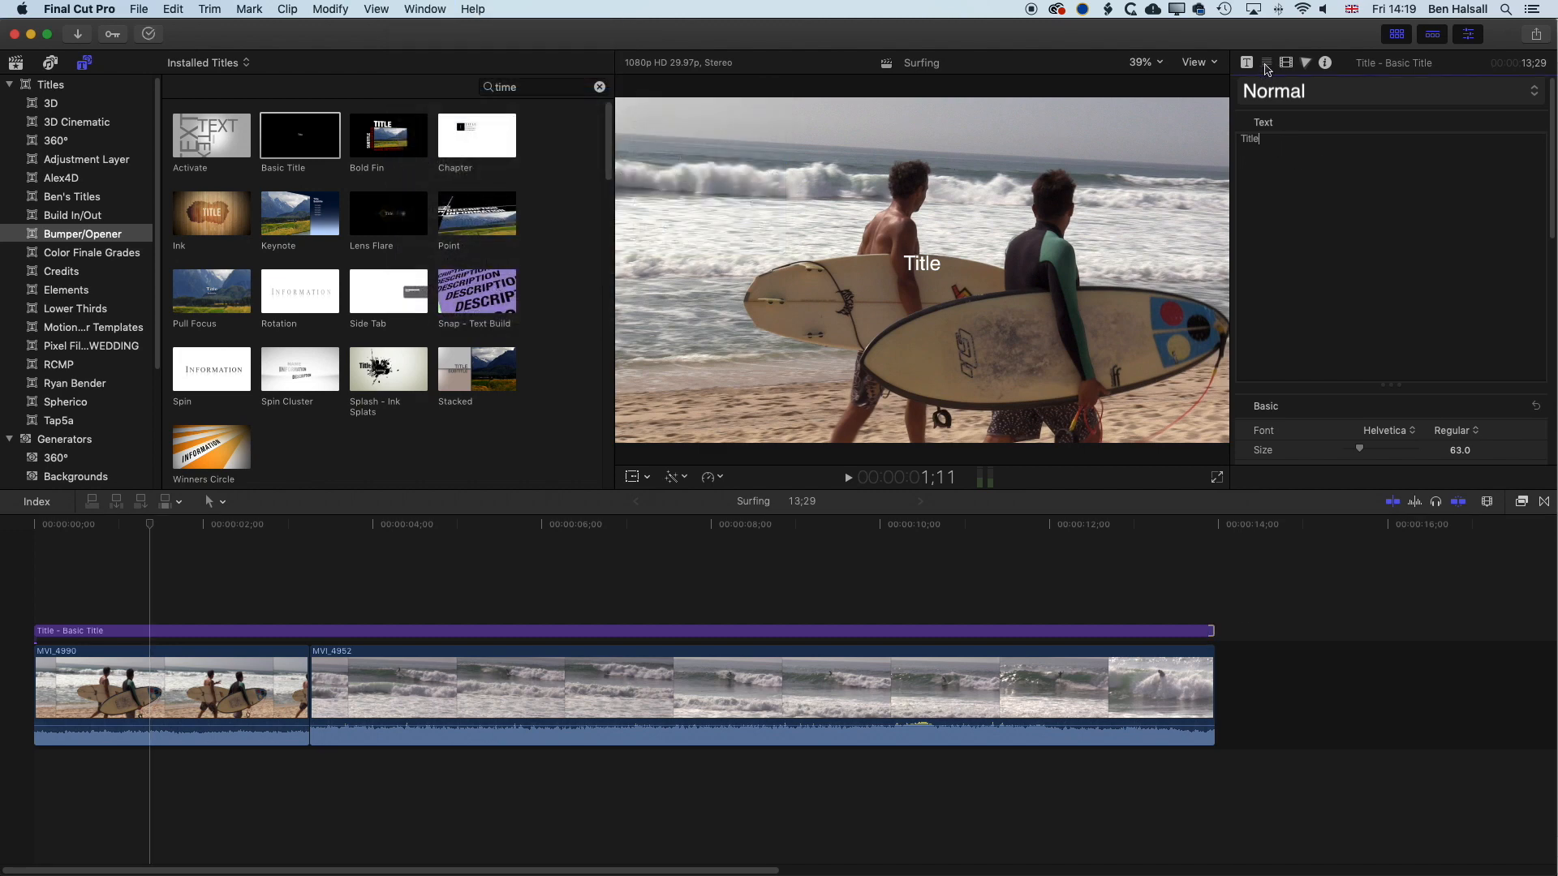
{"action": "double_click", "coordinate": [1249, 138]}
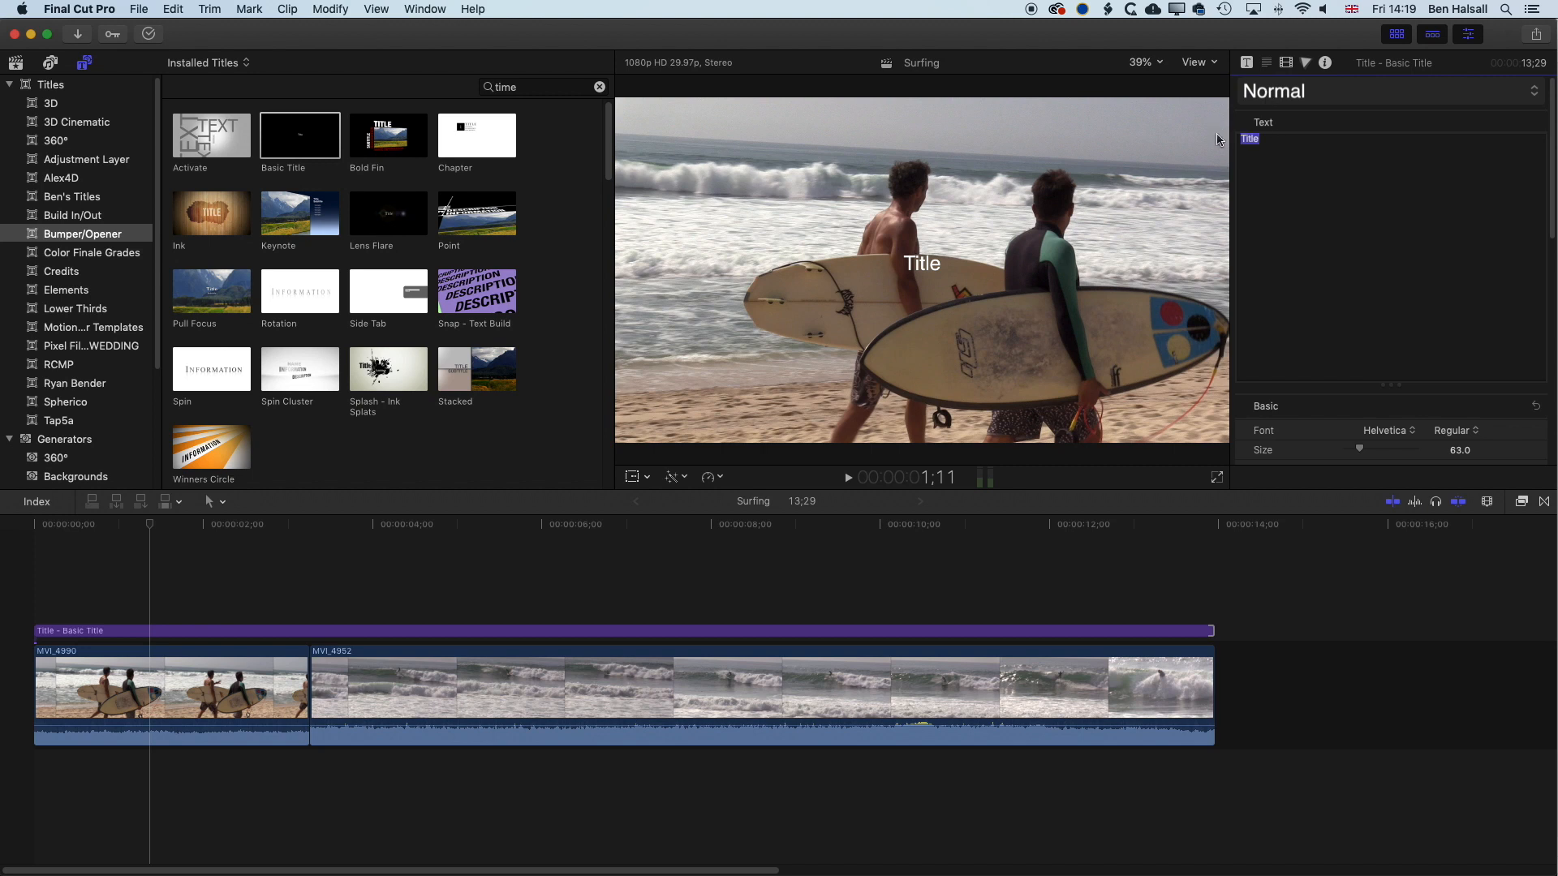
{"action": "type", "text": "Cabo is a year-round surfing destination"}
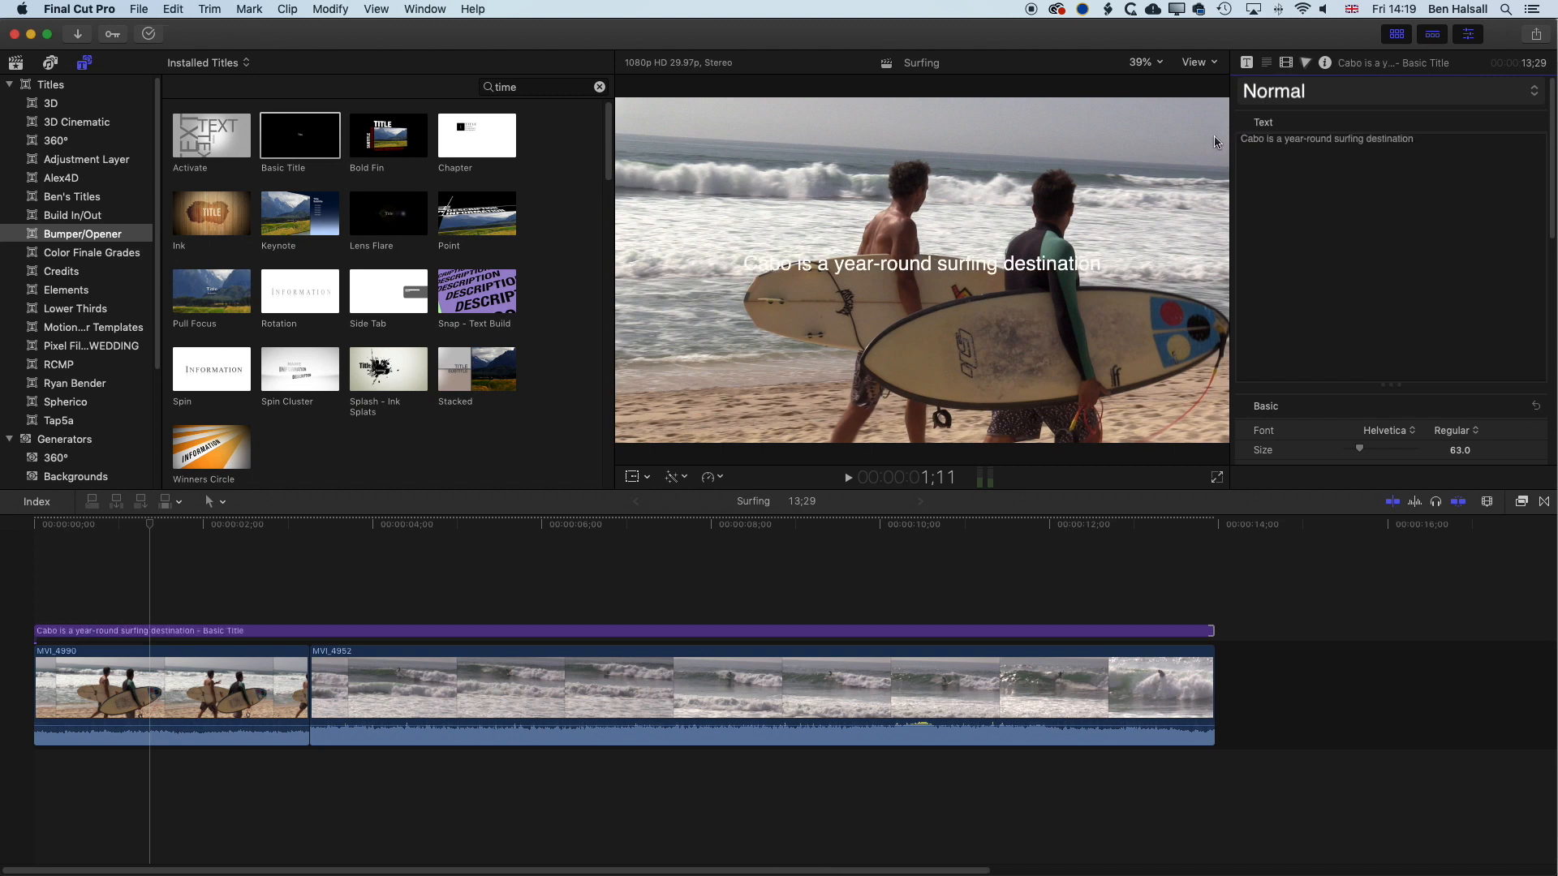
{"action": "mouse_move", "coordinate": [1221, 145]}
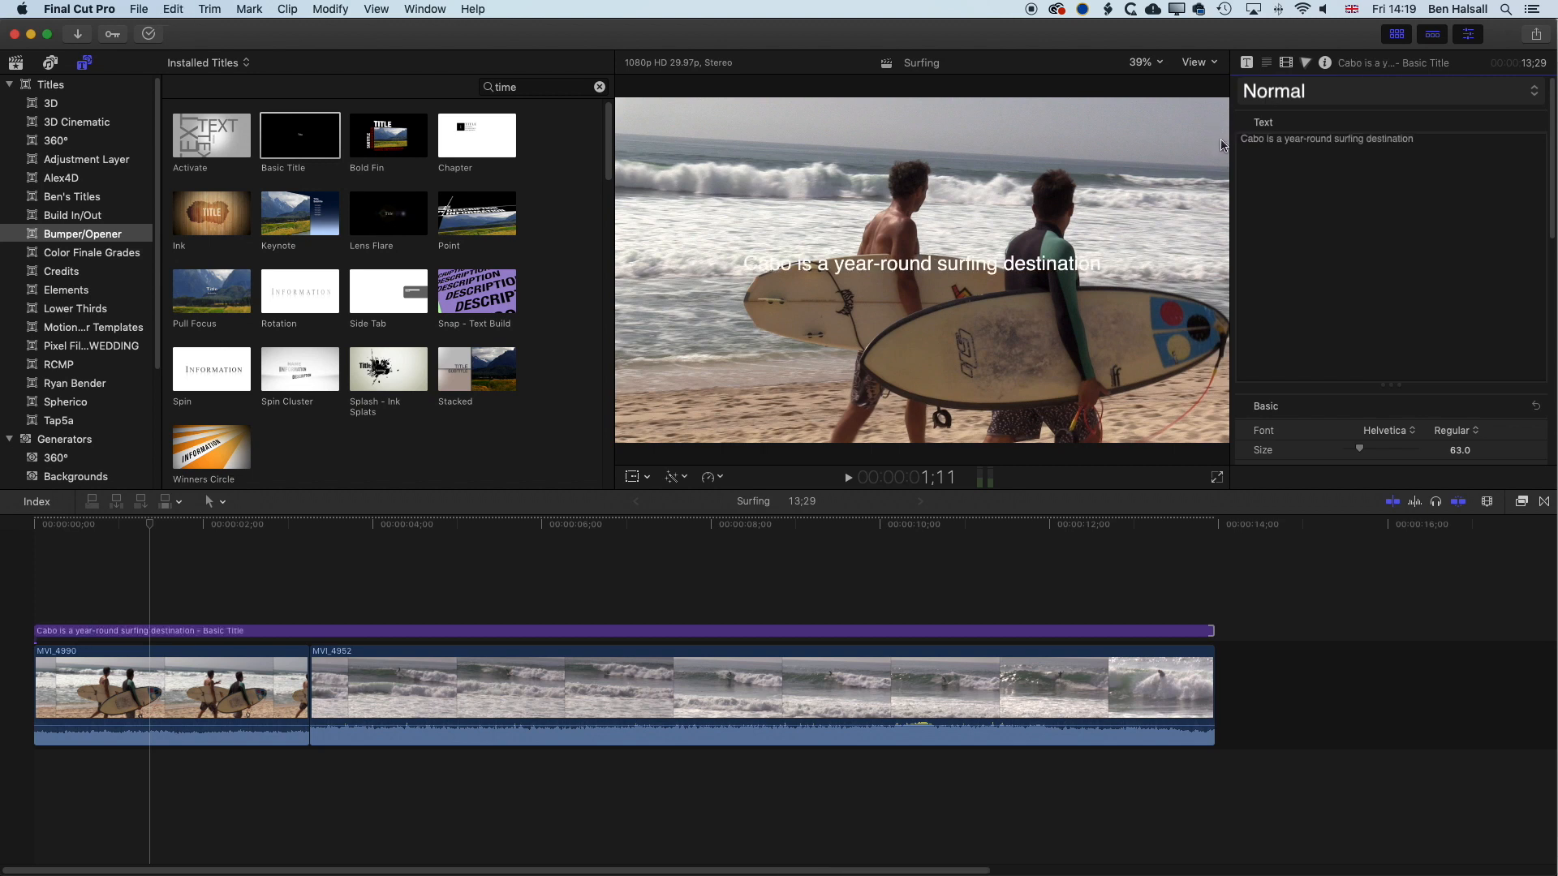
Drag the selected caption down in the Viewer to near the bottom of the frame
{"action": "left_click", "coordinate": [1326, 138]}
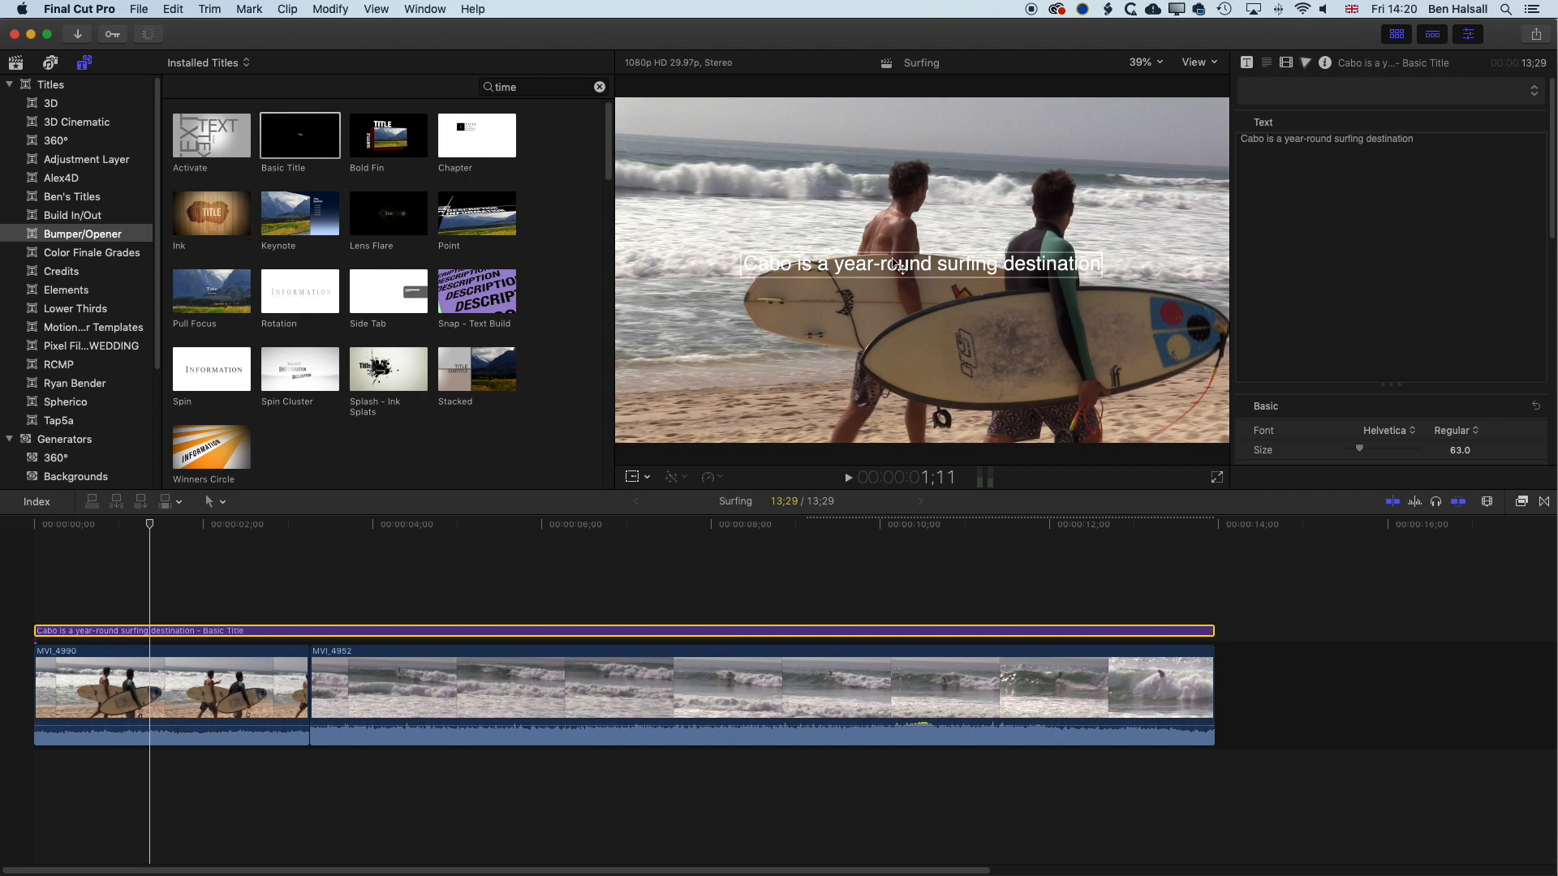
{"action": "left_click_drag", "start_coordinate": [919, 263], "coordinate": [919, 378]}
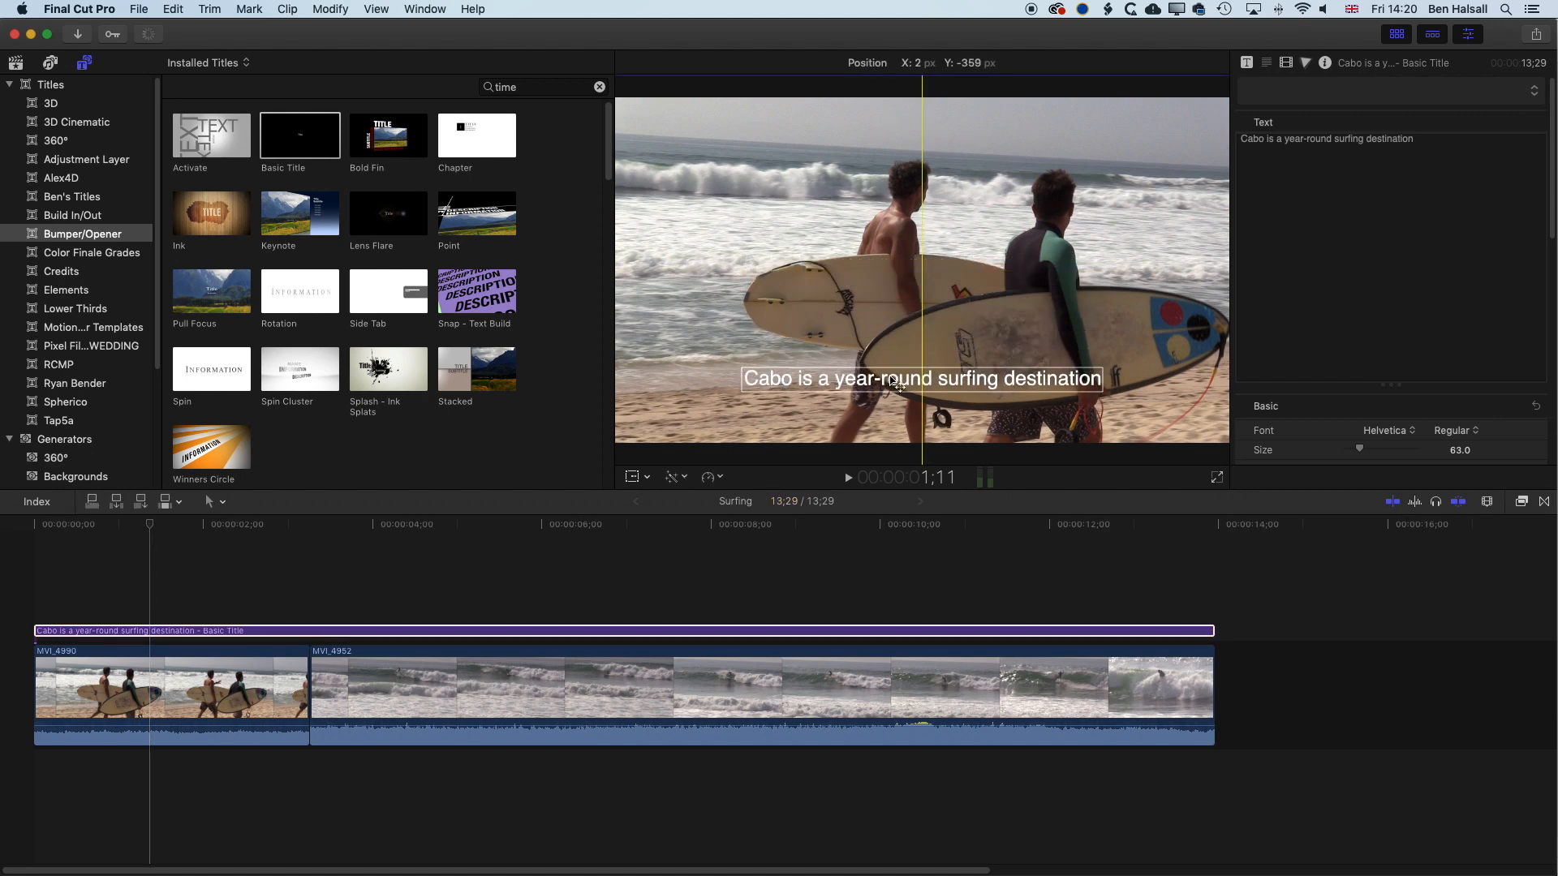
{"action": "left_click_drag", "start_coordinate": [921, 377], "coordinate": [921, 381]}
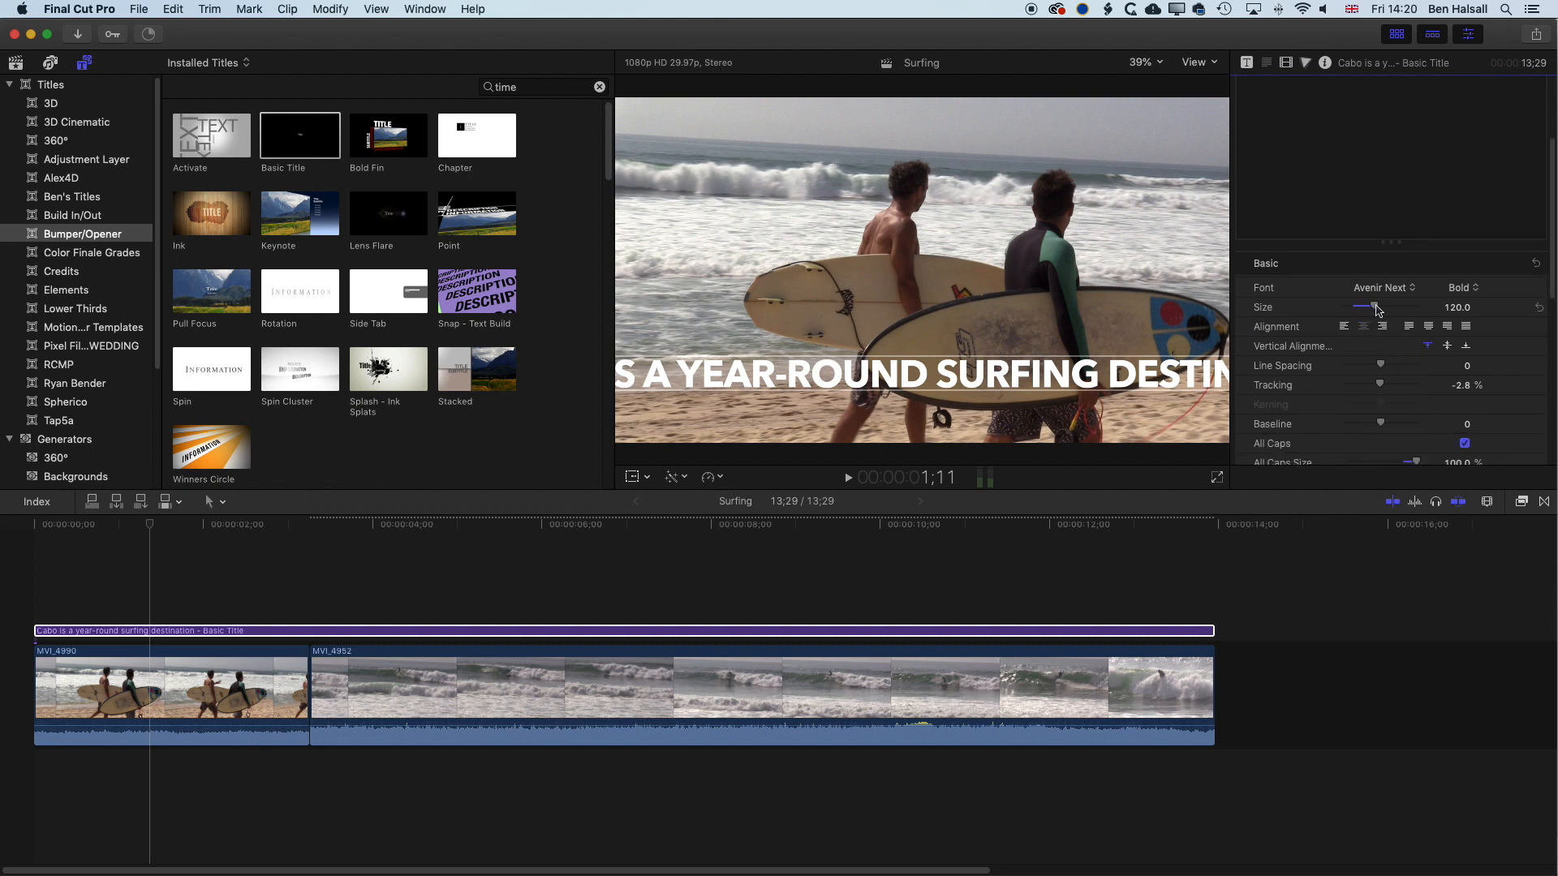
Shrink the caption text to size 69 and raise tracking to about 3.46%
{"action": "left_click_drag", "start_coordinate": [1376, 306], "coordinate": [1363, 306]}
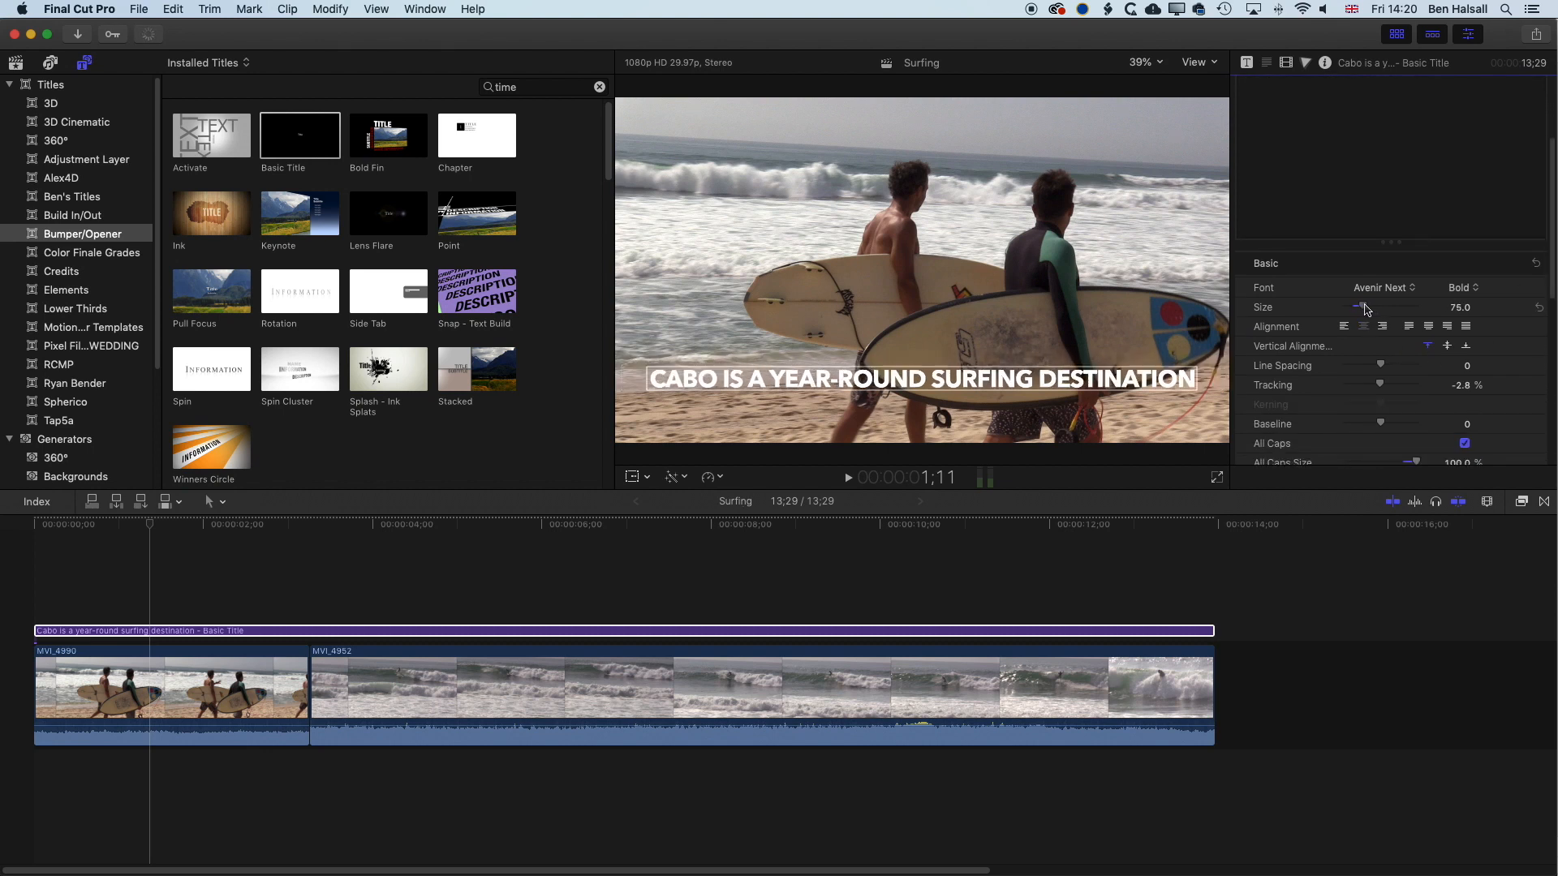
{"action": "left_click_drag", "start_coordinate": [1362, 307], "coordinate": [1367, 307]}
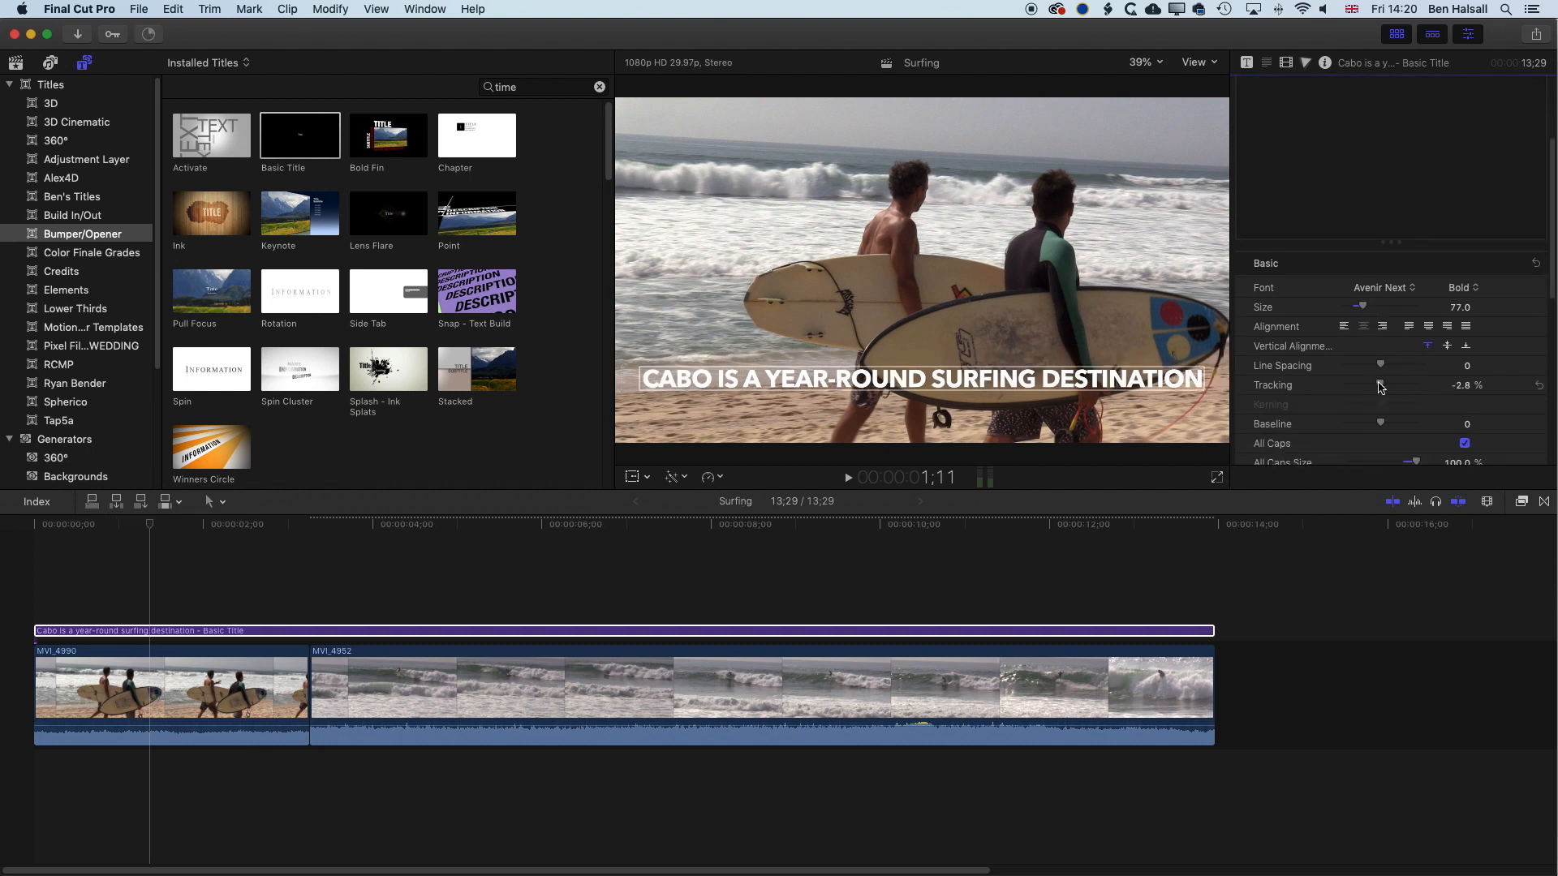
{"action": "left_click_drag", "start_coordinate": [1381, 385], "coordinate": [1377, 386]}
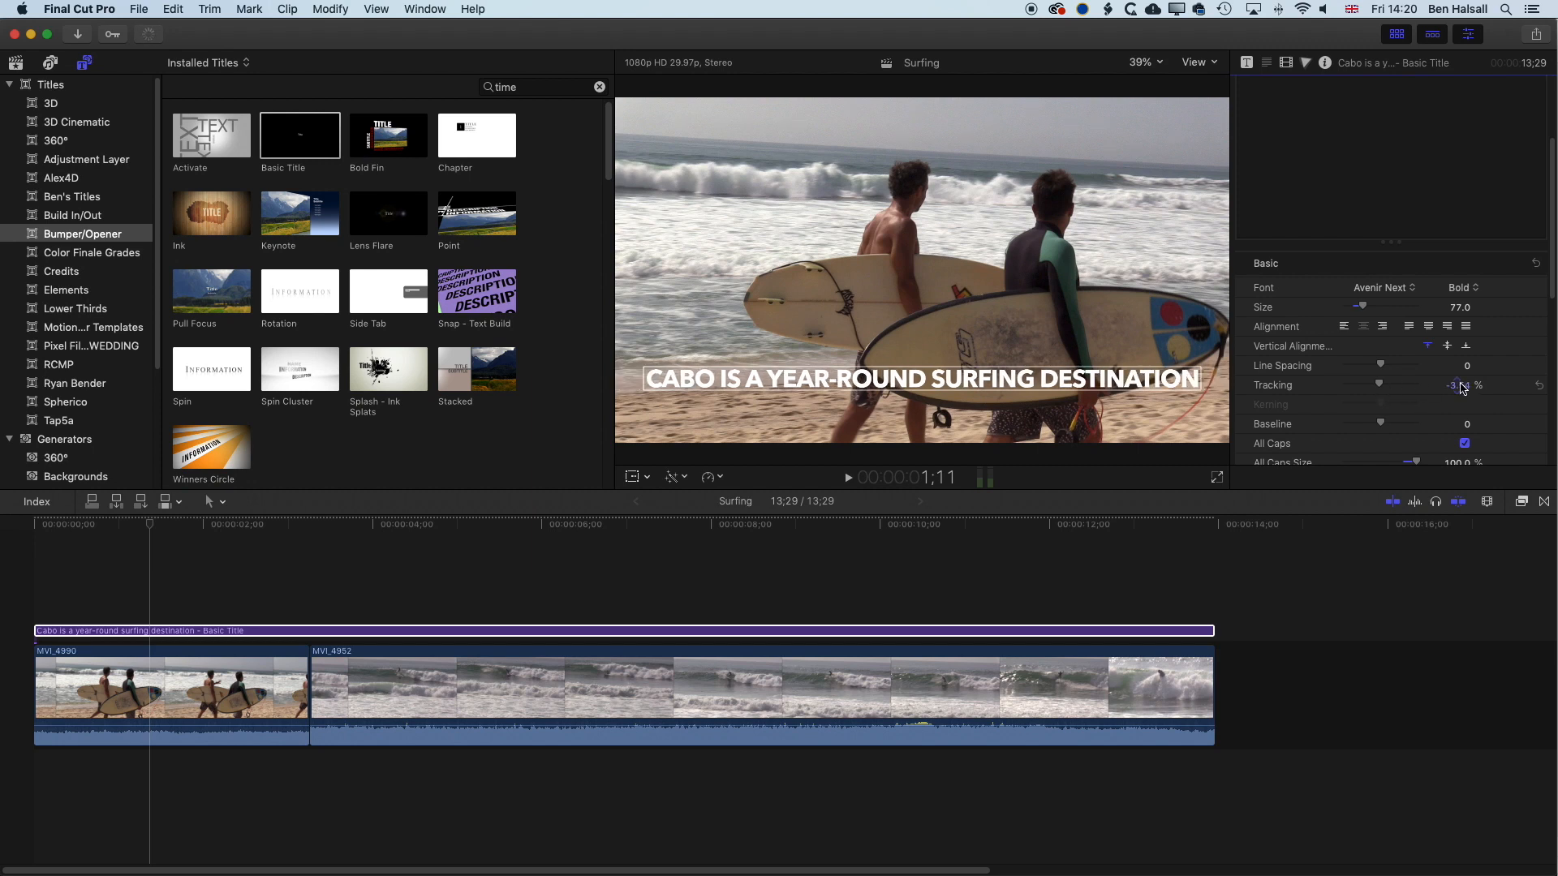
{"action": "left_click_drag", "start_coordinate": [1381, 306], "coordinate": [1361, 306]}
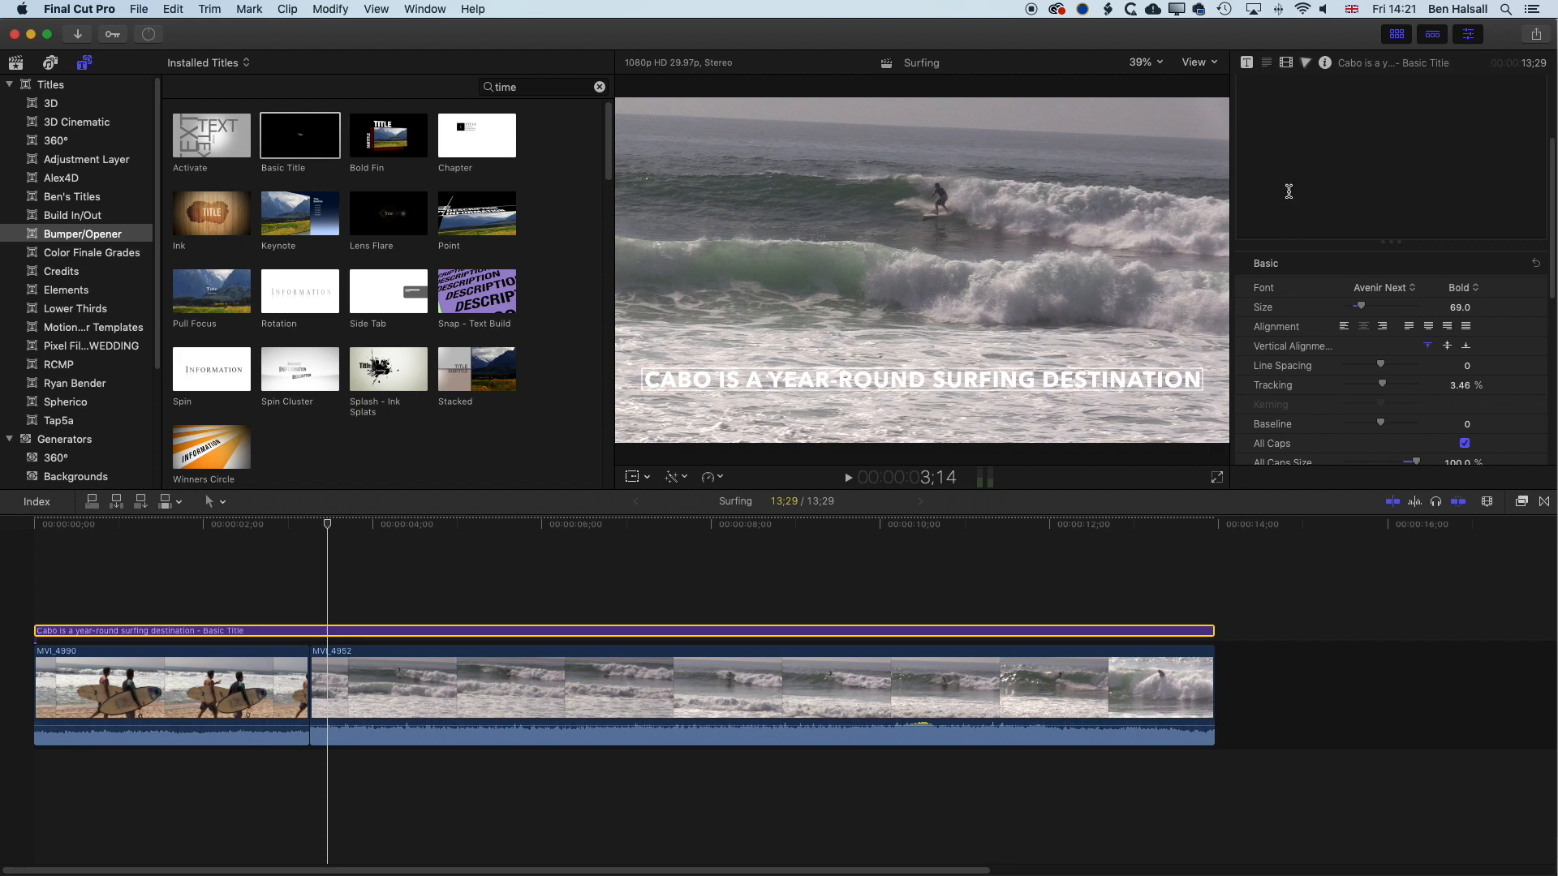
Enable a black outline on the caption text and set its width to 3.0
{"action": "scroll", "scroll_direction": "down", "scroll_amount": 3}
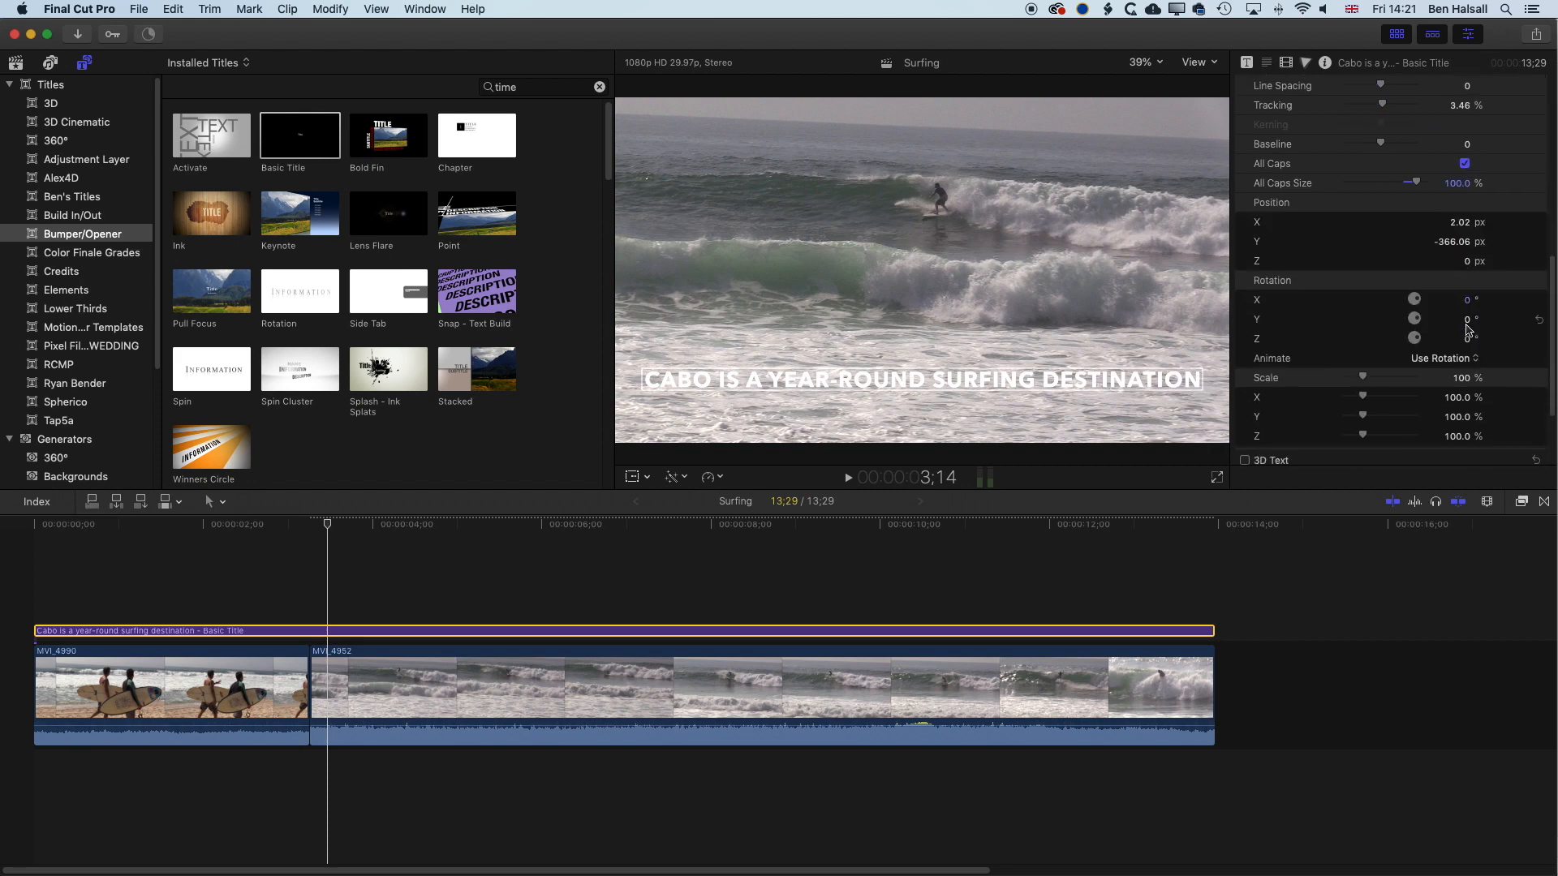
{"action": "scroll", "scroll_direction": "down", "scroll_amount": 3}
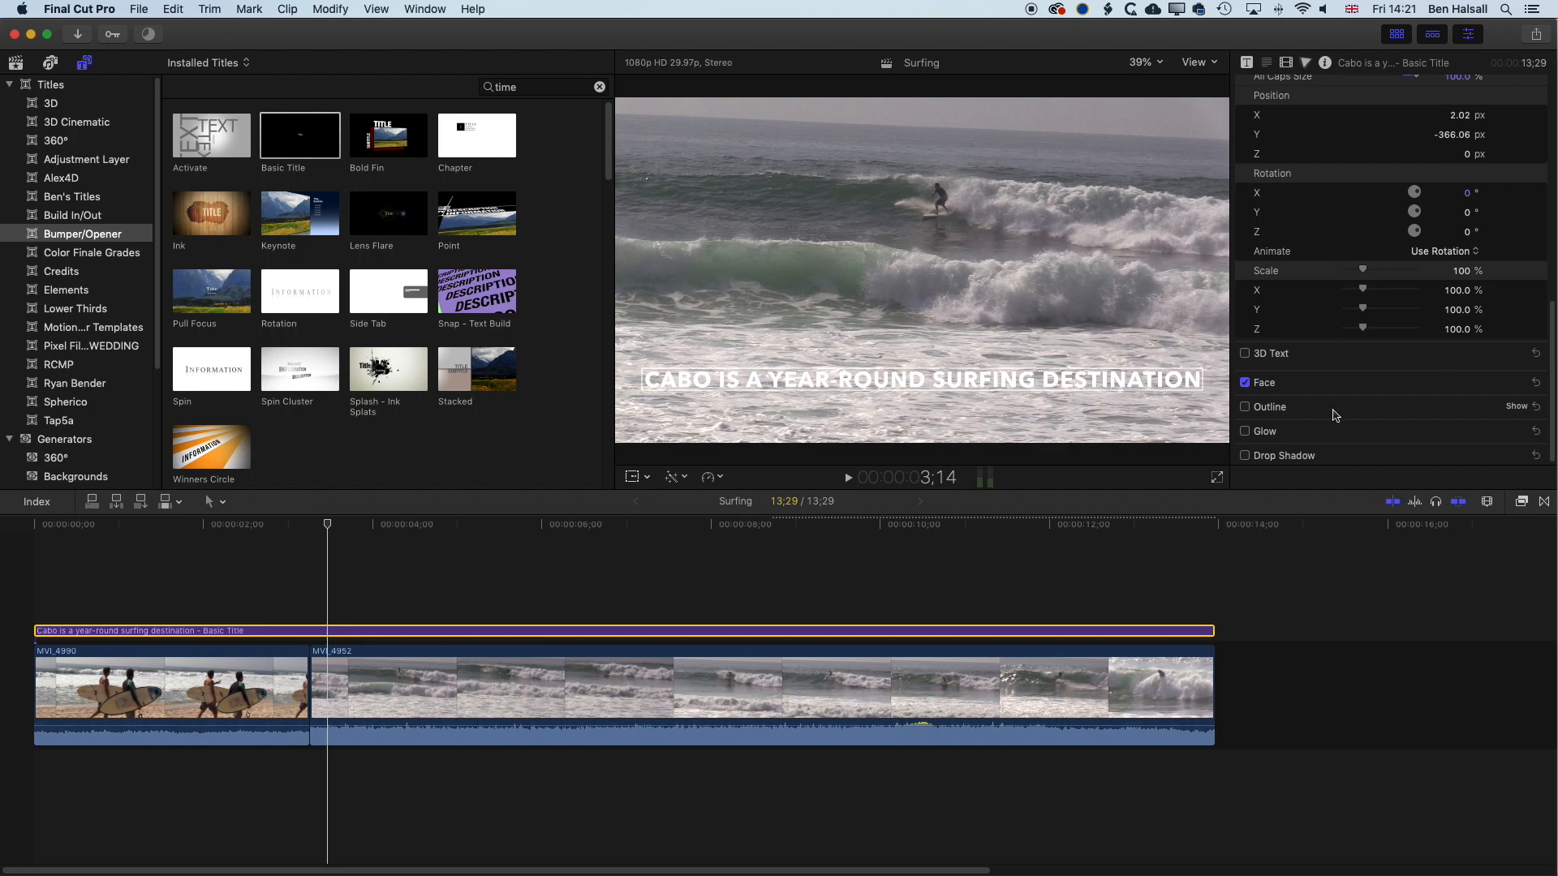
{"action": "left_click", "coordinate": [1244, 407]}
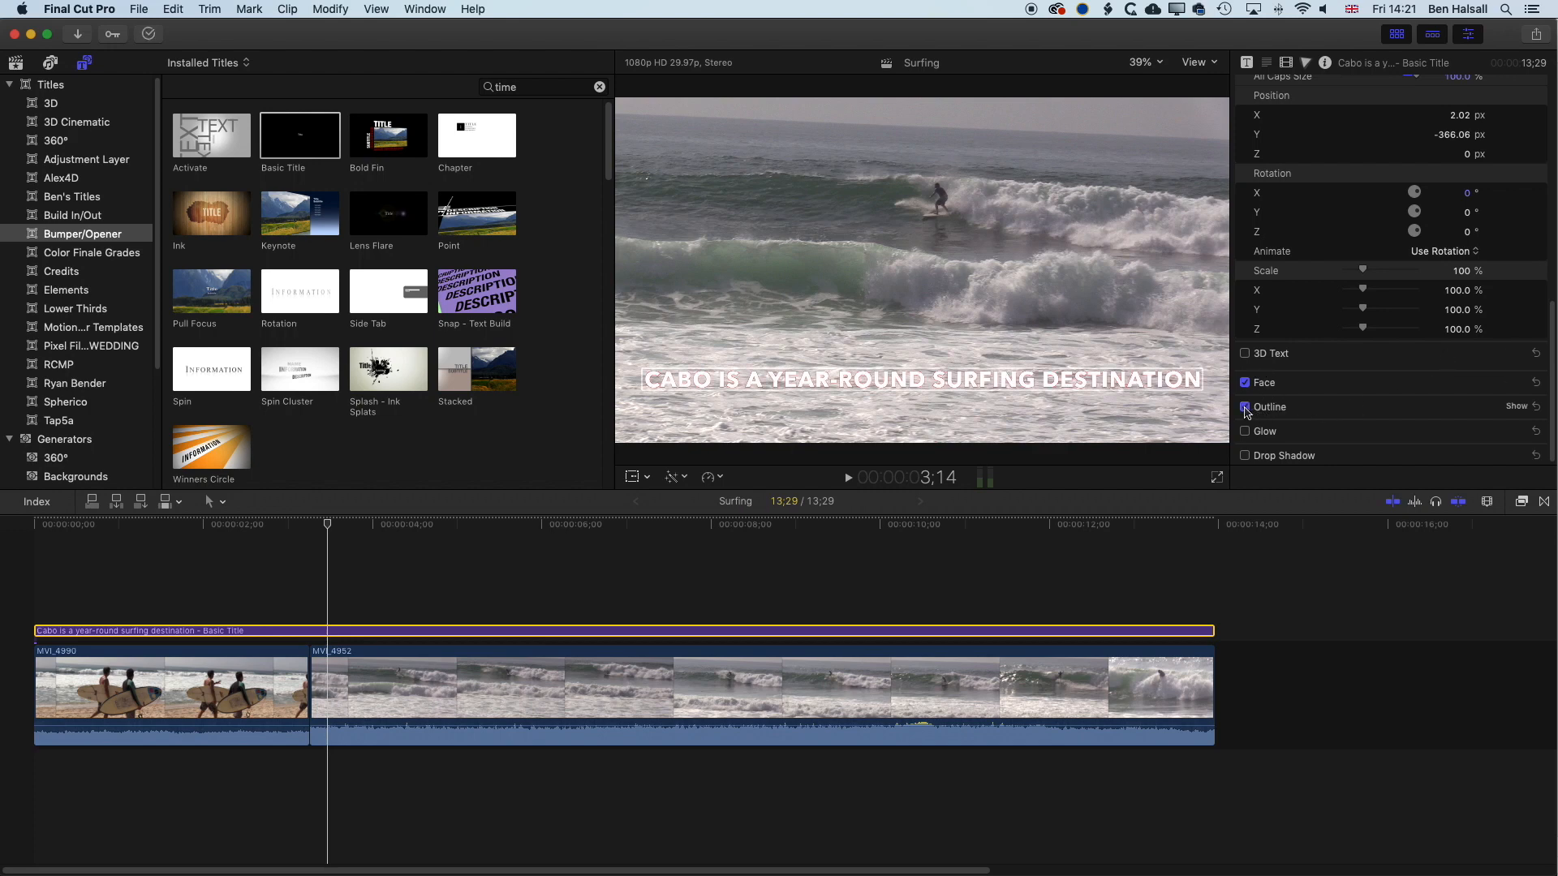
{"action": "left_click", "coordinate": [1244, 406]}
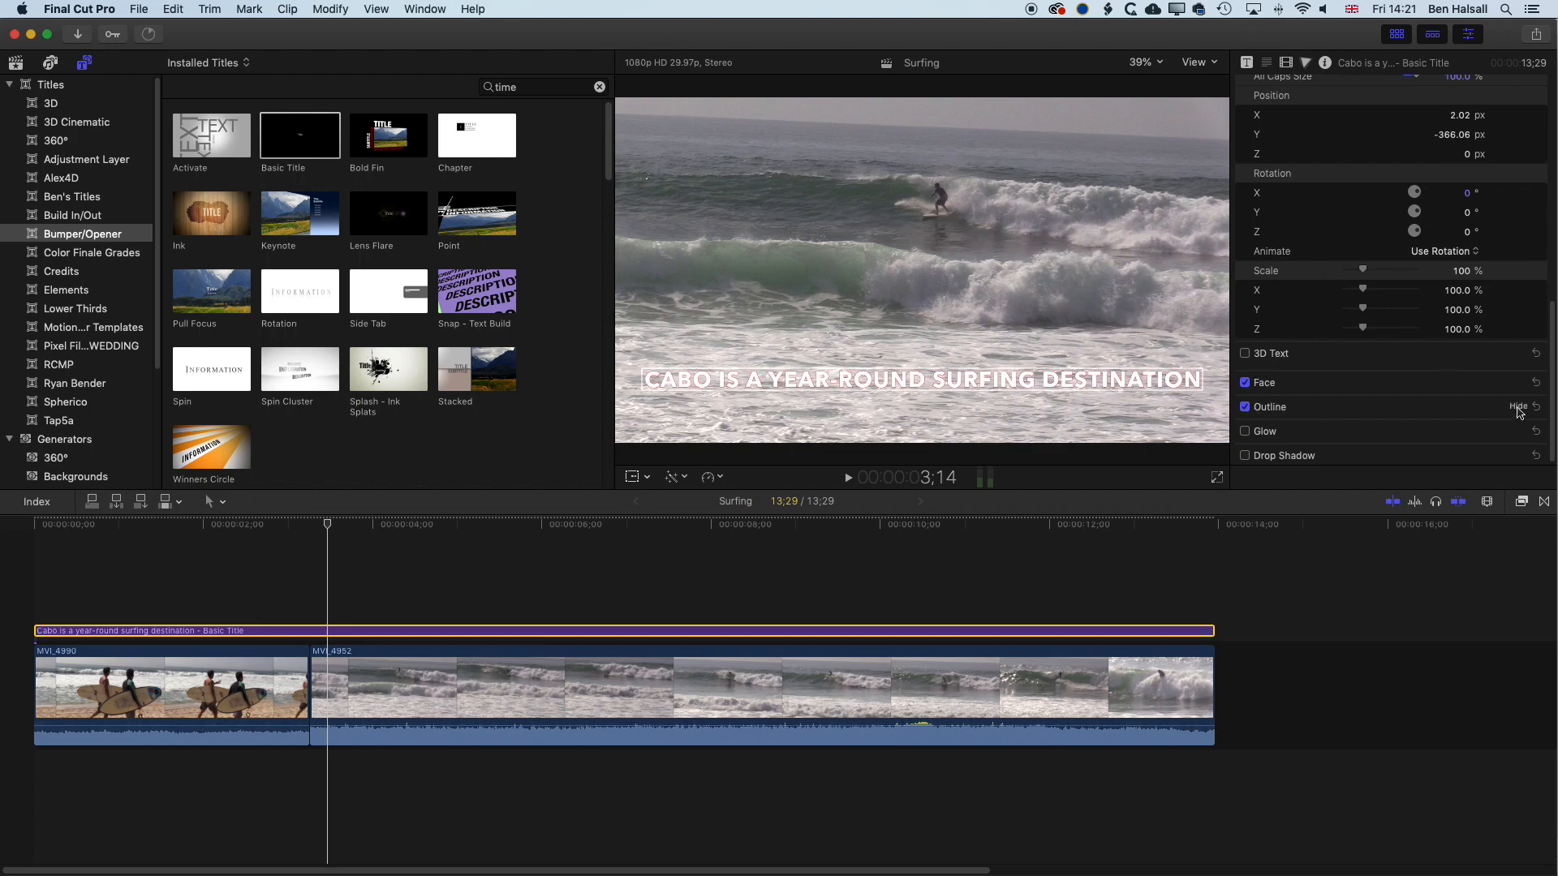
{"action": "left_click", "coordinate": [1453, 384]}
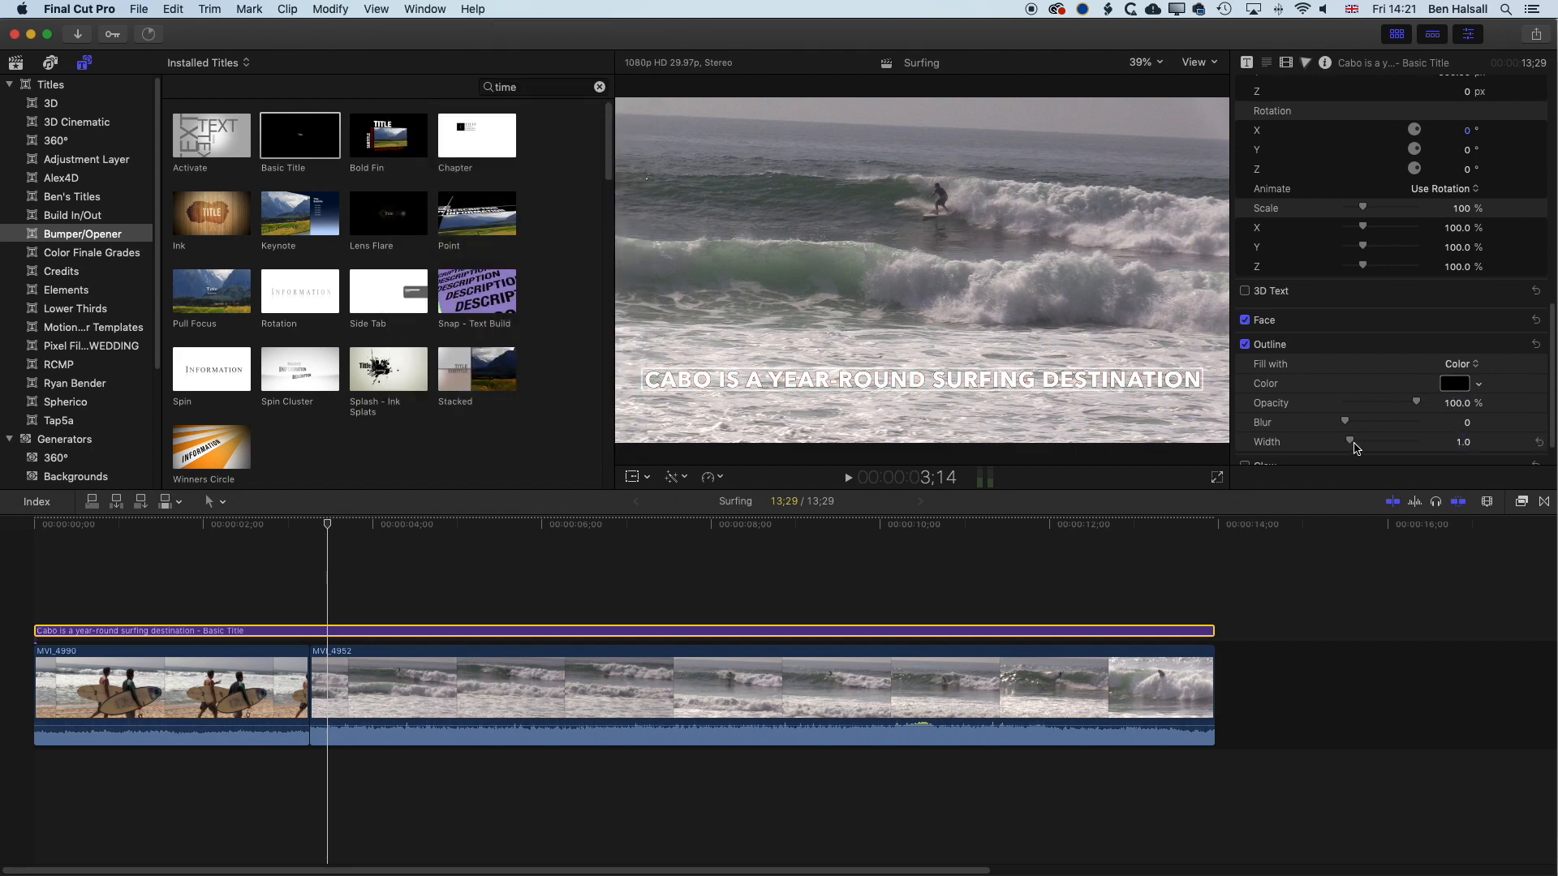
{"action": "left_click_drag", "start_coordinate": [1351, 443], "coordinate": [1362, 442]}
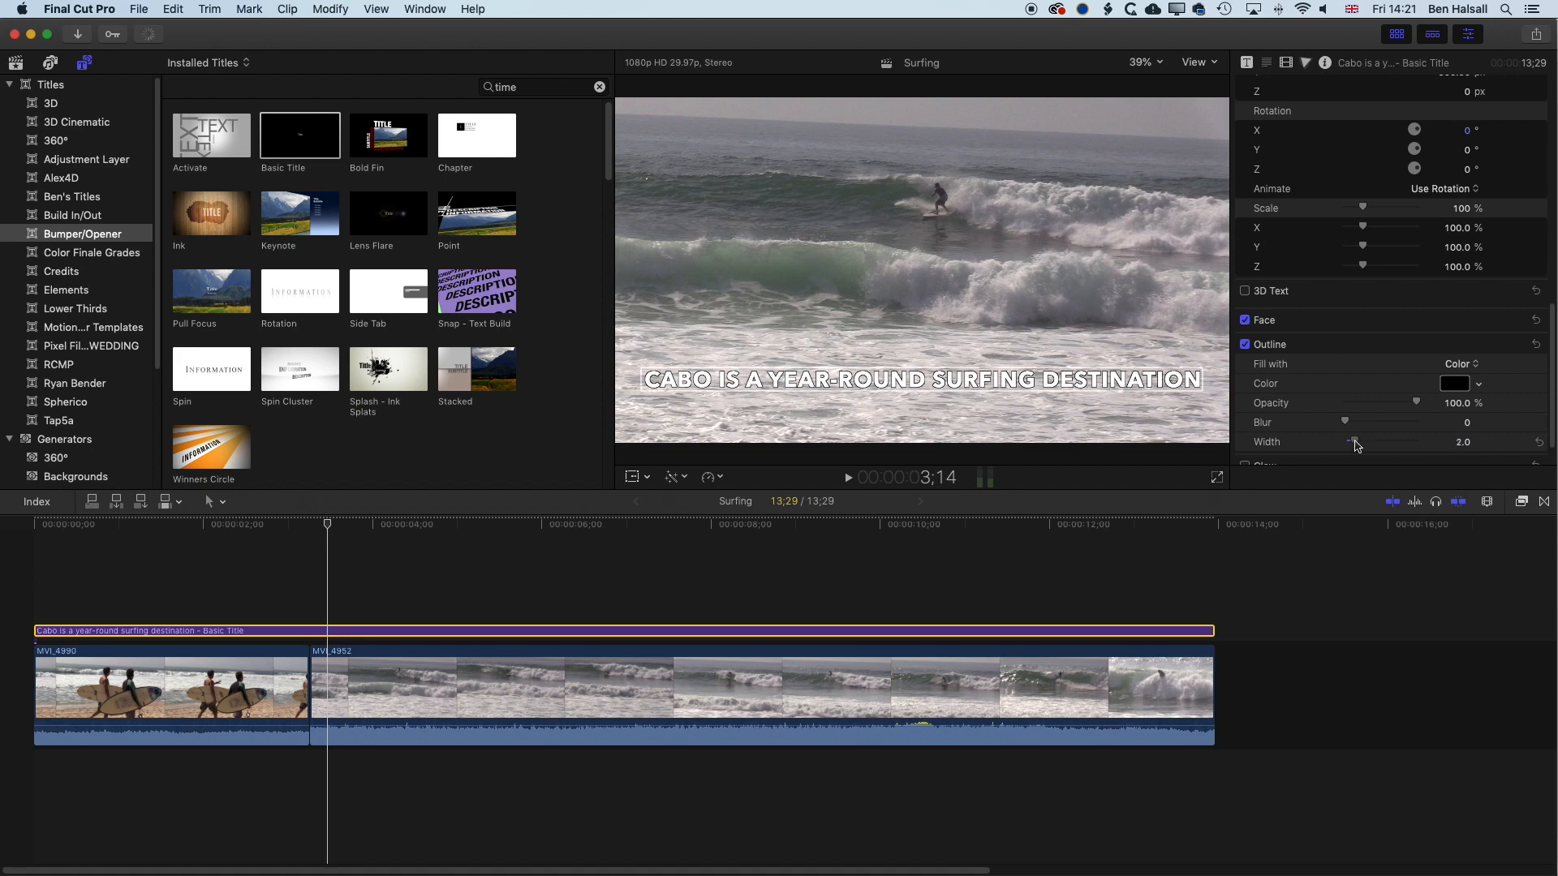
{"action": "left_click_drag", "start_coordinate": [1346, 442], "coordinate": [1356, 442]}
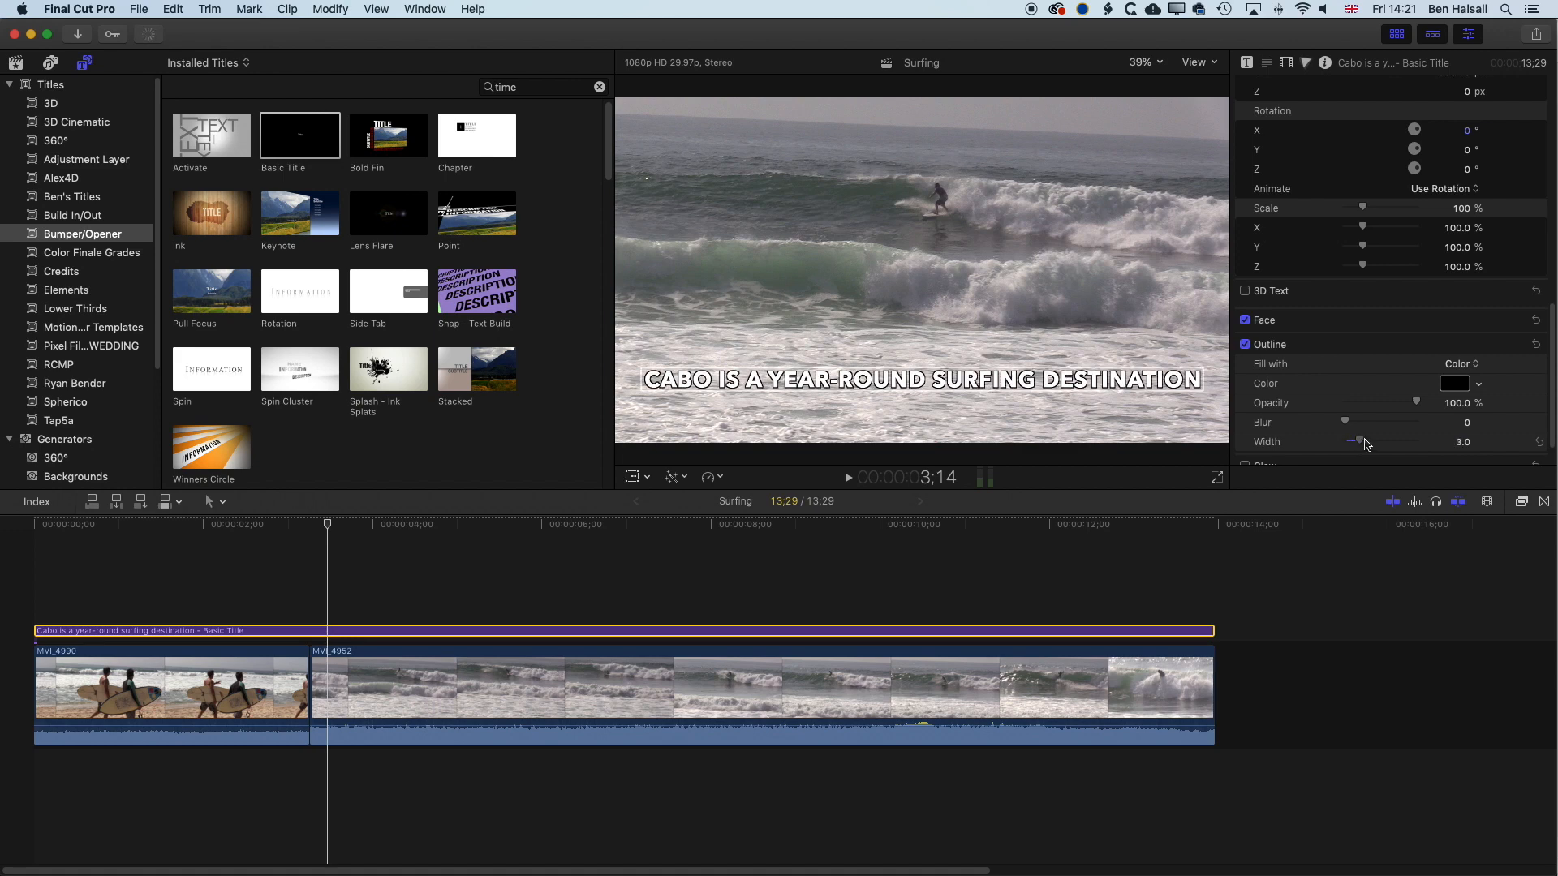
{"action": "left_click_drag", "start_coordinate": [1354, 441], "coordinate": [1366, 441]}
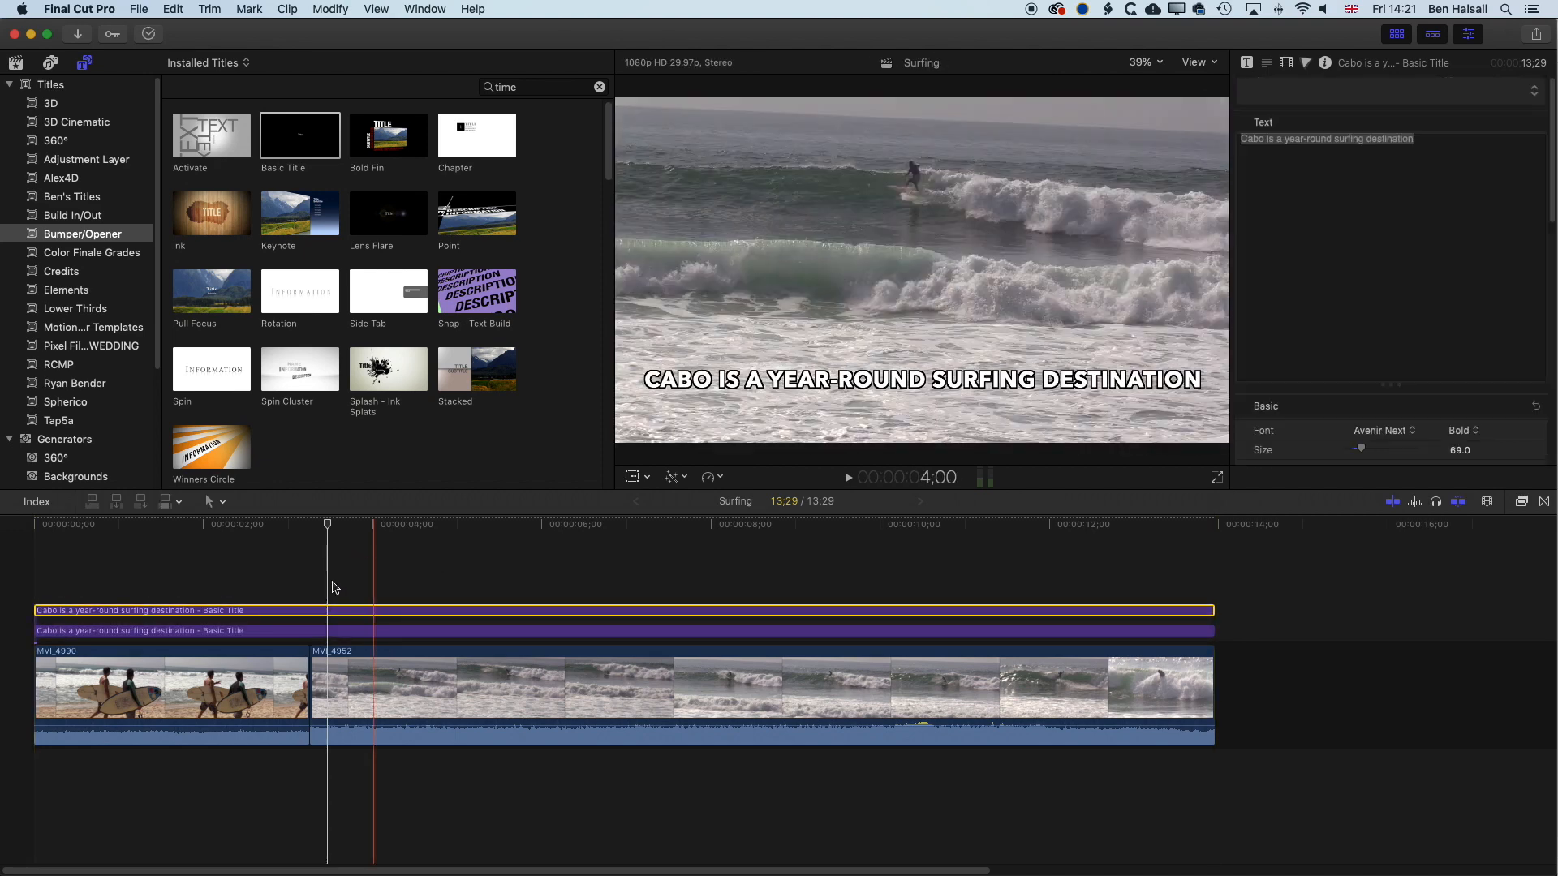
Select the duplicated caption copy on the upper timeline layer
{"action": "left_click", "coordinate": [327, 525]}
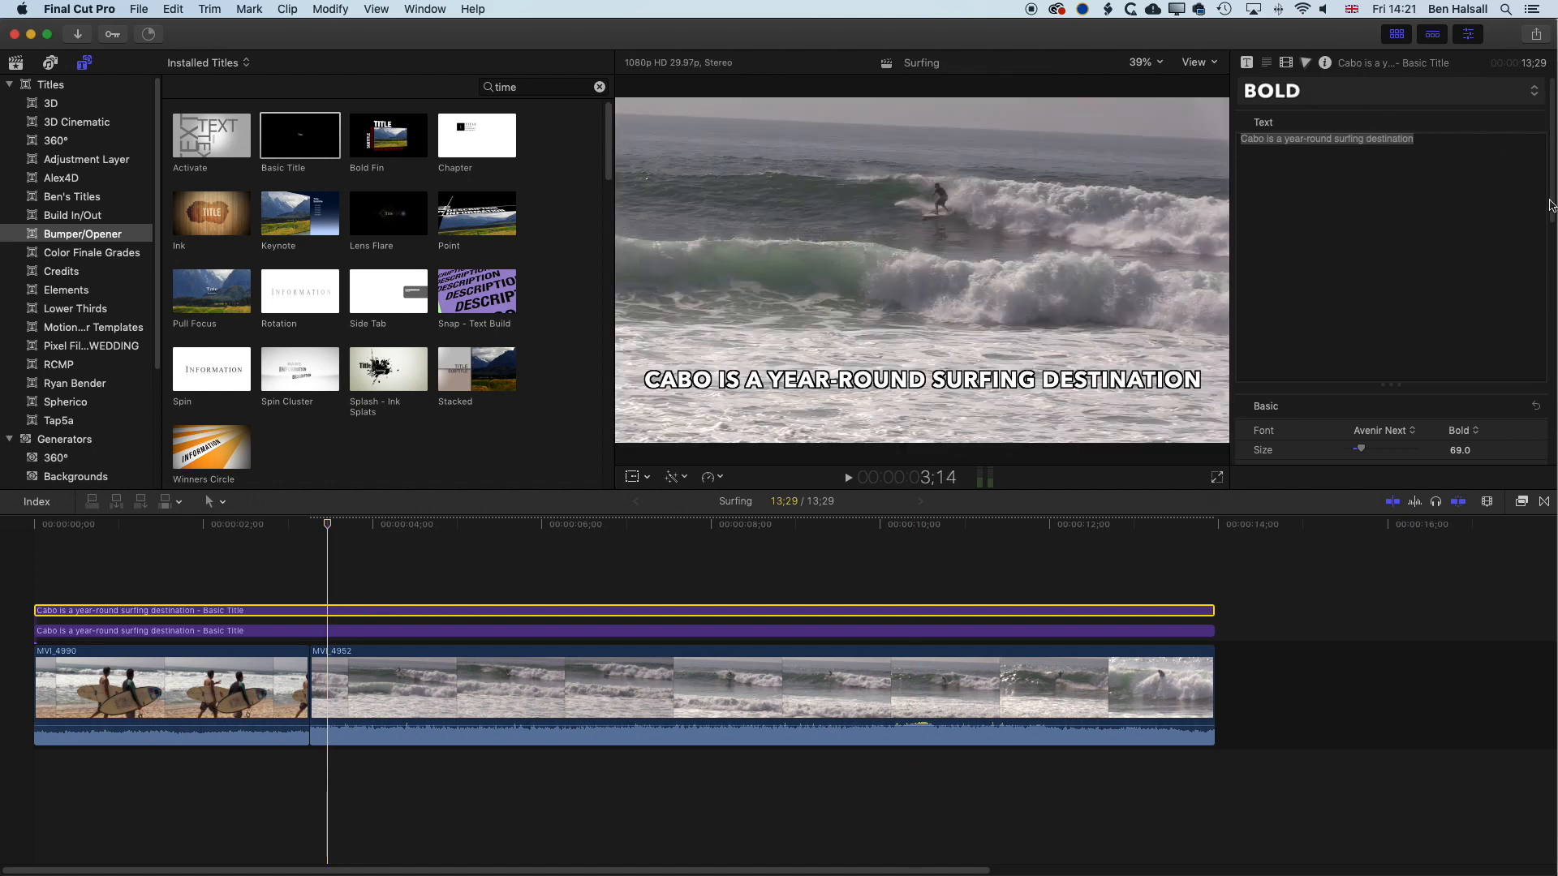
Set the upper caption's face colour to yellow and move the playhead to about 3:16
{"action": "scroll", "scroll_direction": "down", "scroll_amount": 3}
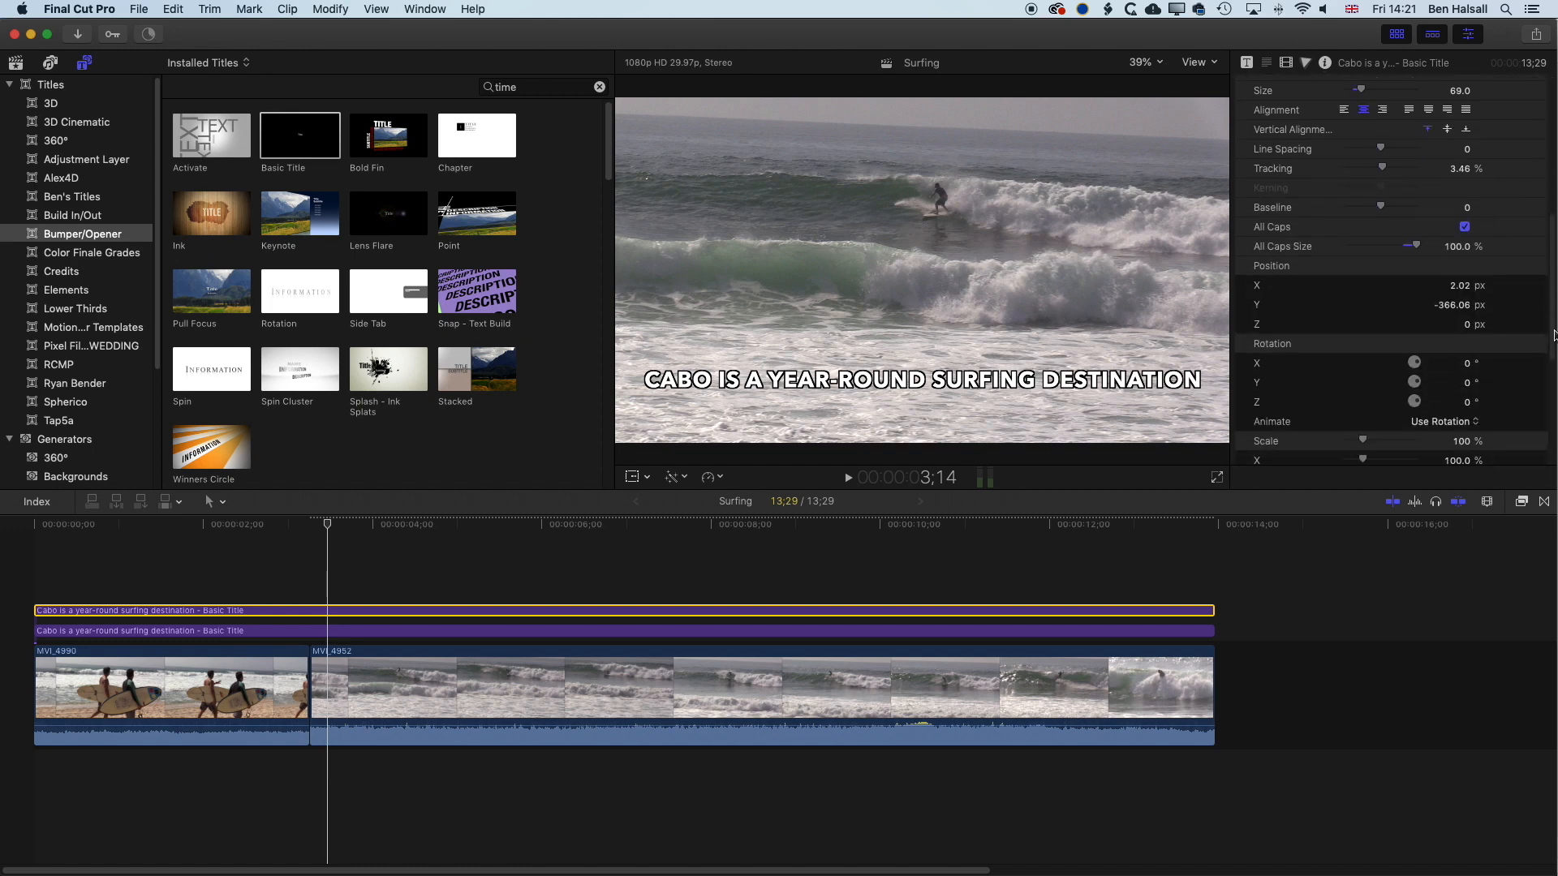
{"action": "scroll", "scroll_direction": "down", "scroll_amount": 3}
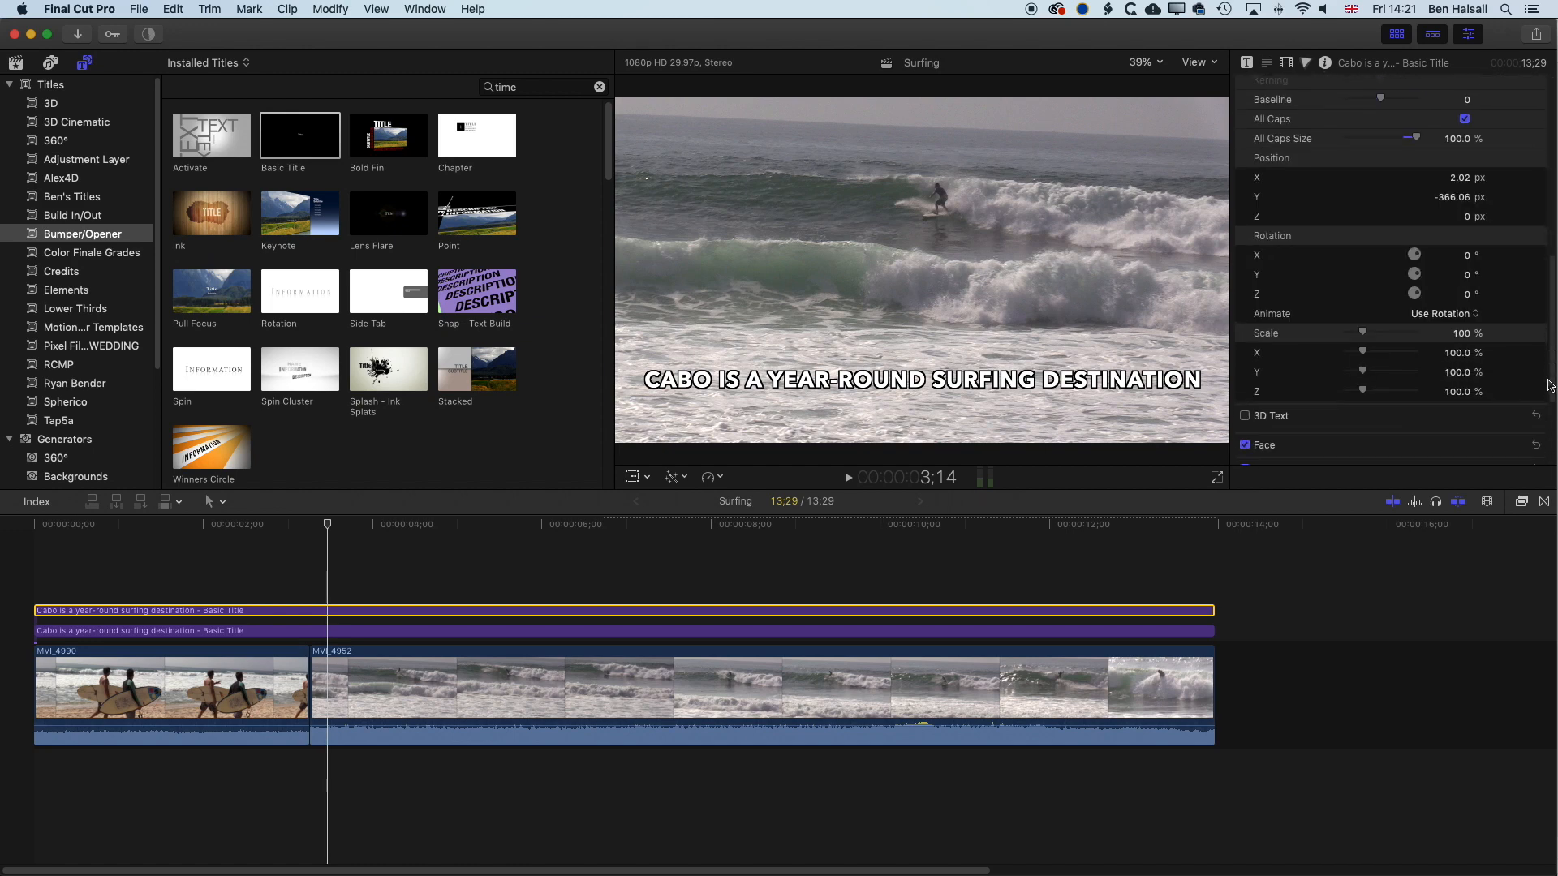
{"action": "scroll", "scroll_direction": "down", "scroll_amount": 3}
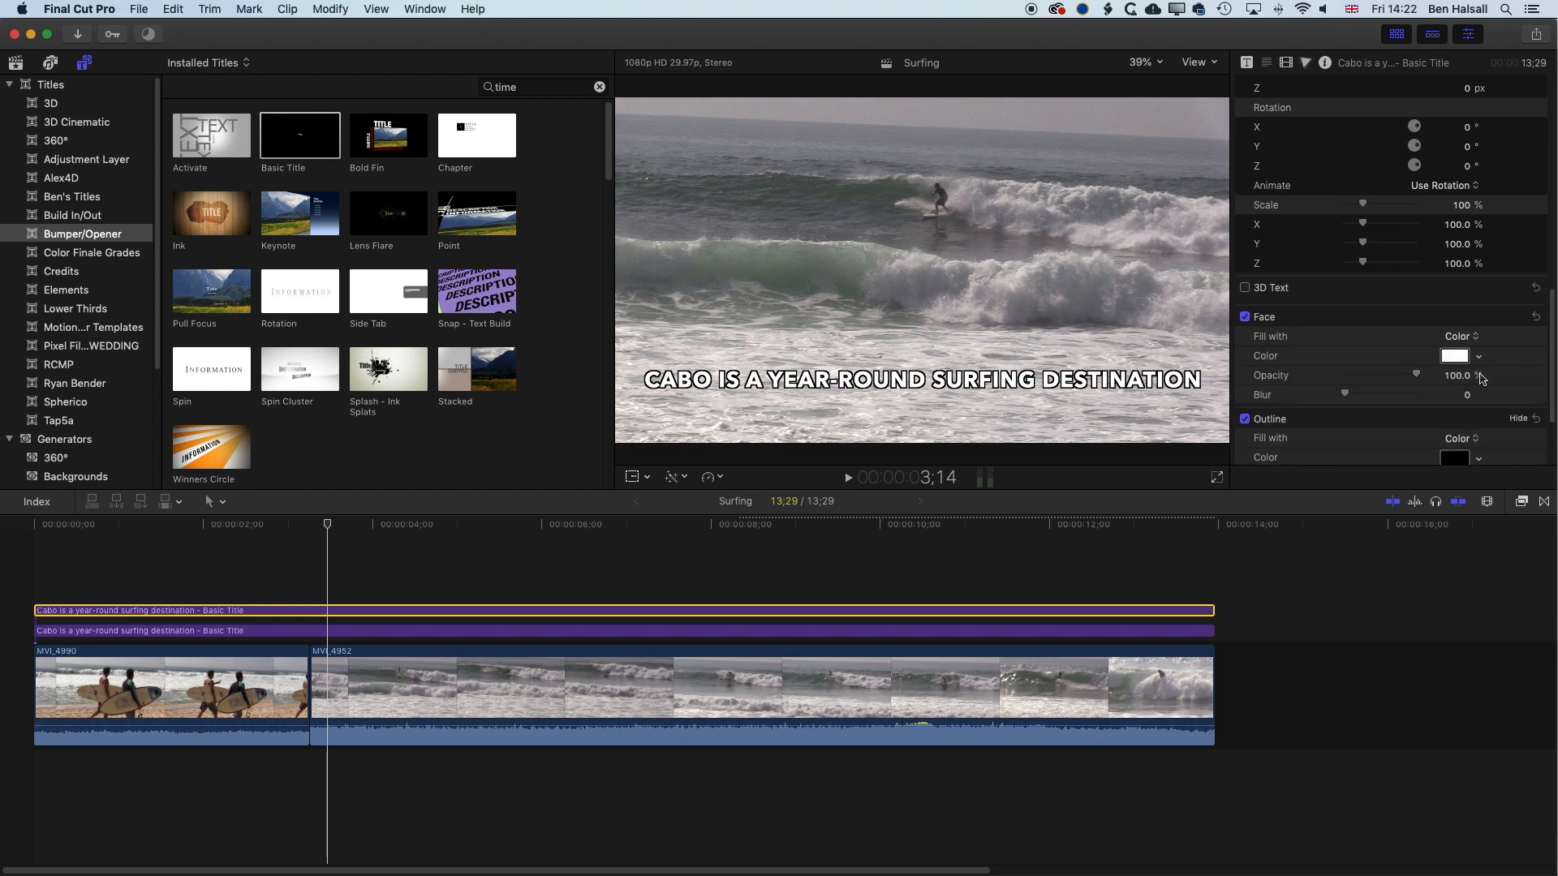
{"action": "left_click", "coordinate": [1455, 355]}
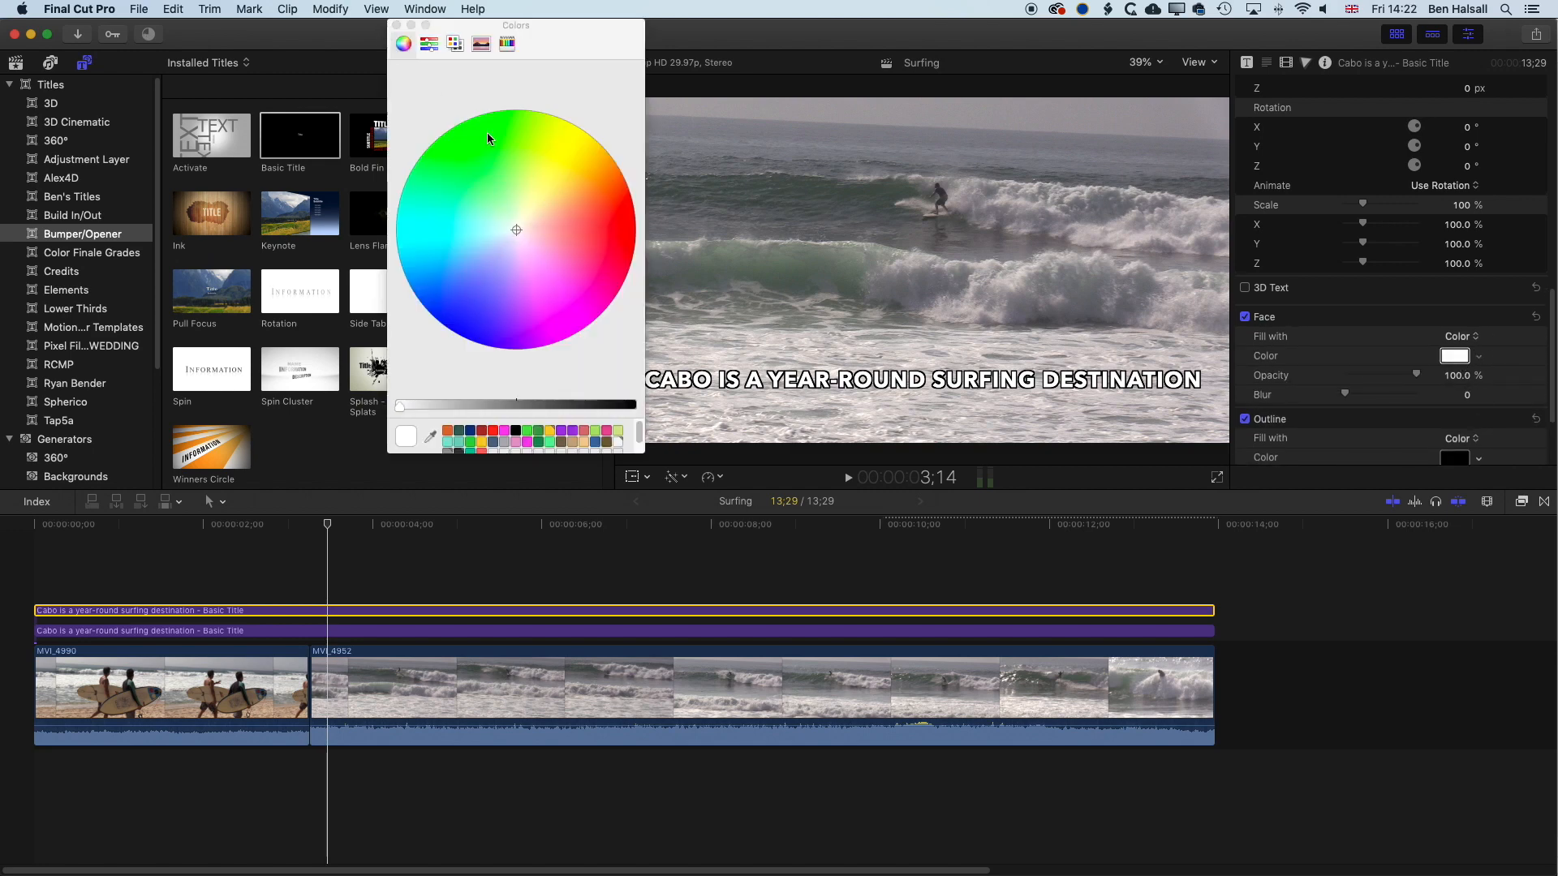
{"action": "left_click", "coordinate": [574, 169]}
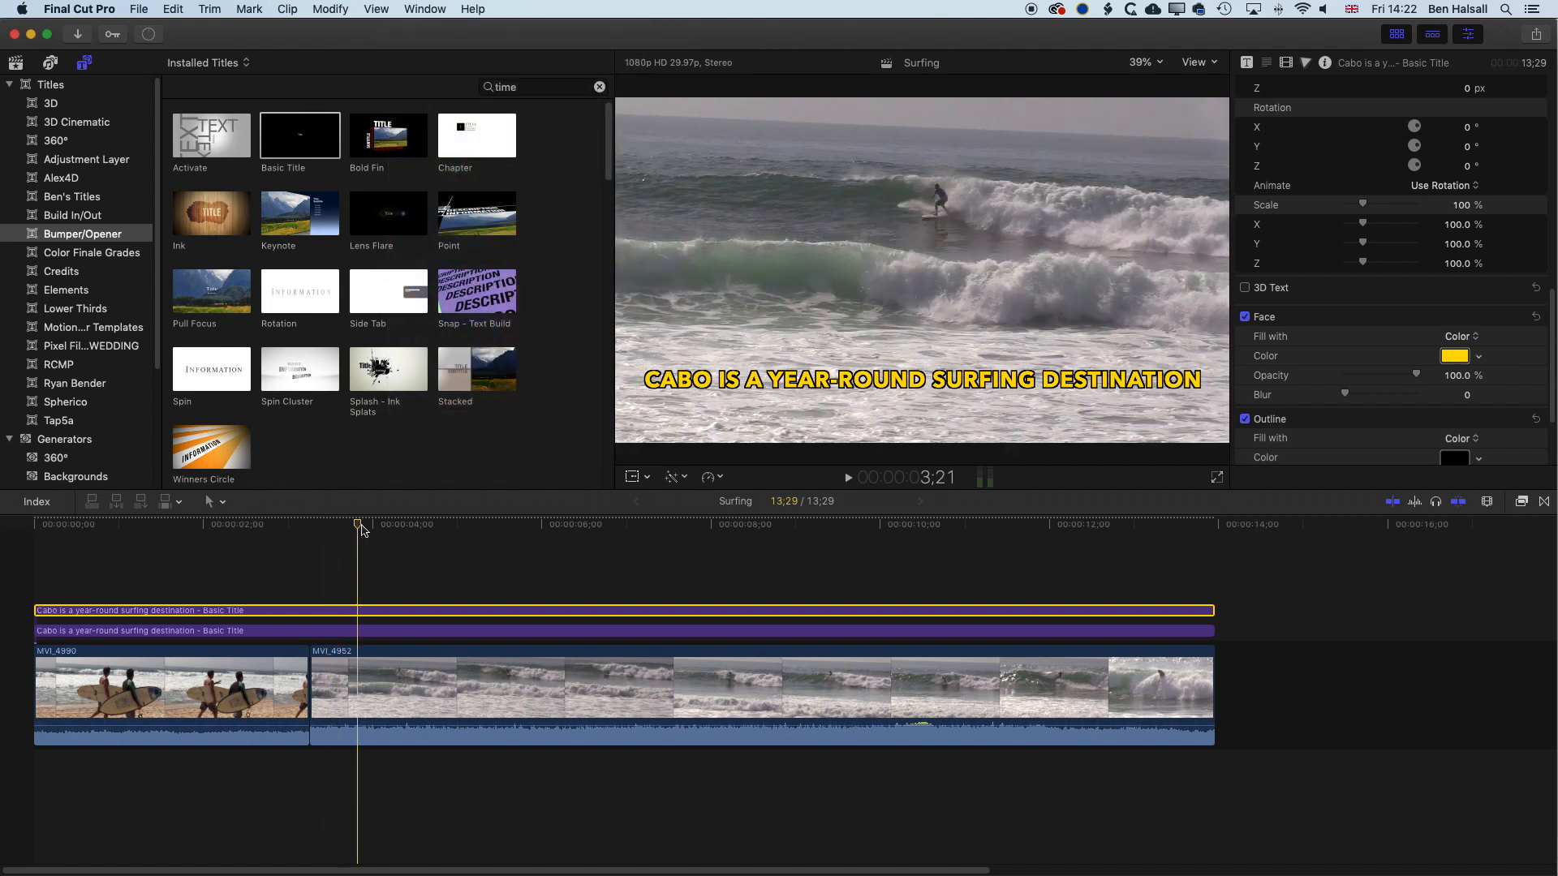
{"action": "left_click_drag", "start_coordinate": [358, 525], "coordinate": [335, 525]}
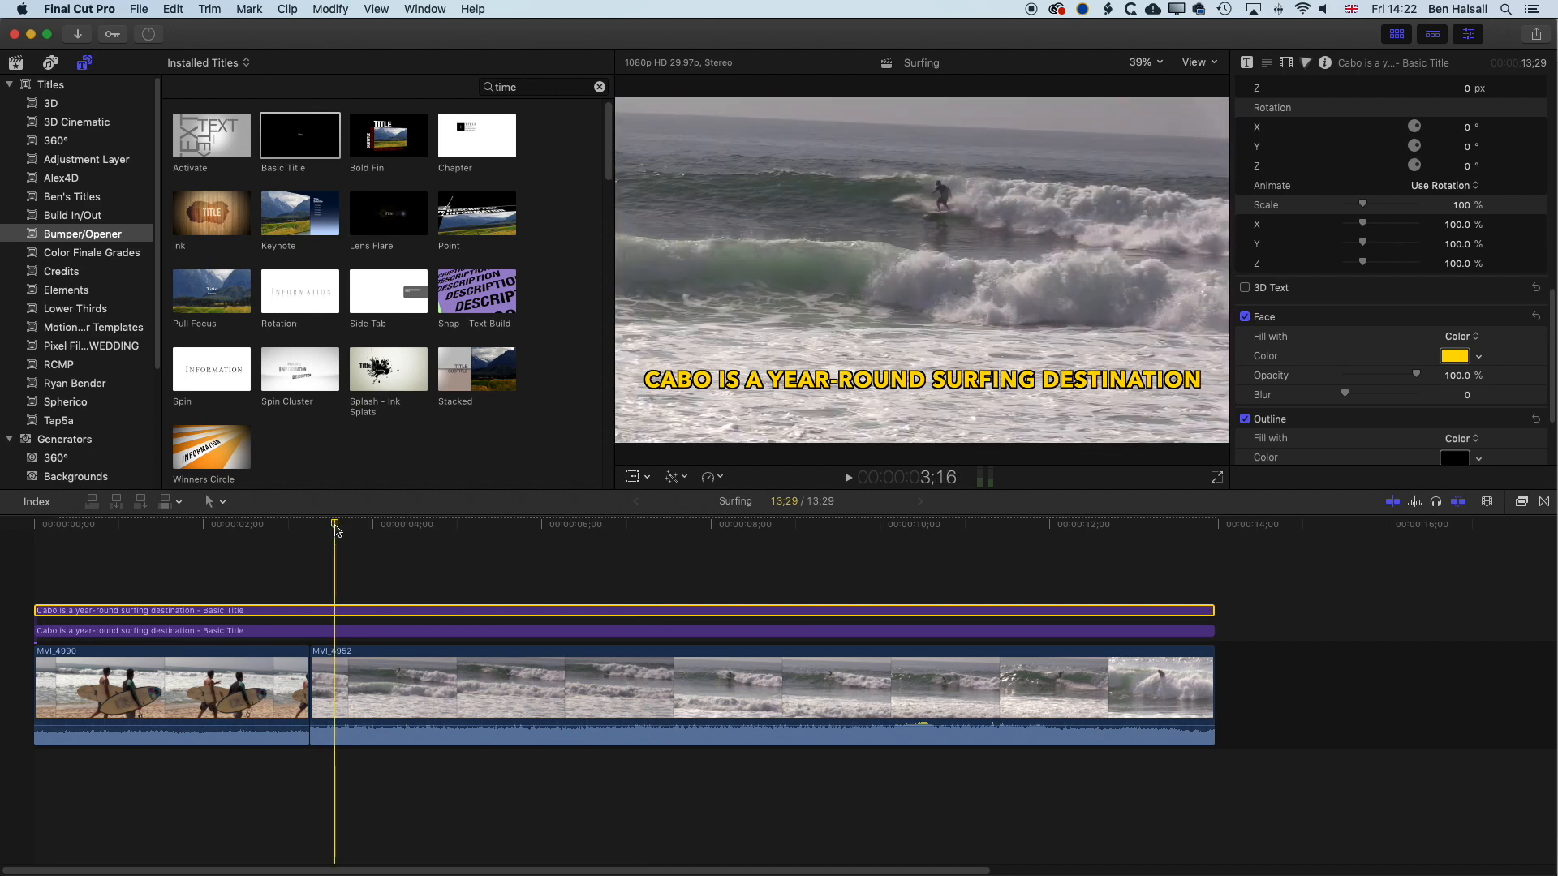
{"action": "left_click_drag", "start_coordinate": [335, 524], "coordinate": [282, 523]}
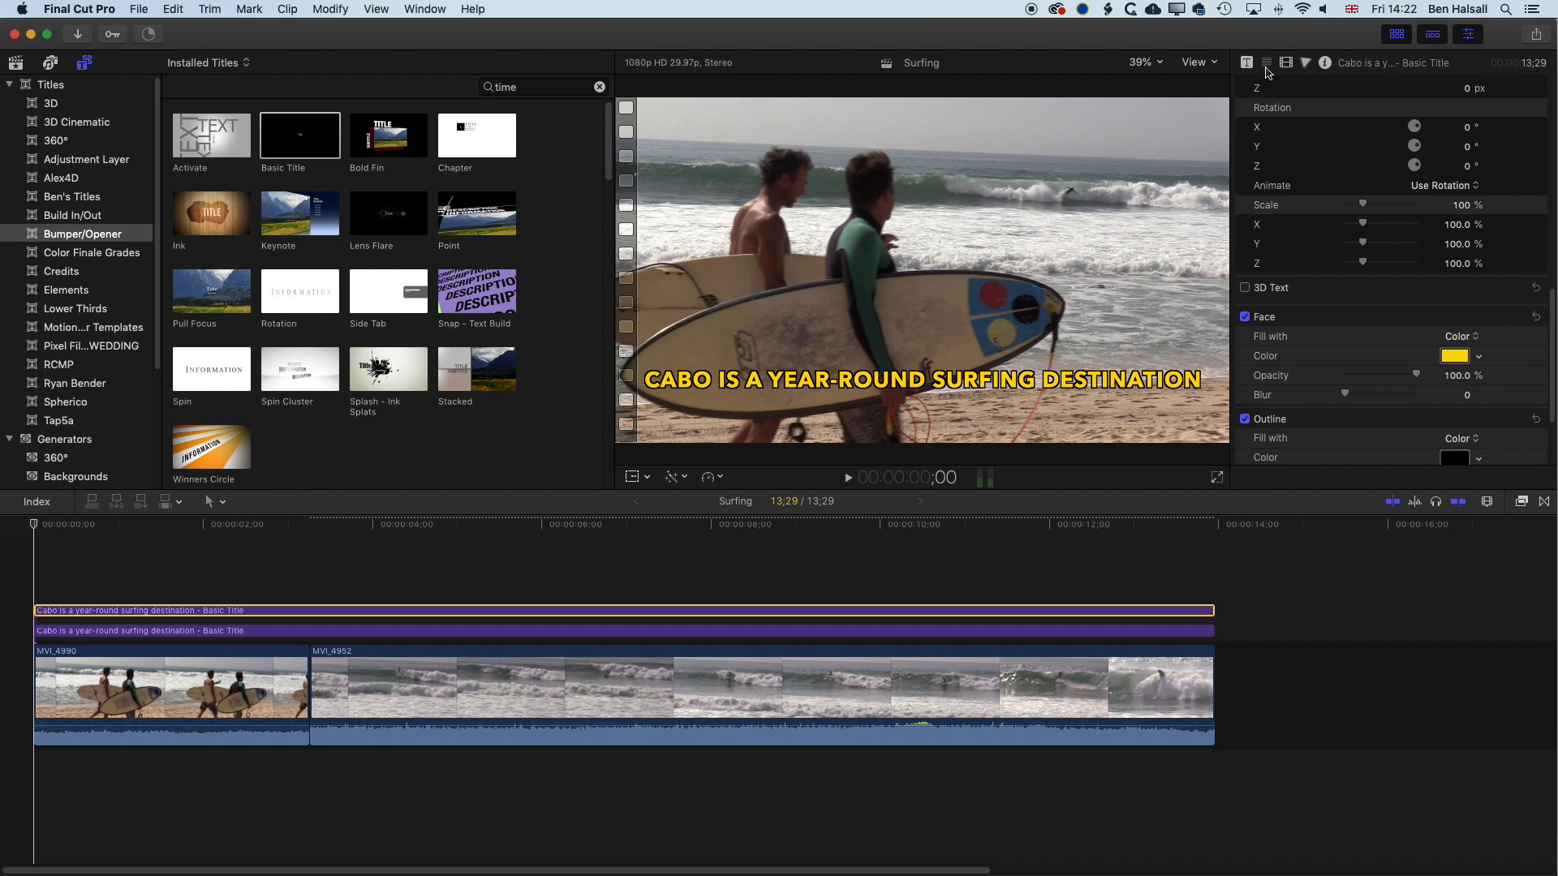
Crop the yellow caption from the right to 1841.6 px, keyframed at the clip start
{"action": "left_click", "coordinate": [1285, 63]}
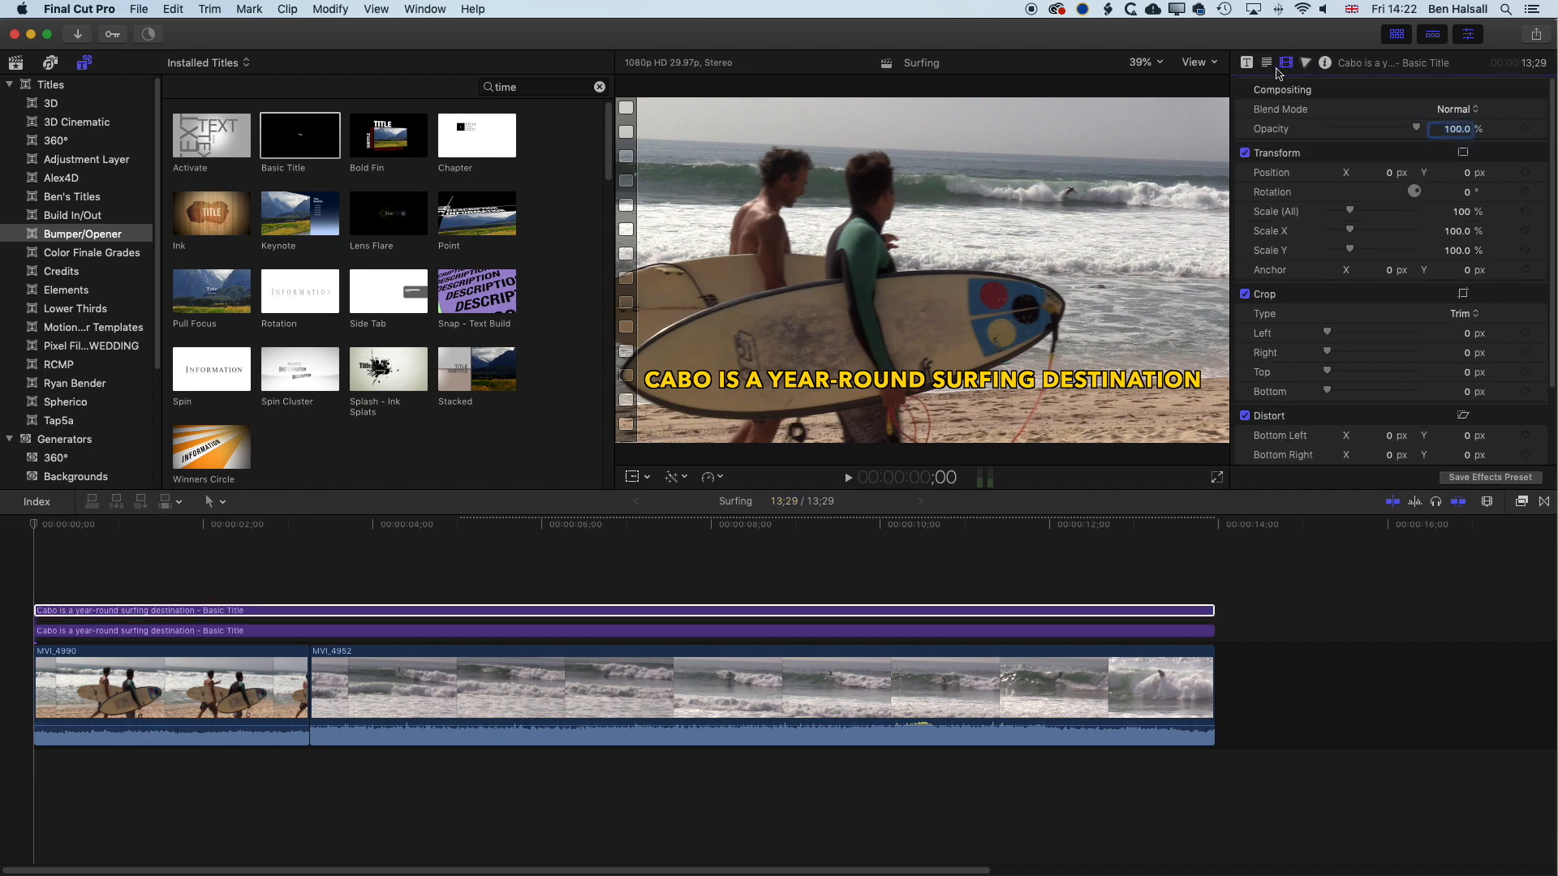
{"action": "left_click", "coordinate": [1248, 62]}
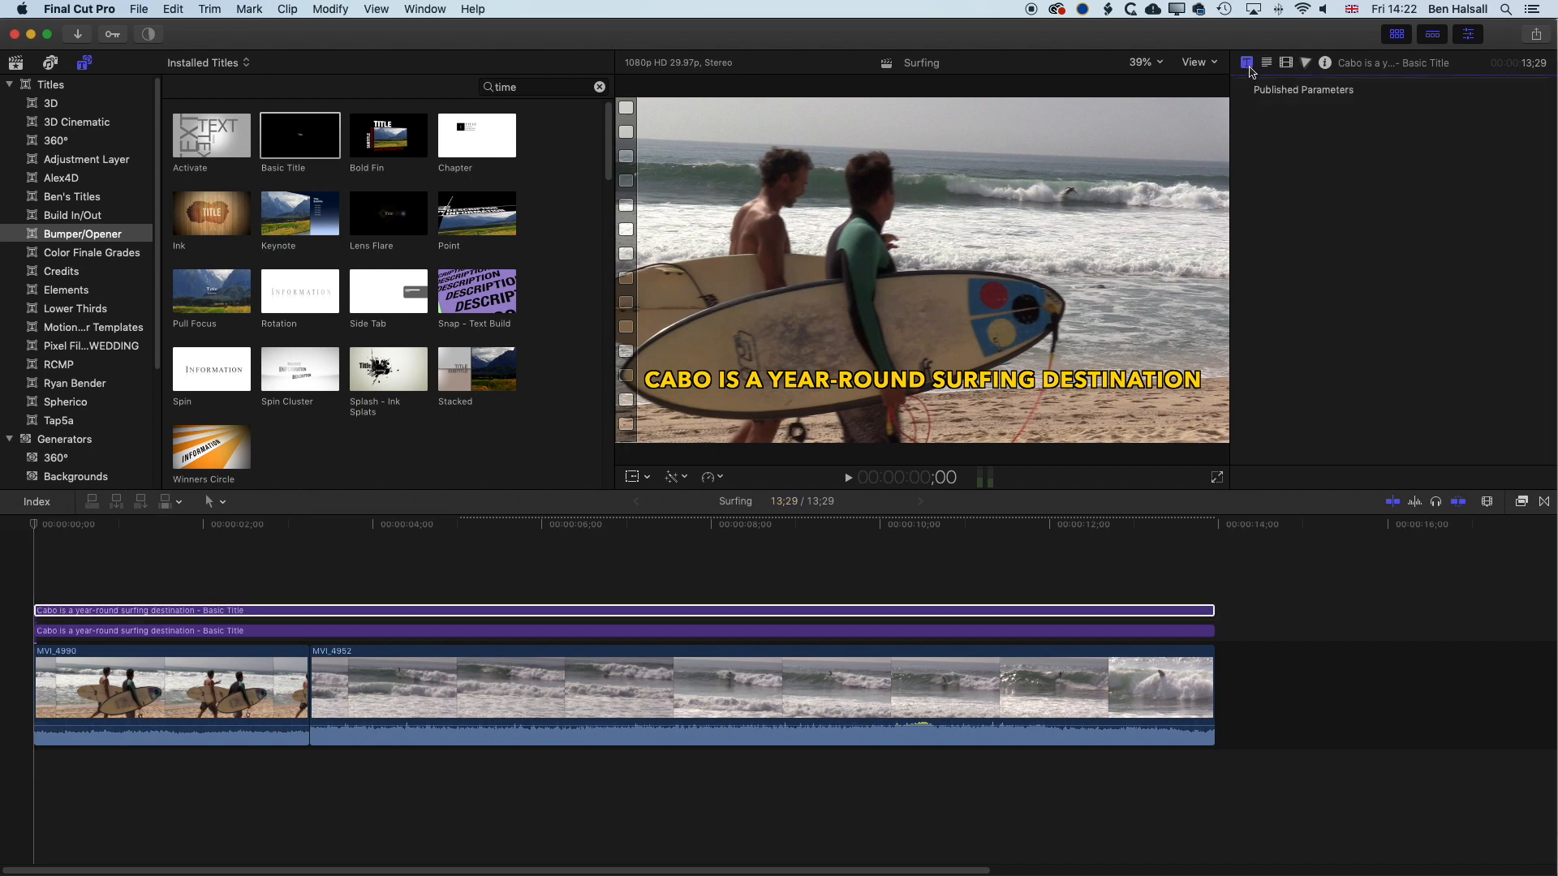
{"action": "left_click", "coordinate": [1285, 62]}
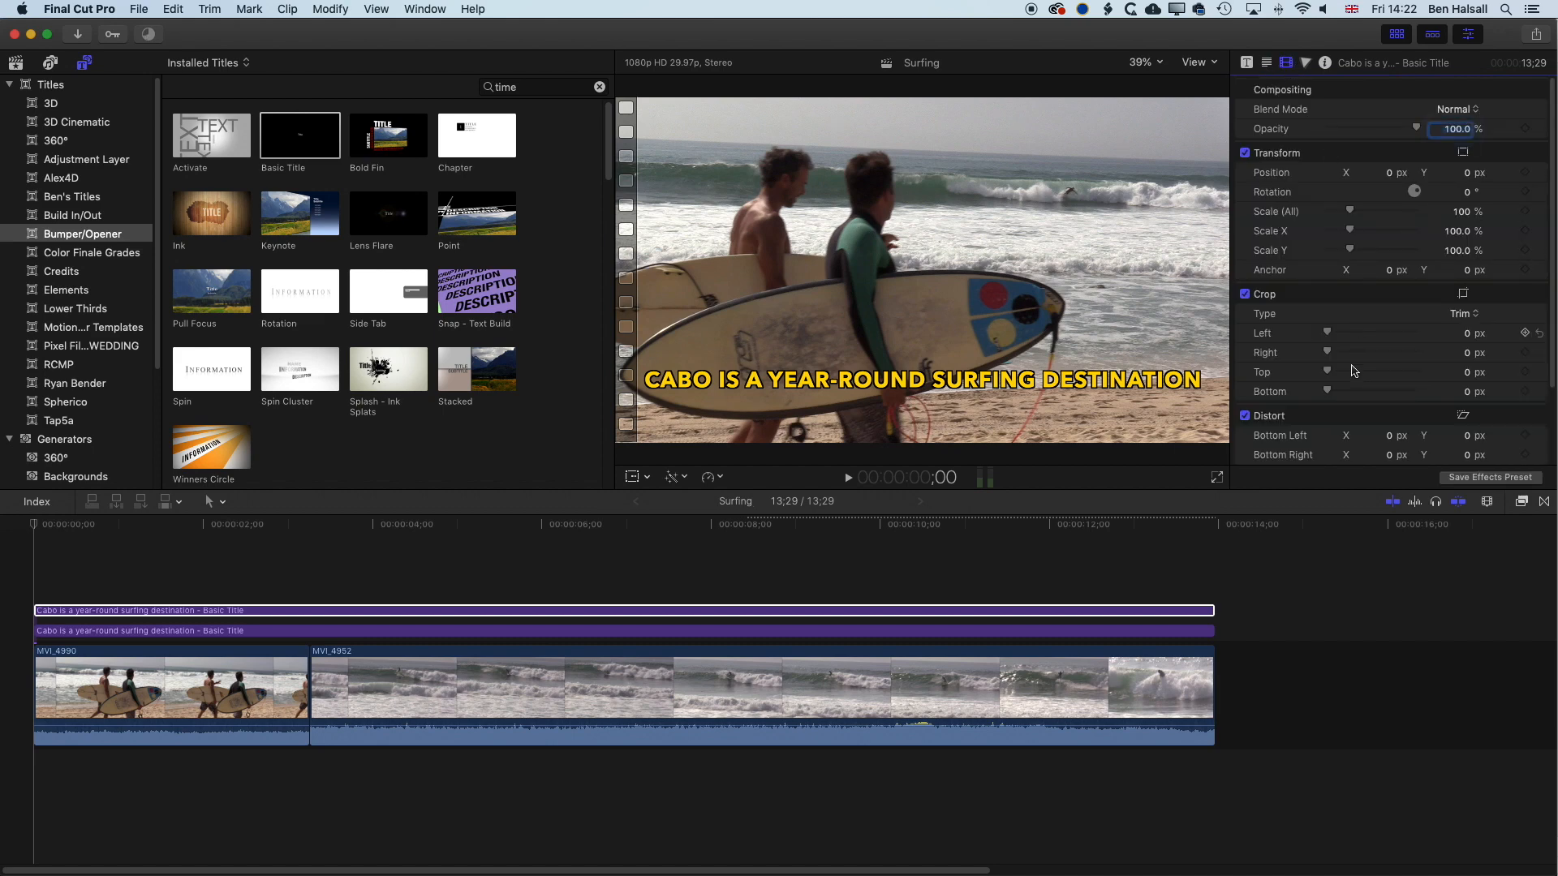
{"action": "mouse_move", "coordinate": [1326, 364]}
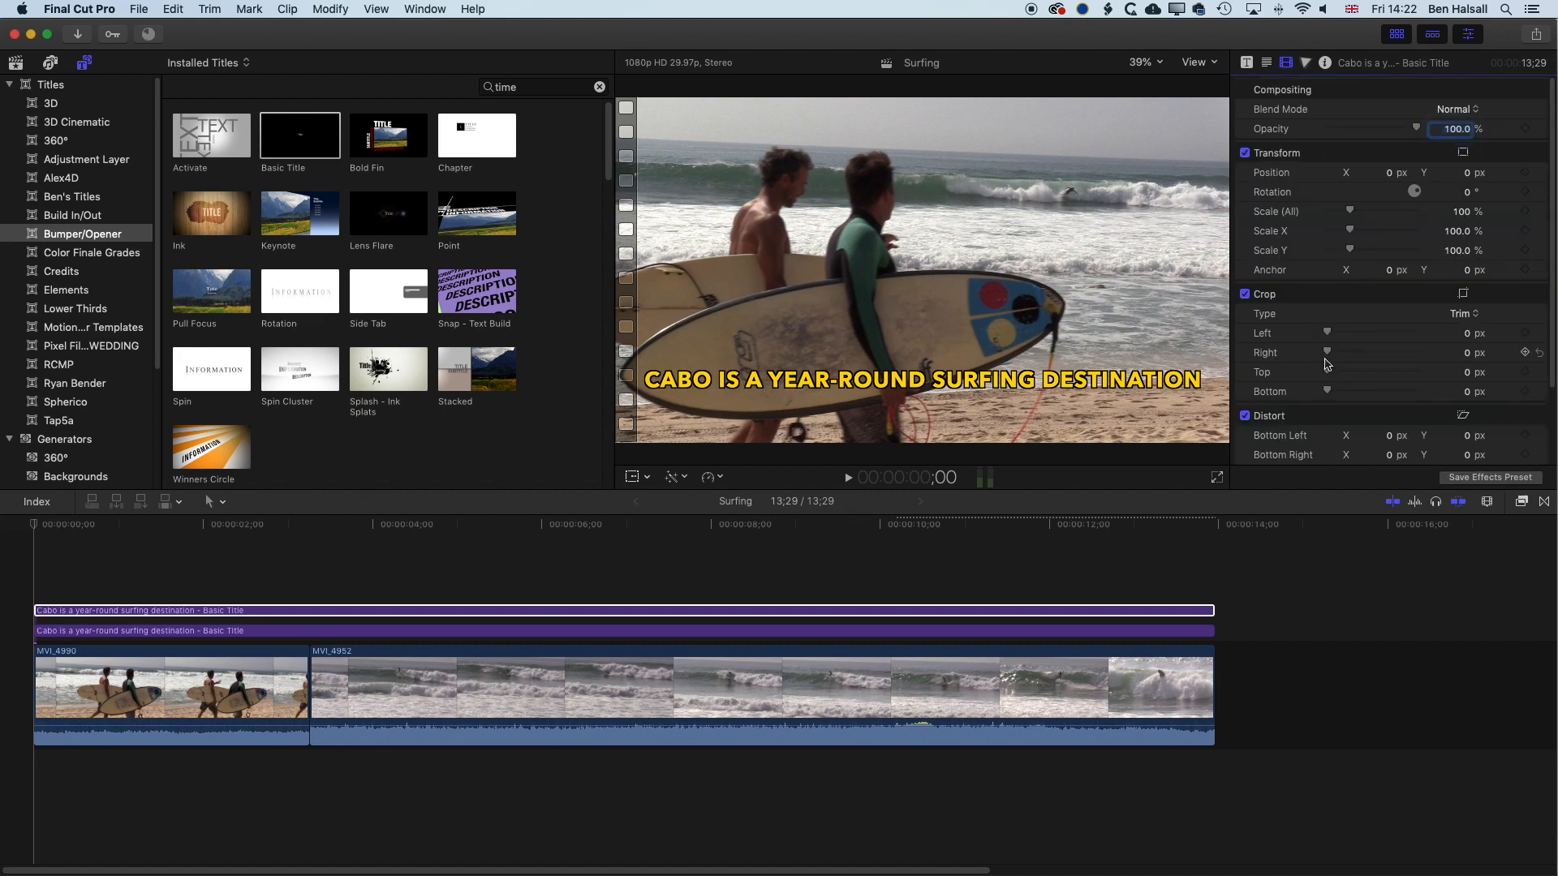
{"action": "left_click_drag", "start_coordinate": [1327, 353], "coordinate": [1351, 353]}
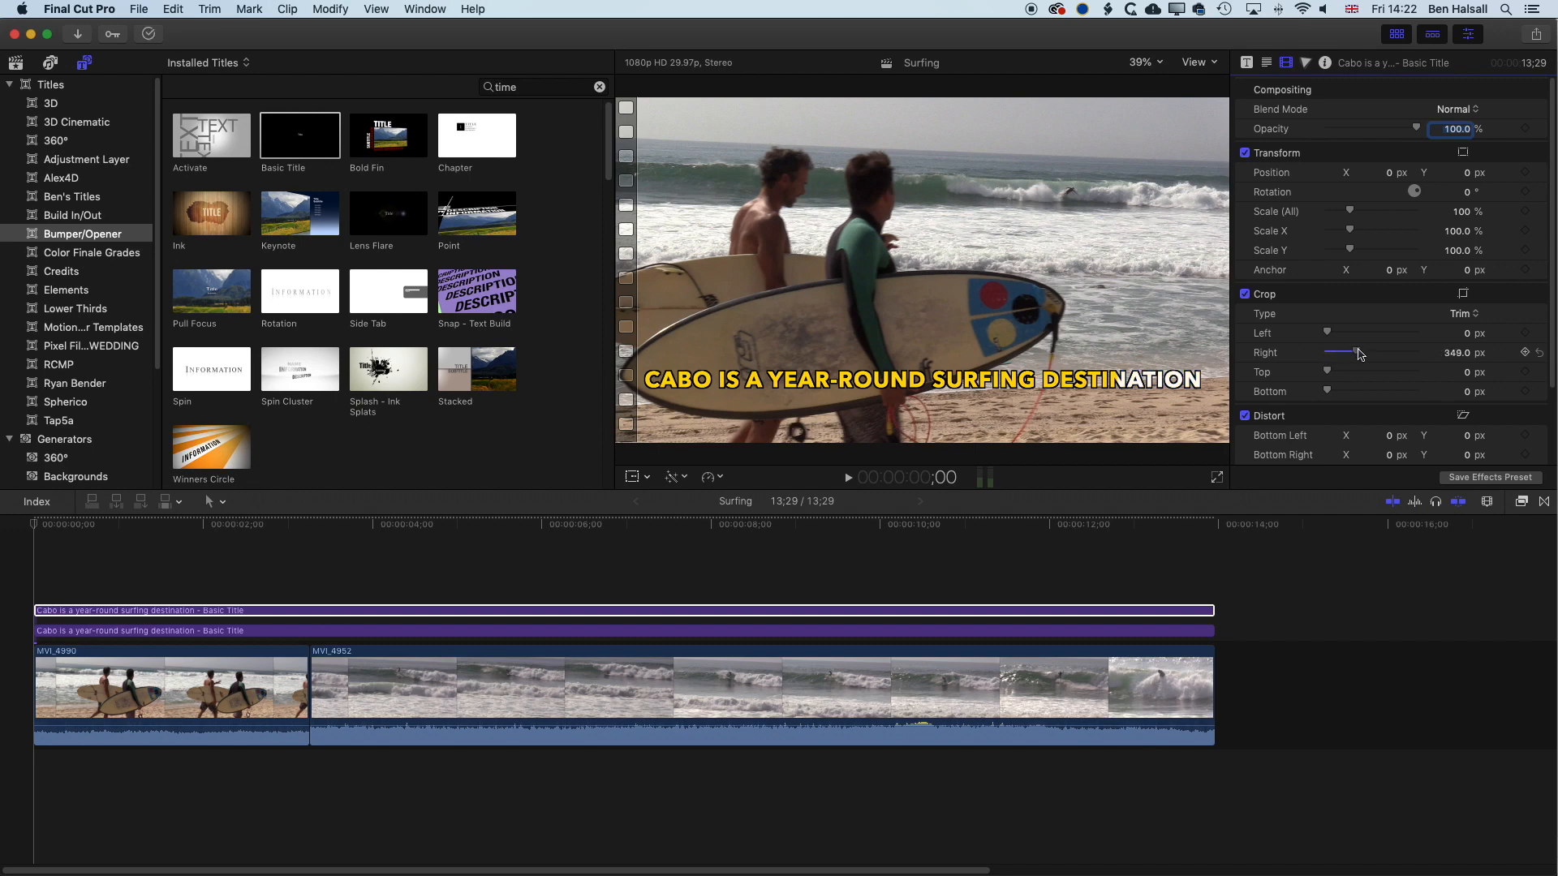
{"action": "left_click_drag", "start_coordinate": [1355, 353], "coordinate": [1411, 353]}
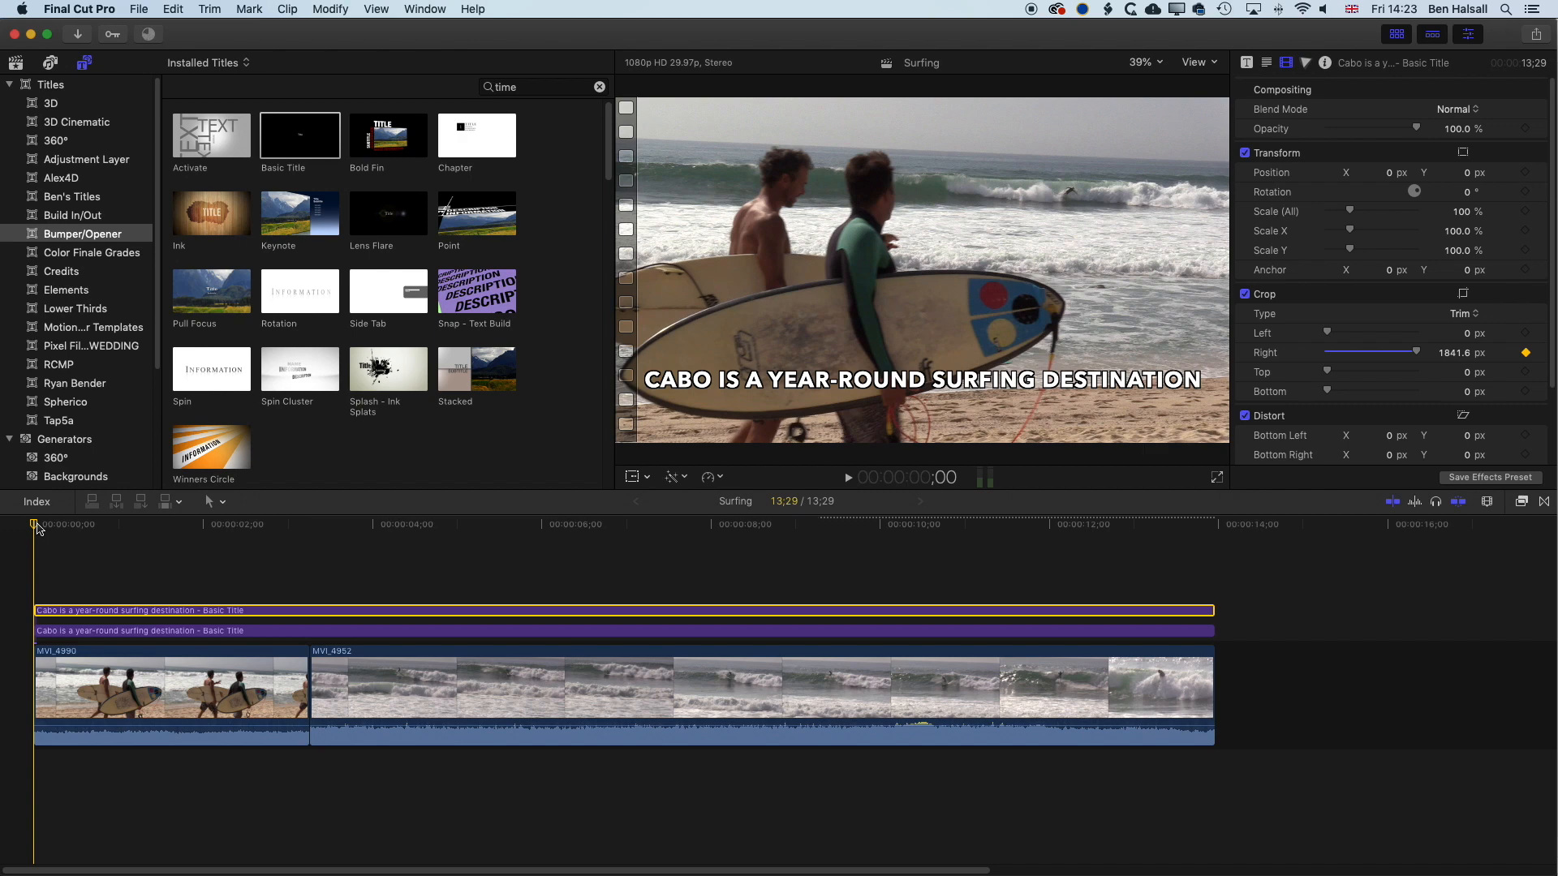
Blade both caption layers at about 3 seconds, then return to the Select tool
{"action": "left_click", "coordinate": [847, 478]}
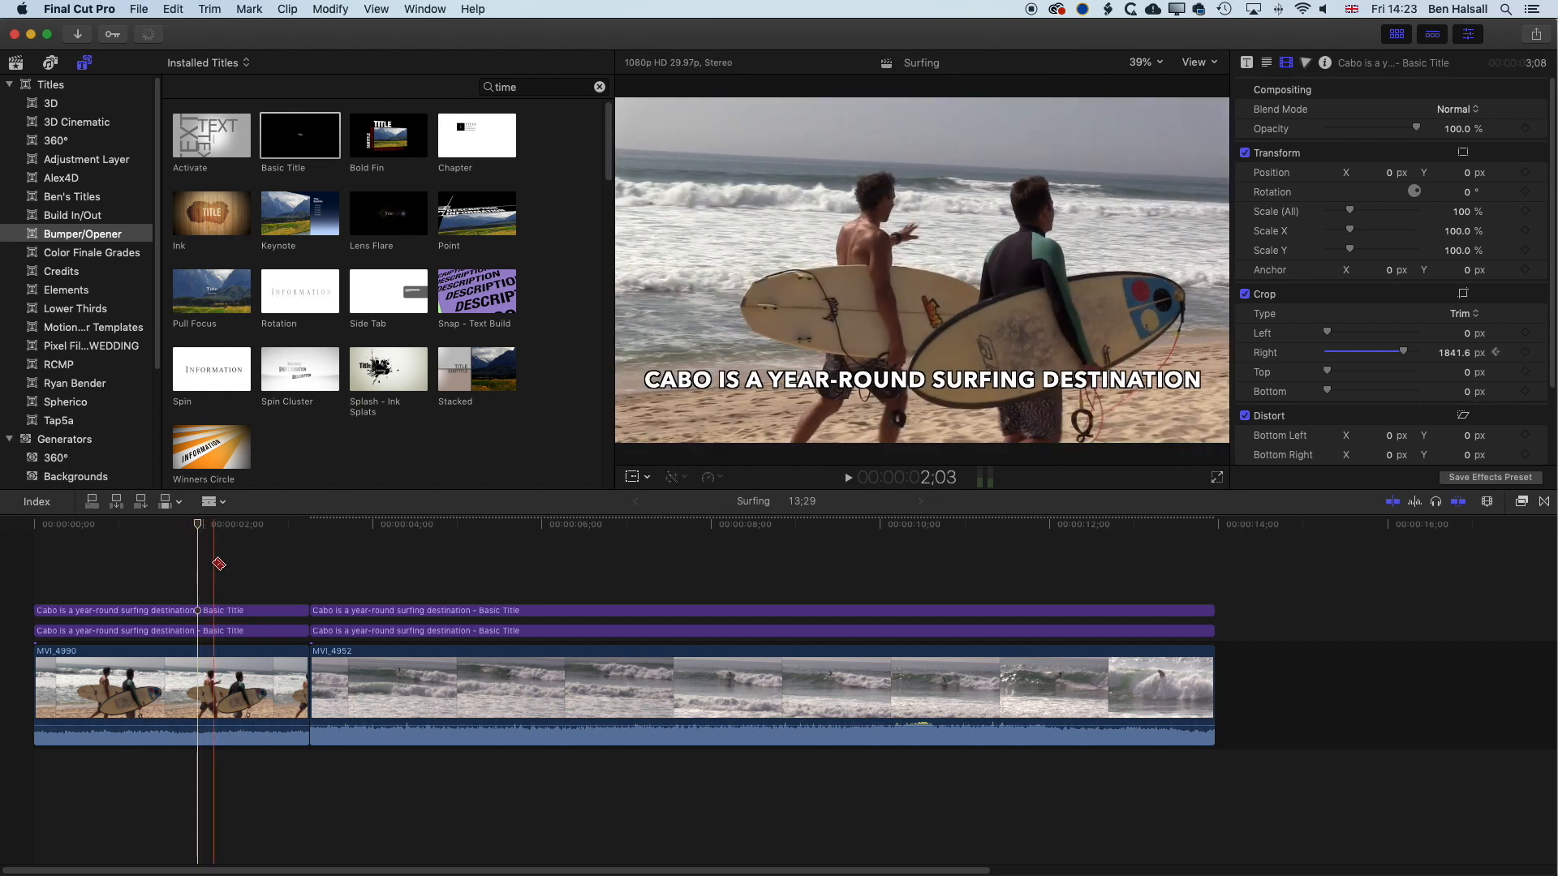
{"action": "left_click", "coordinate": [207, 500]}
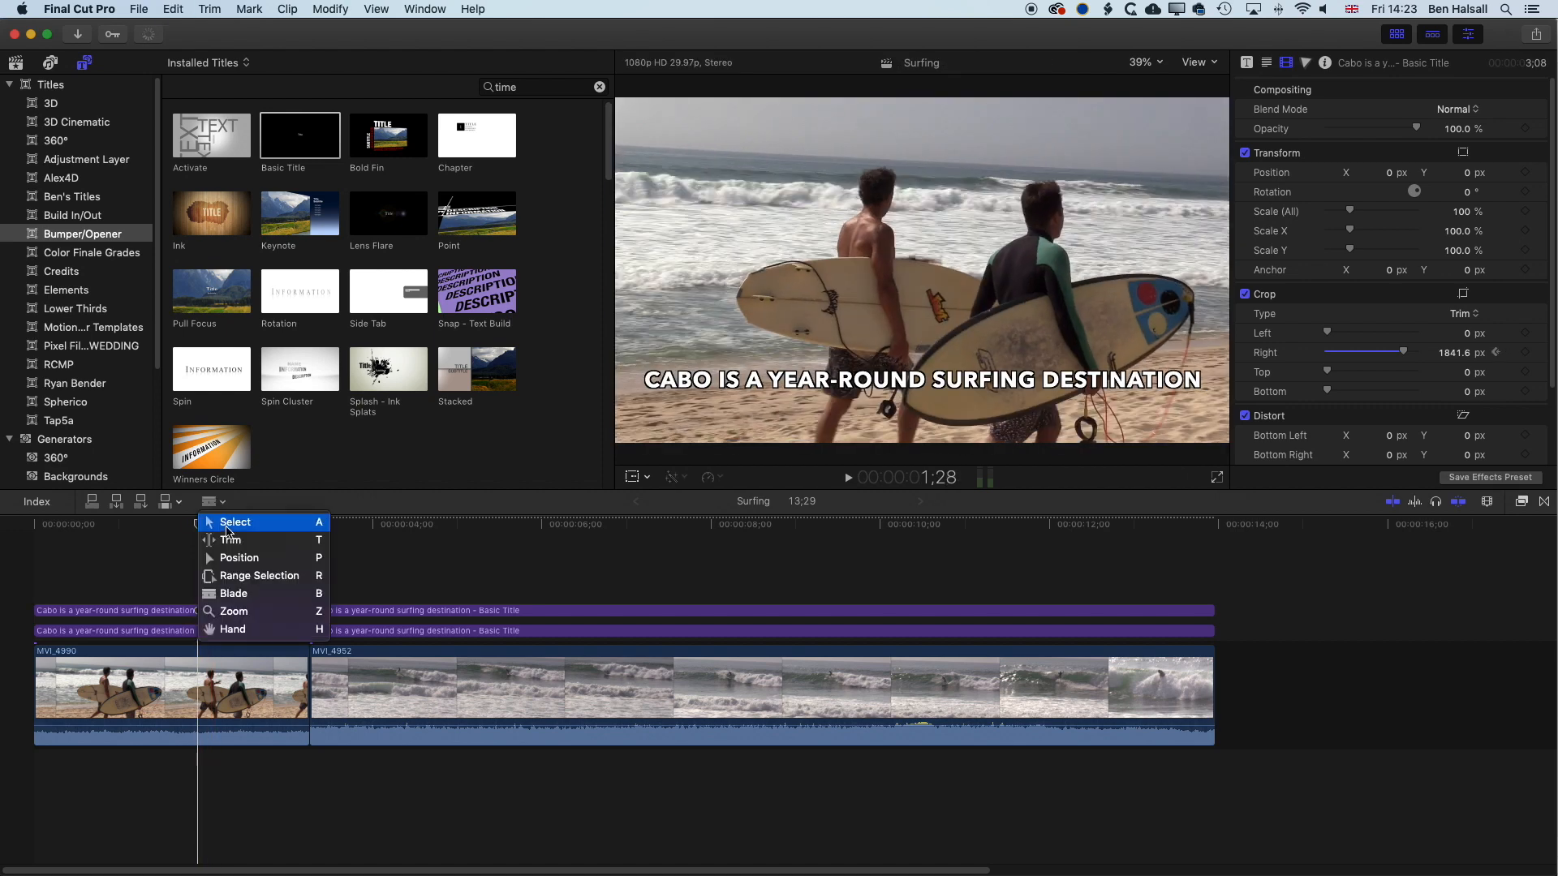
{"action": "left_click", "coordinate": [235, 522]}
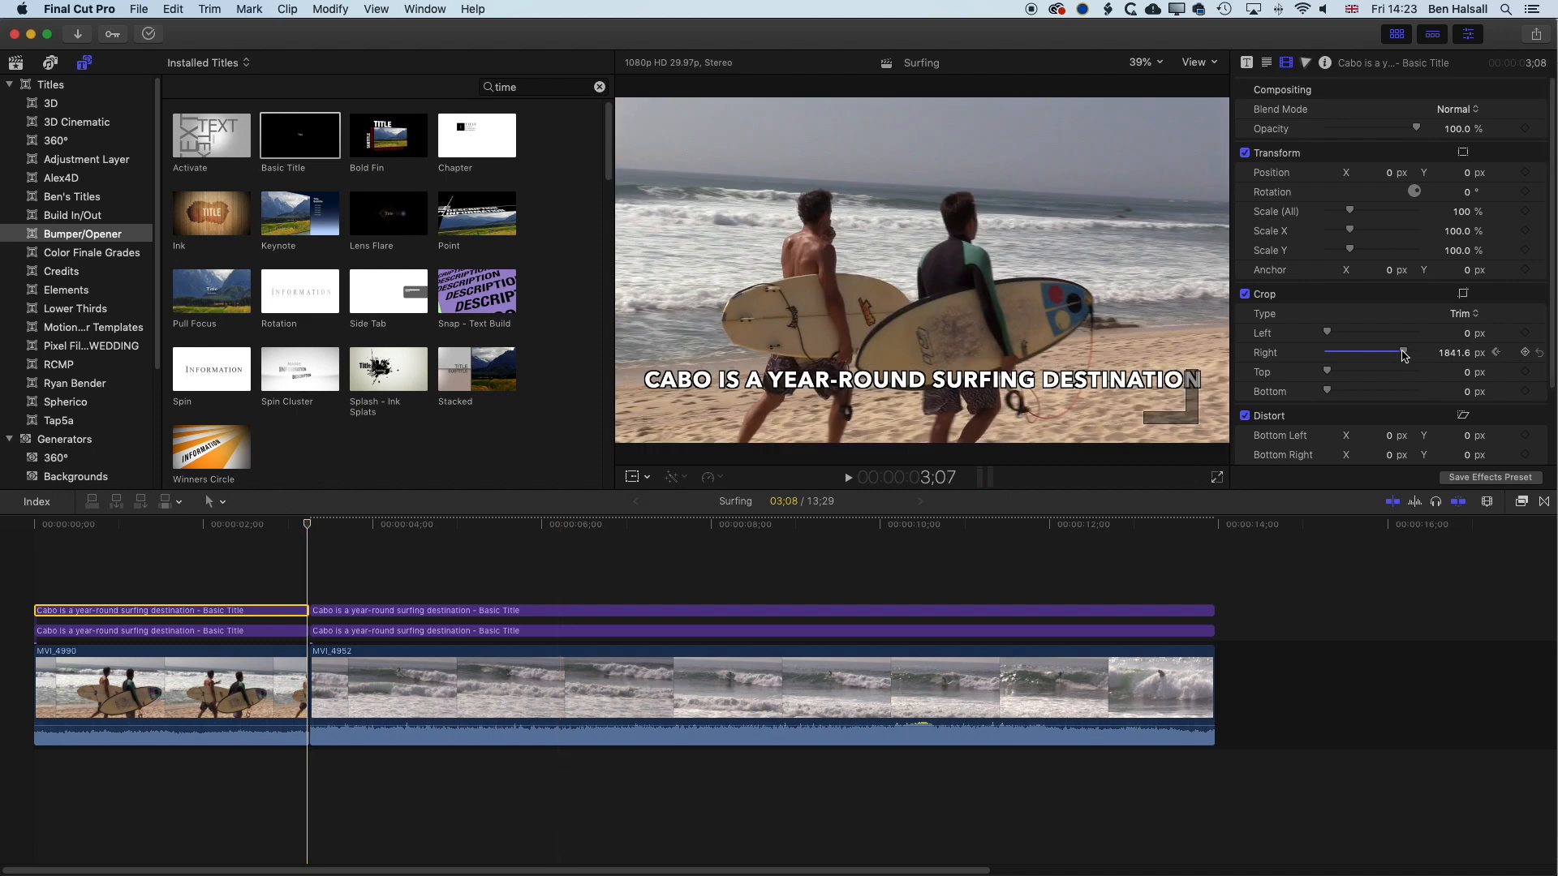
Drag an inspector slider left while bringing up the lower caption's second section
{"action": "left_click_drag", "start_coordinate": [1403, 353], "coordinate": [1359, 353]}
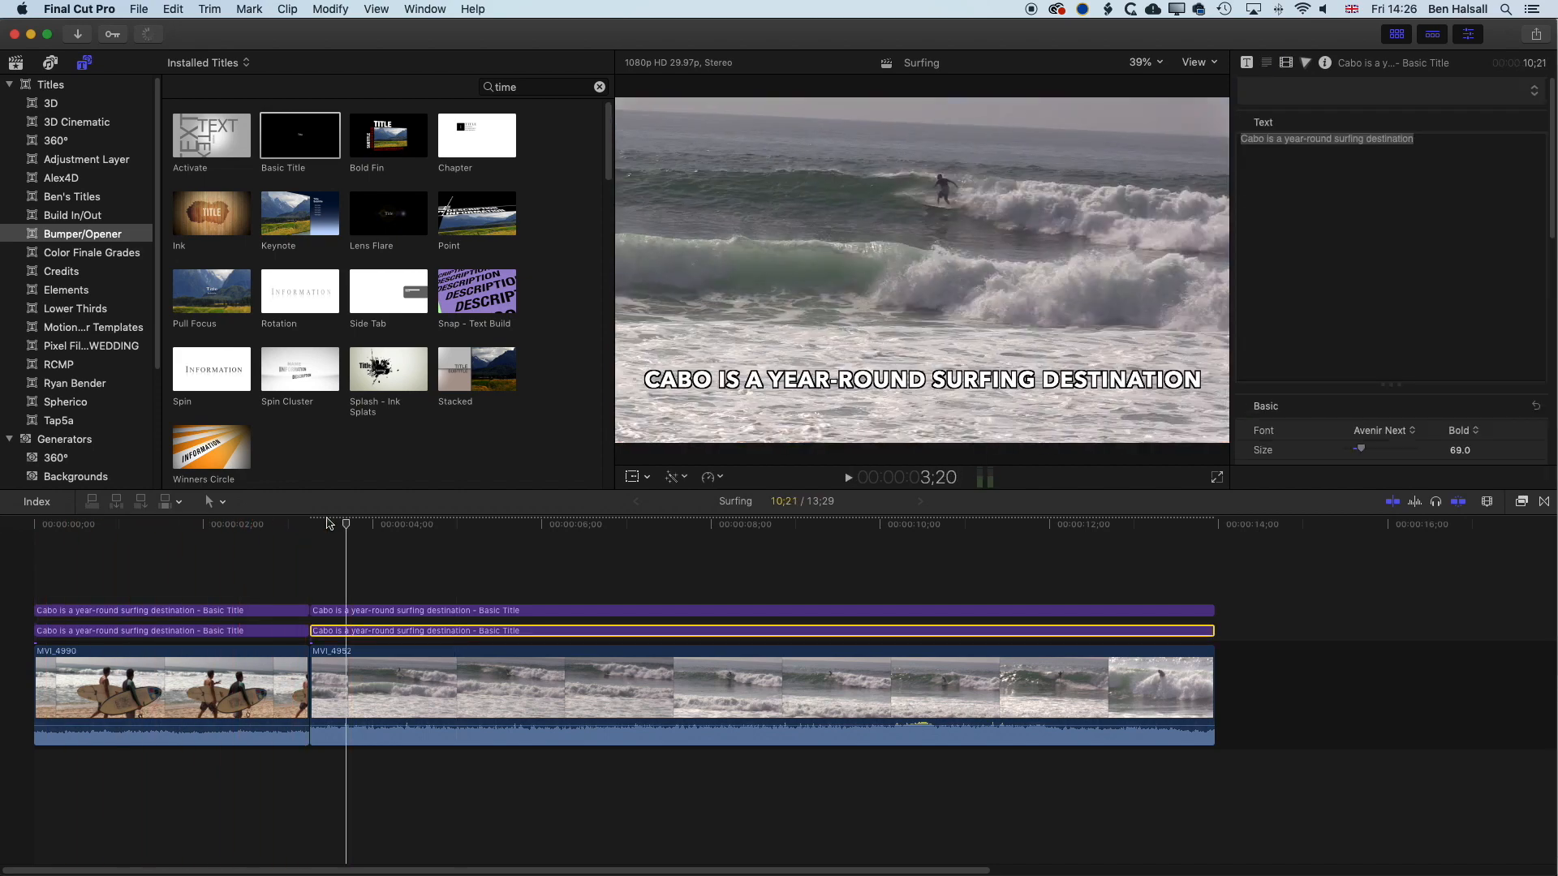
Enter 'Spring & summer swells are from the south' in the white caption, then the yellow one
{"action": "left_click", "coordinate": [342, 631]}
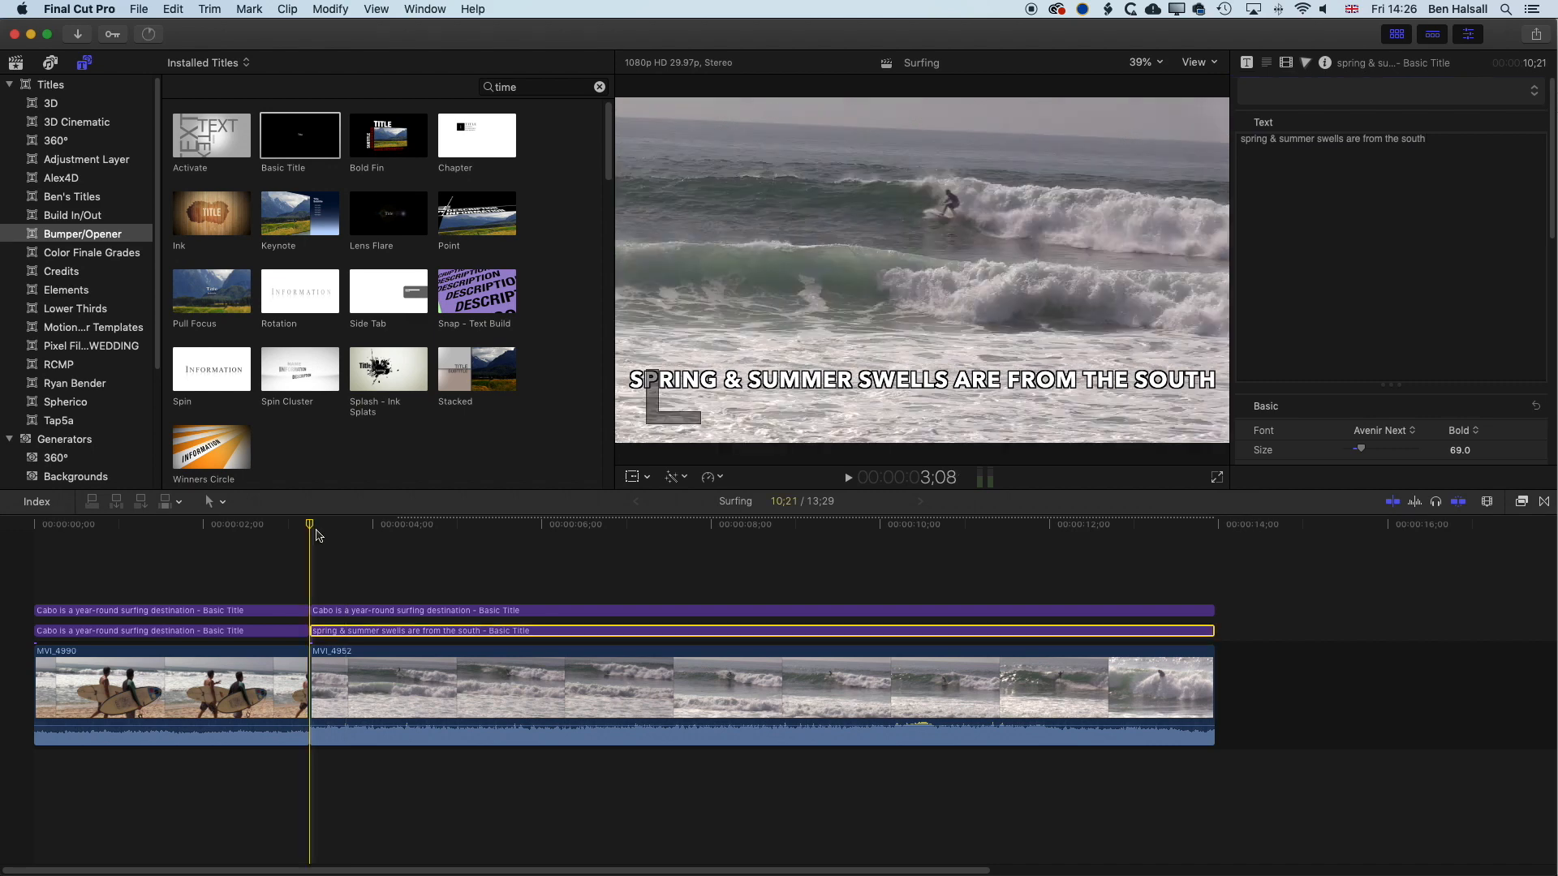
{"action": "left_click", "coordinate": [414, 610]}
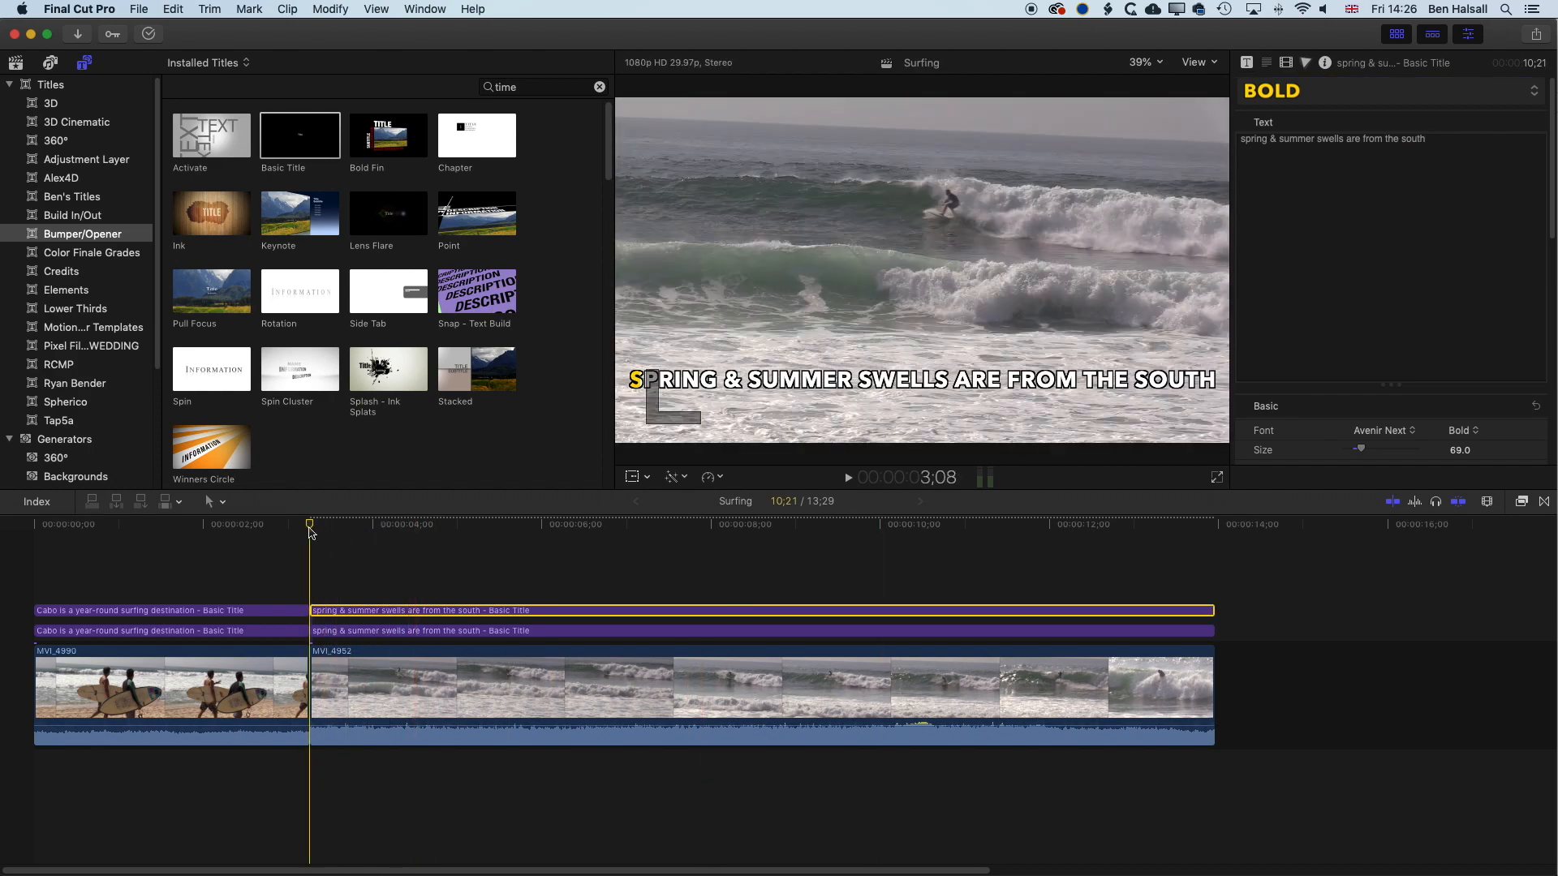
{"action": "mouse_move", "coordinate": [1247, 62]}
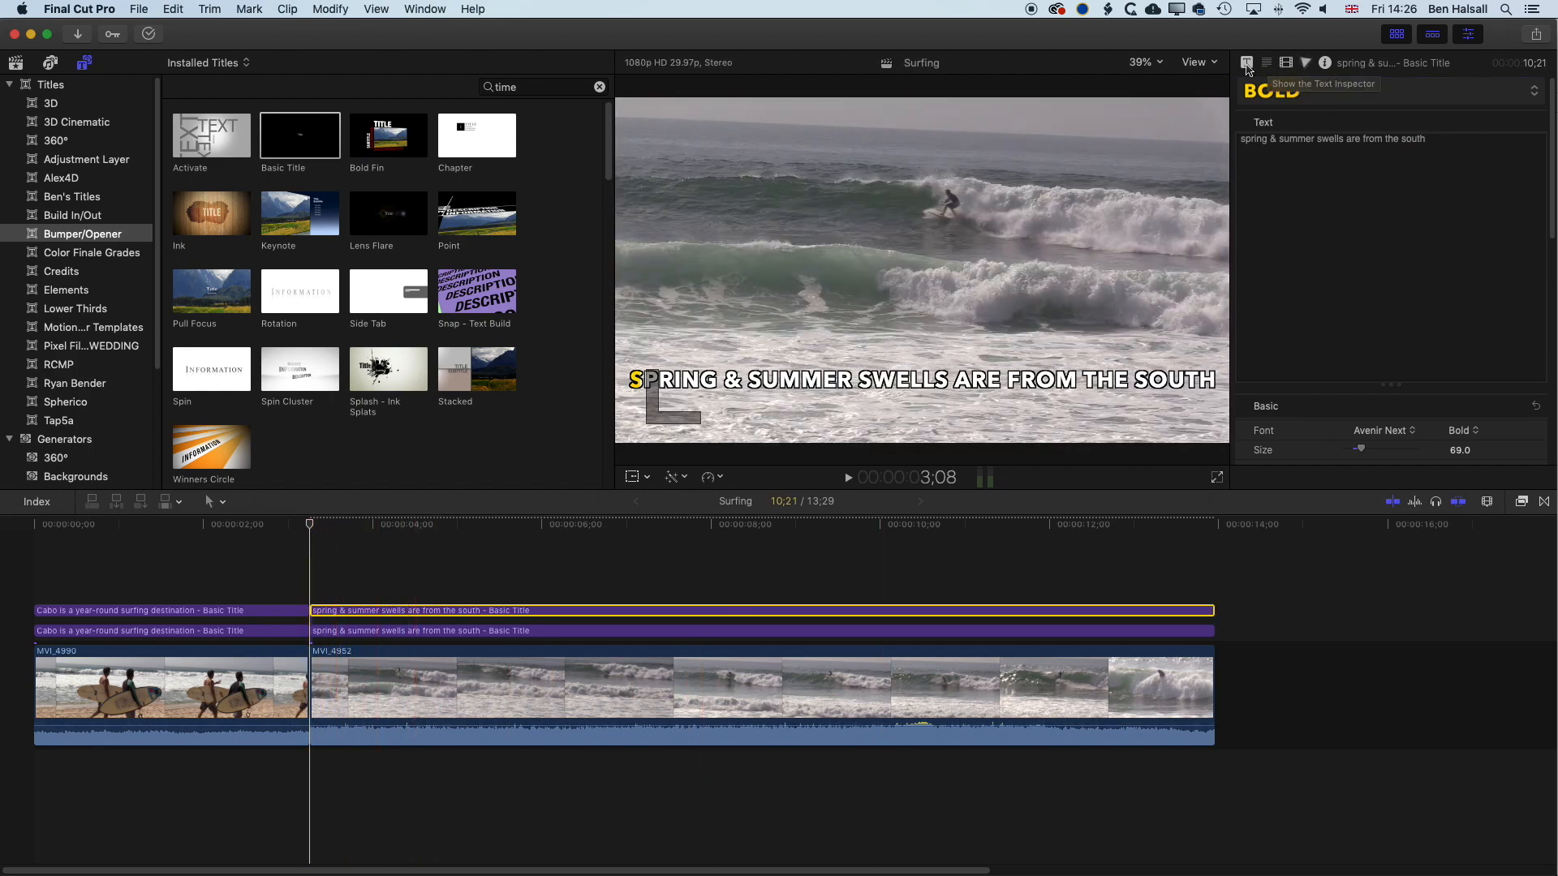
Reset the yellow caption's crop and keyframe Crop Right to hide the yellow text
{"action": "left_click", "coordinate": [1285, 62]}
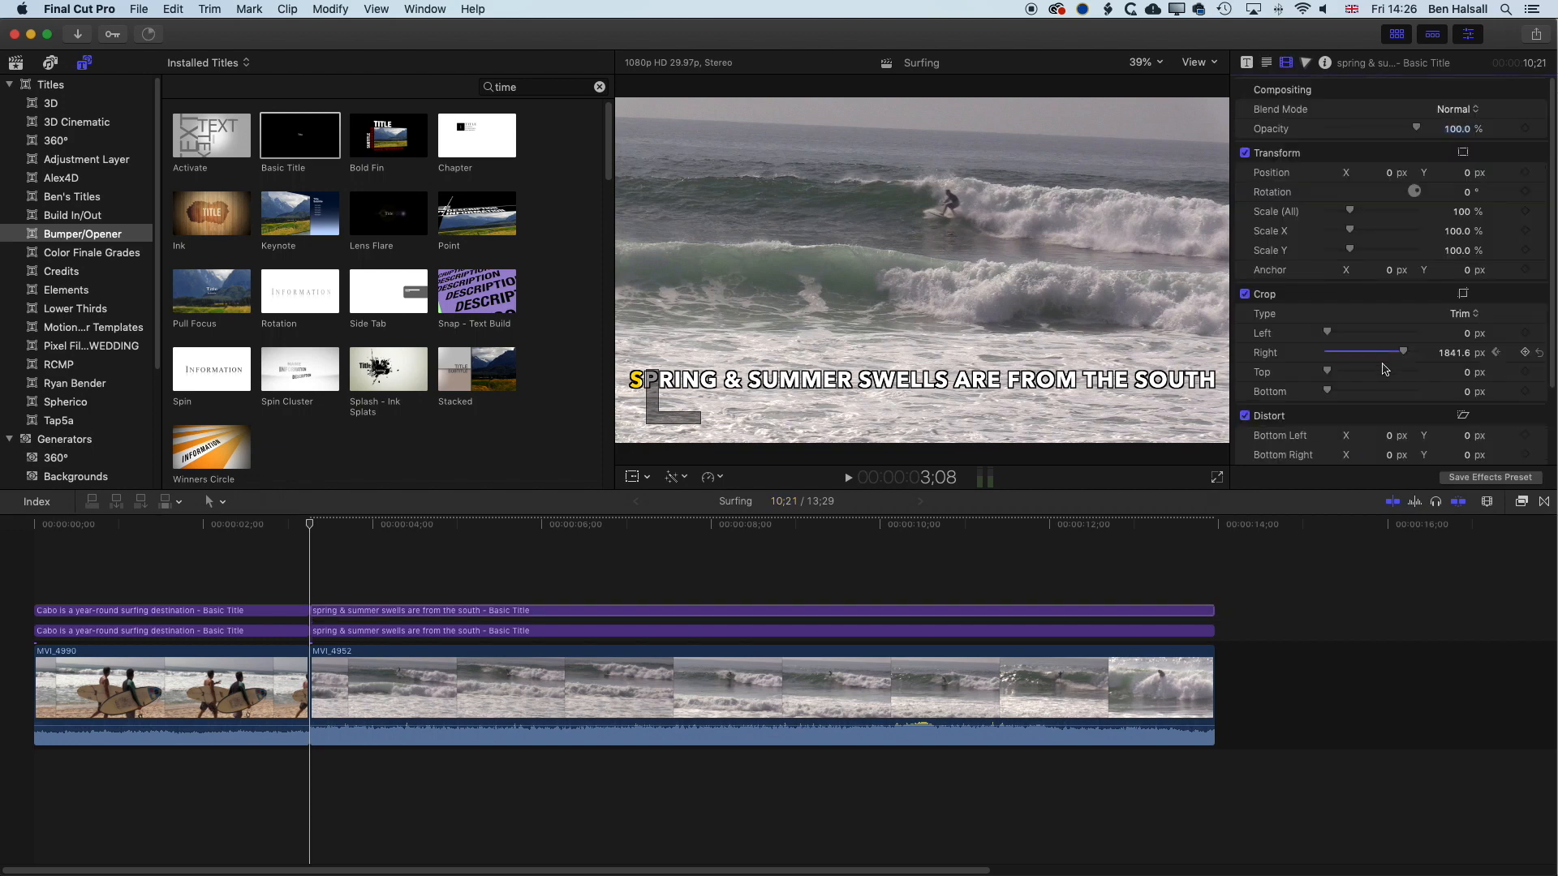
{"action": "left_click", "coordinate": [419, 611]}
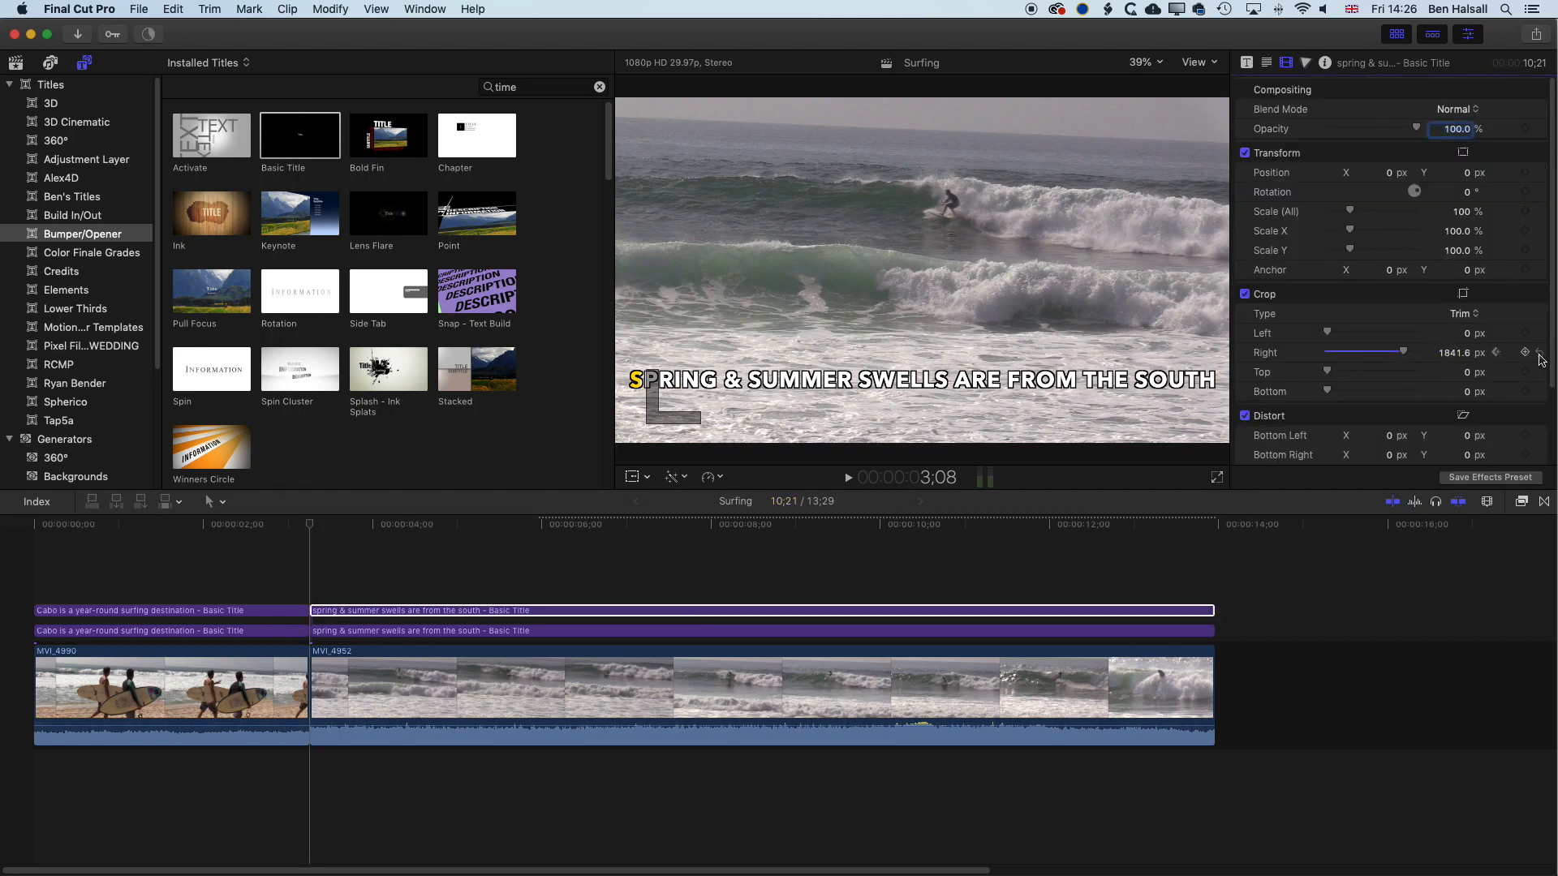
{"action": "left_click", "coordinate": [1527, 351]}
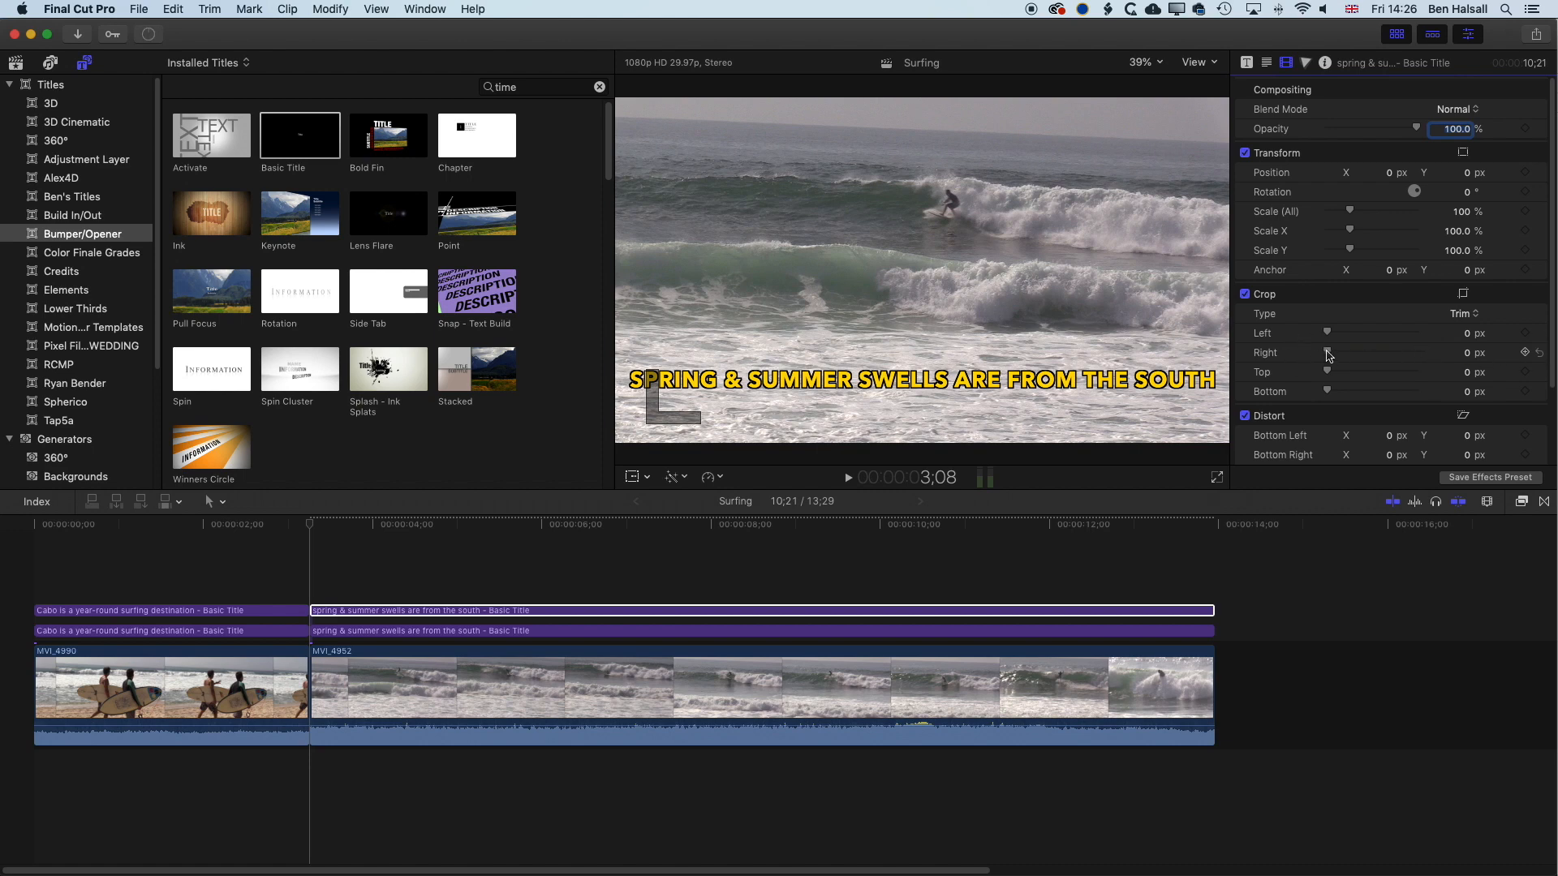
{"action": "left_click_drag", "start_coordinate": [1328, 351], "coordinate": [1413, 351]}
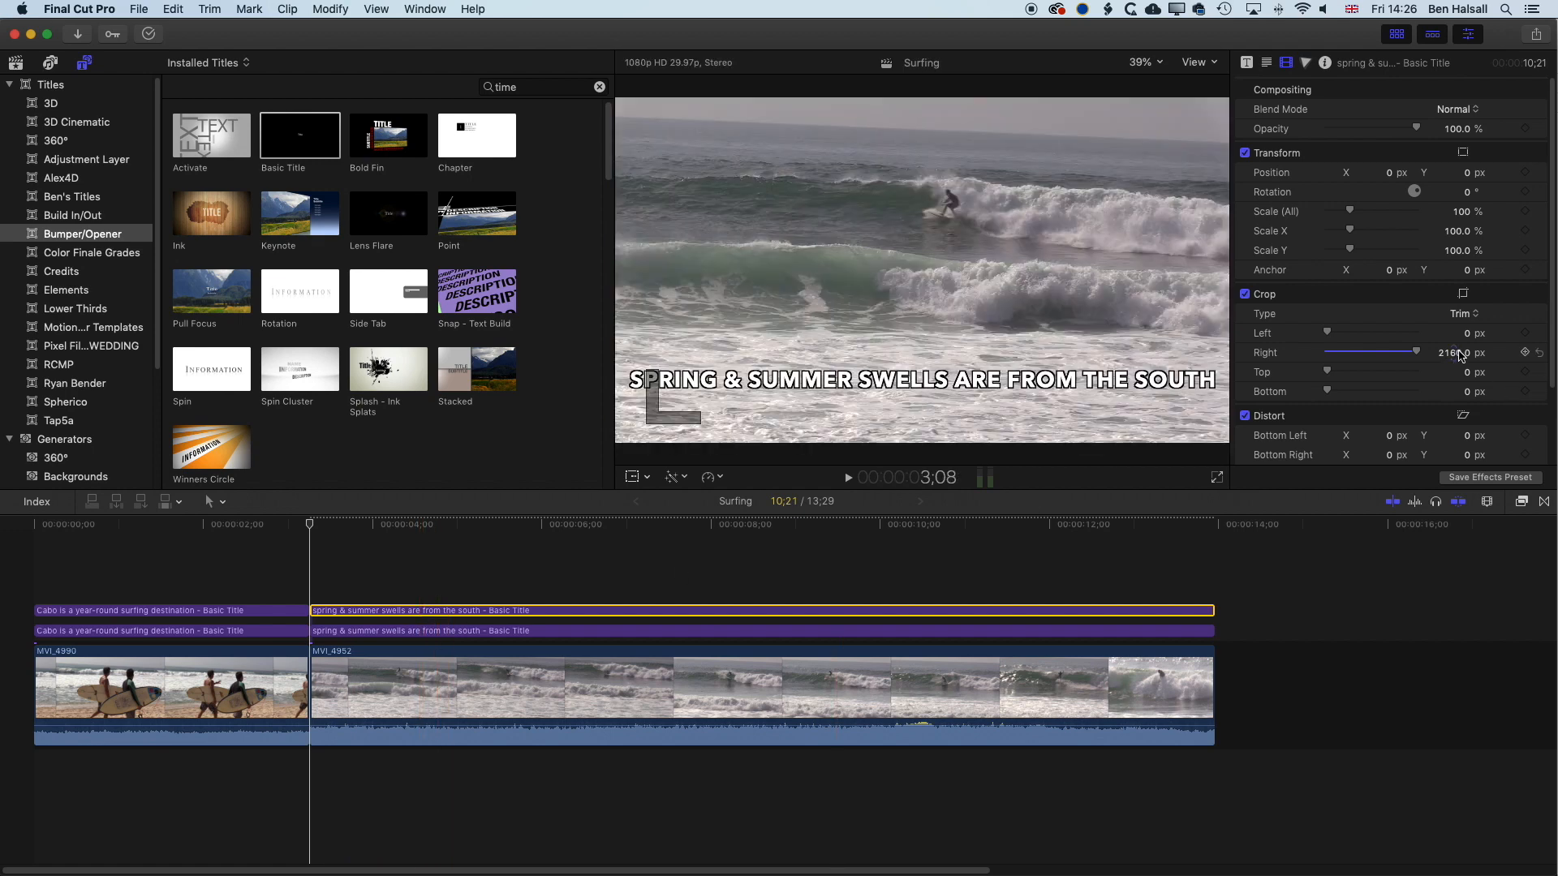
{"action": "left_click_drag", "start_coordinate": [1391, 353], "coordinate": [1406, 353]}
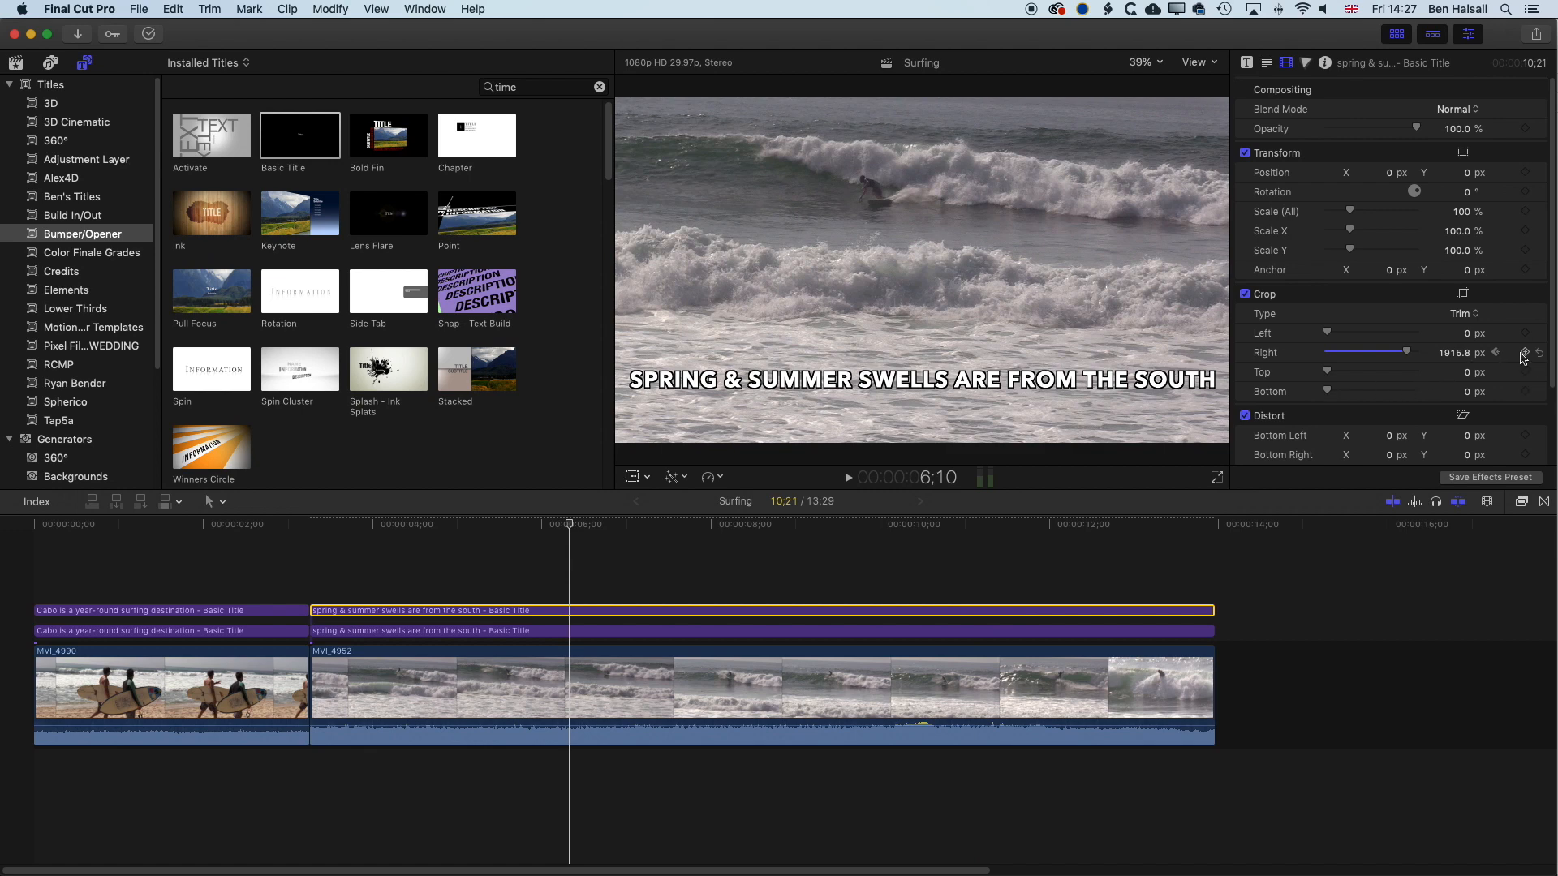
{"action": "left_click_drag", "start_coordinate": [1408, 352], "coordinate": [1404, 352]}
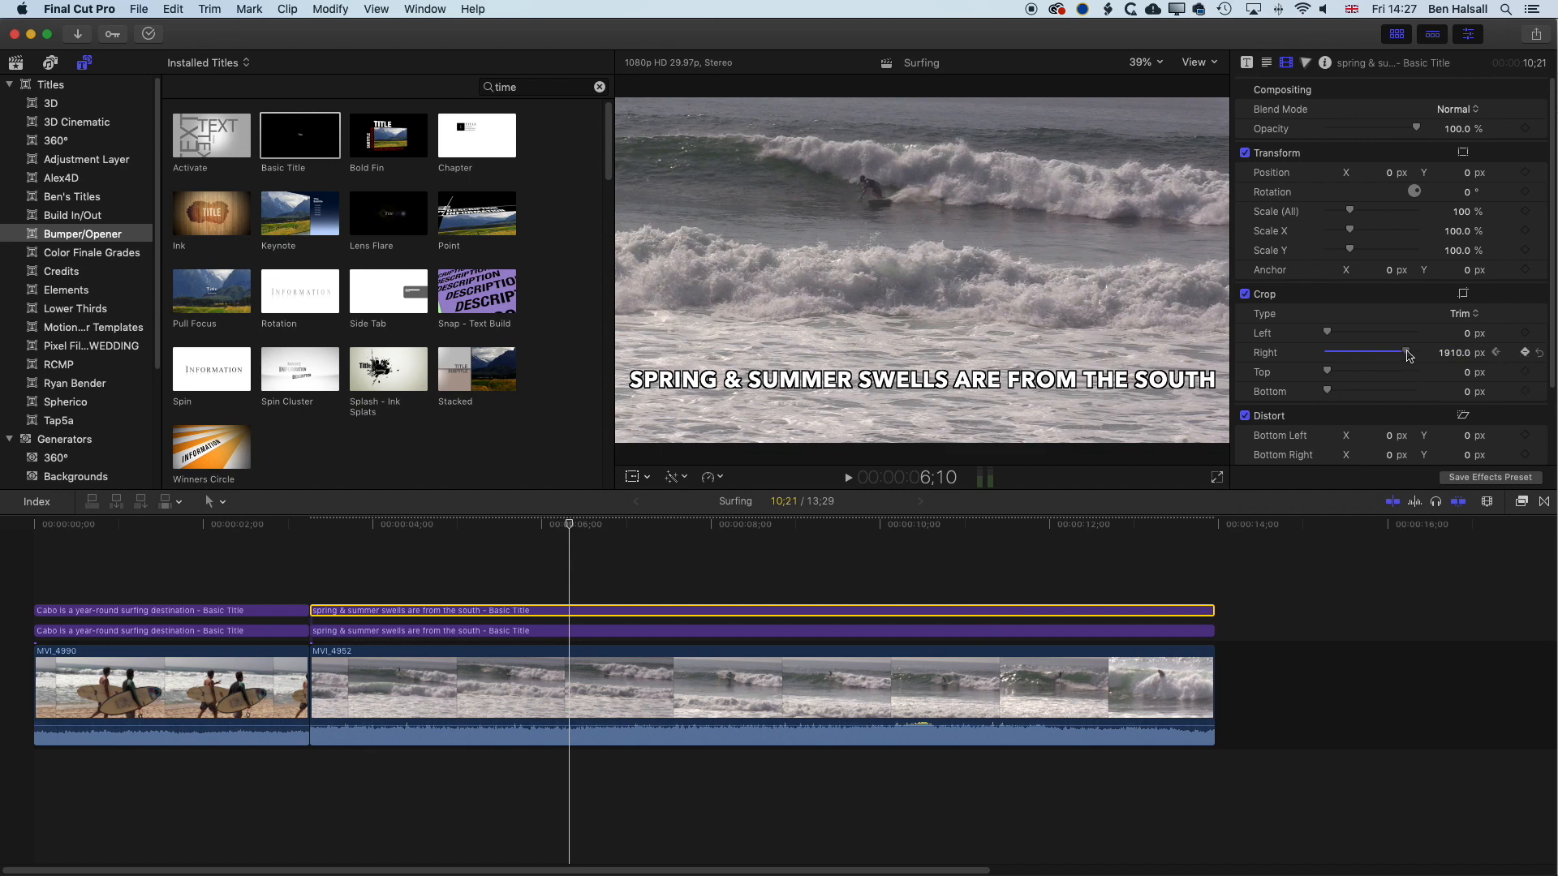
{"action": "left_click_drag", "start_coordinate": [1406, 353], "coordinate": [1331, 353]}
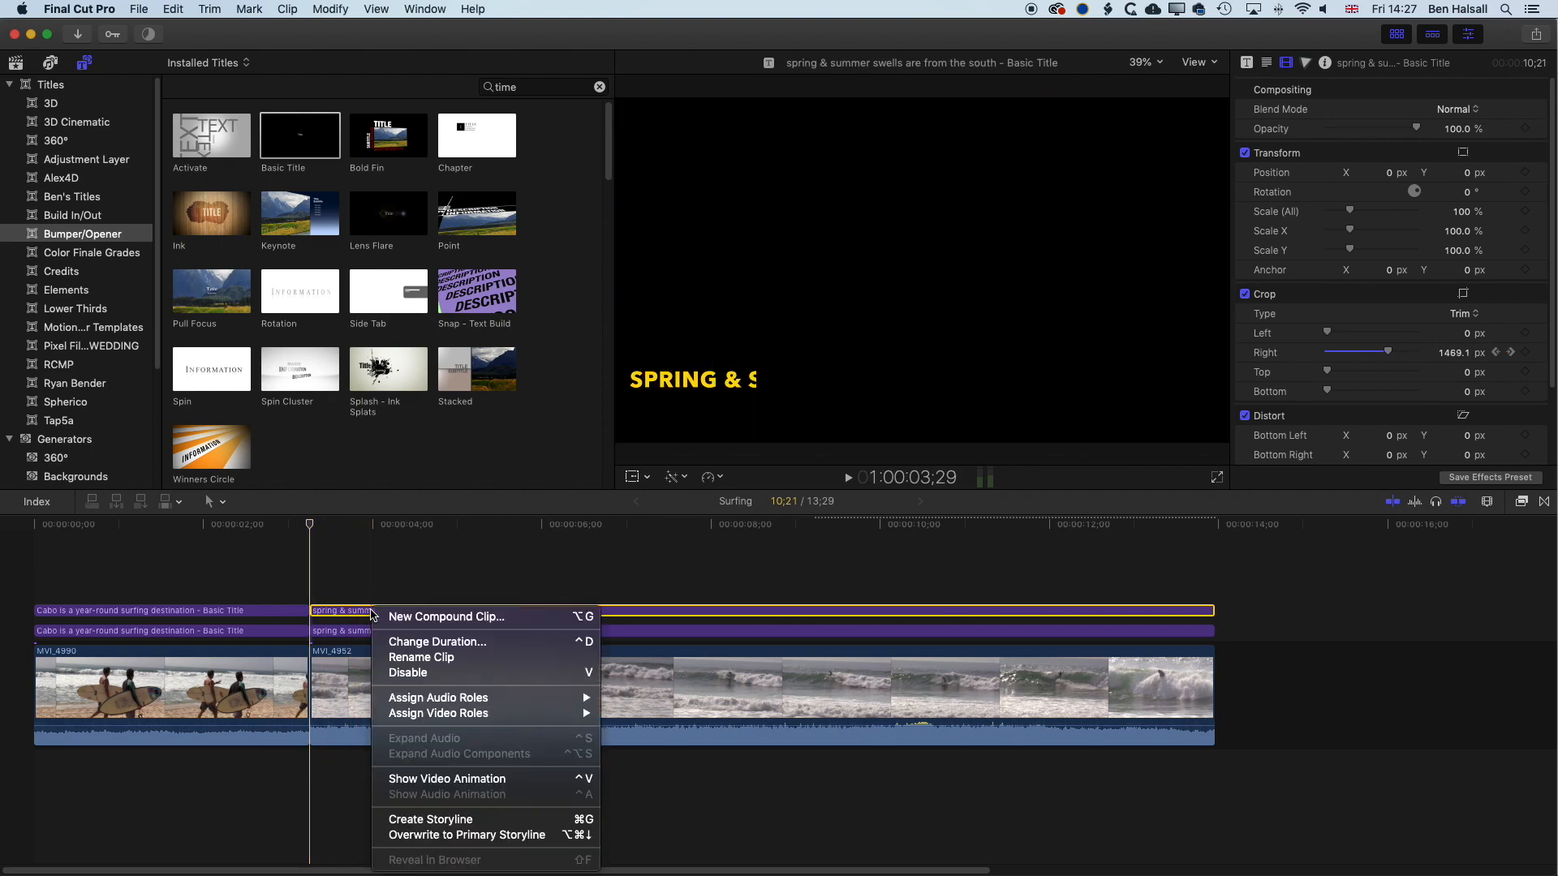
{"action": "mouse_move", "coordinate": [447, 779]}
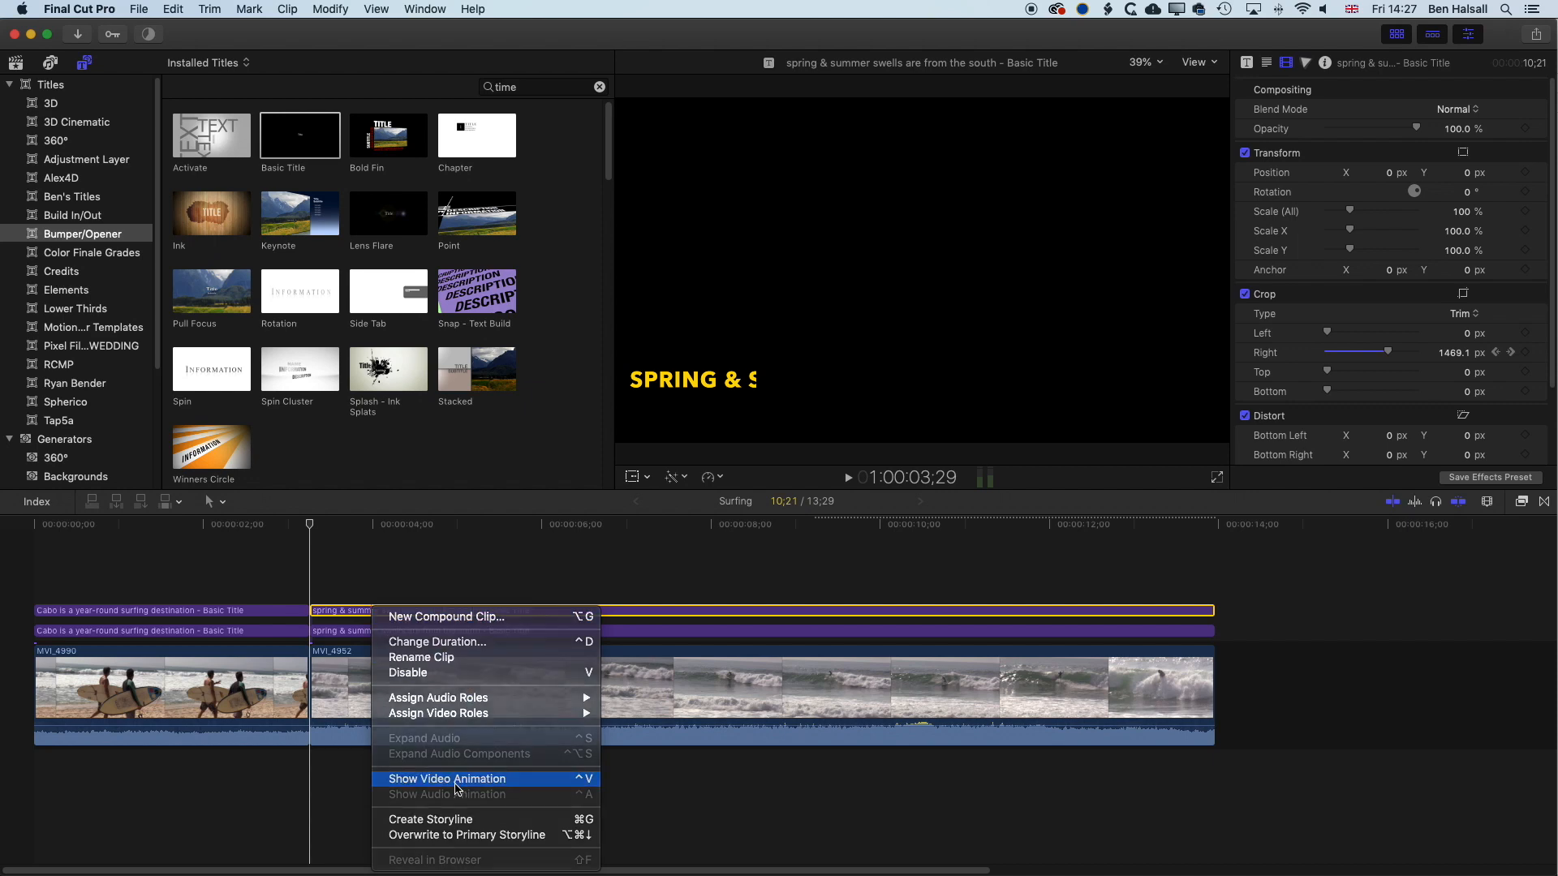
Show the yellow title's video animation and move its ending crop keyframe to about 5:24
{"action": "left_click", "coordinate": [446, 778]}
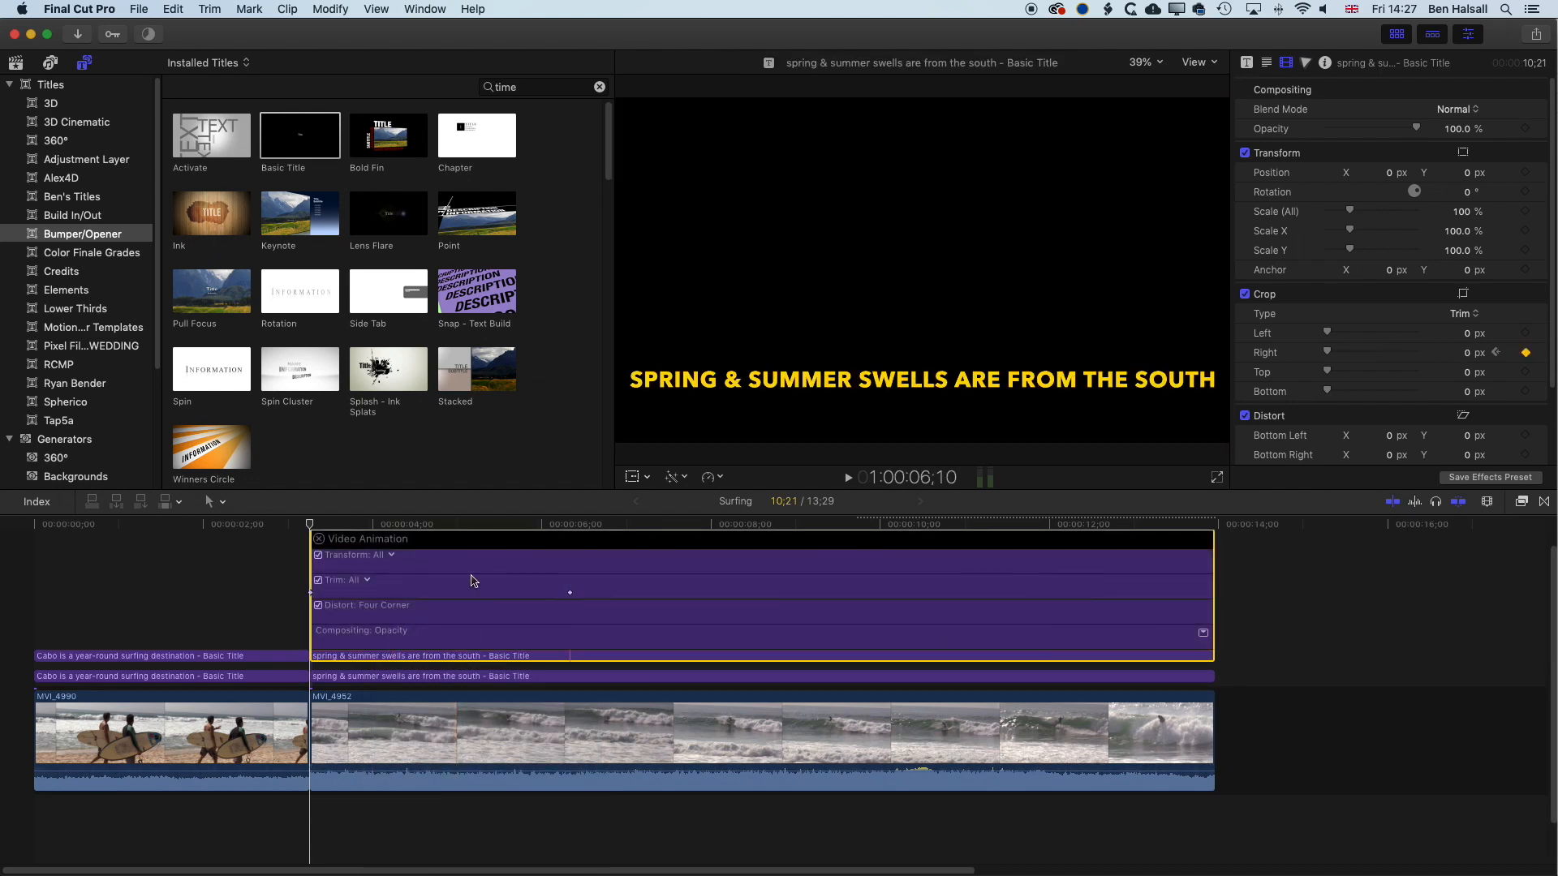
{"action": "mouse_move", "coordinate": [575, 598]}
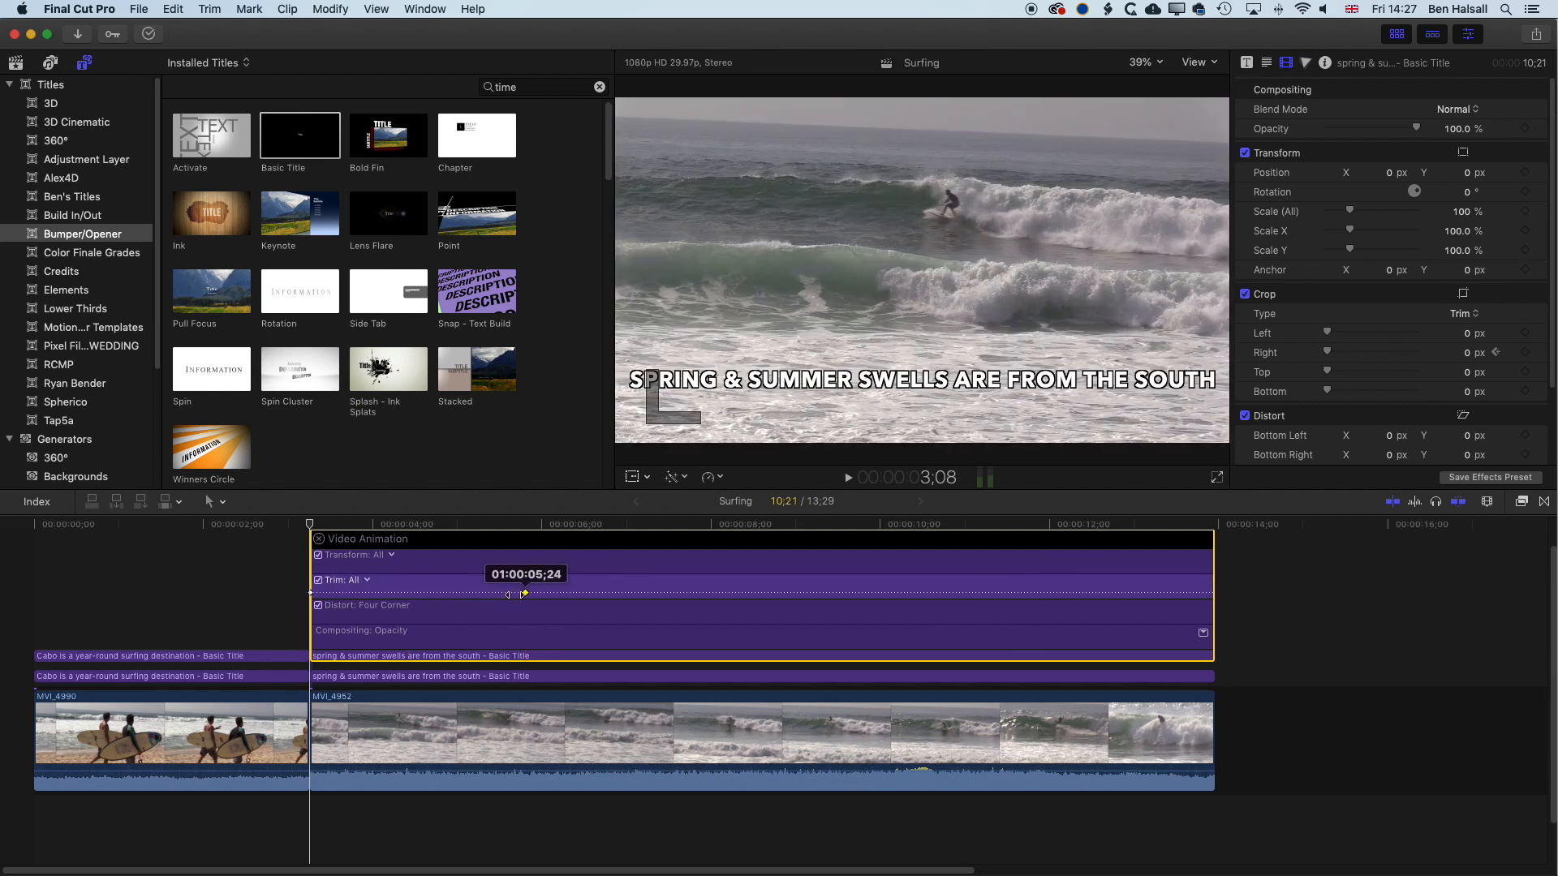
{"action": "left_click", "coordinate": [847, 478]}
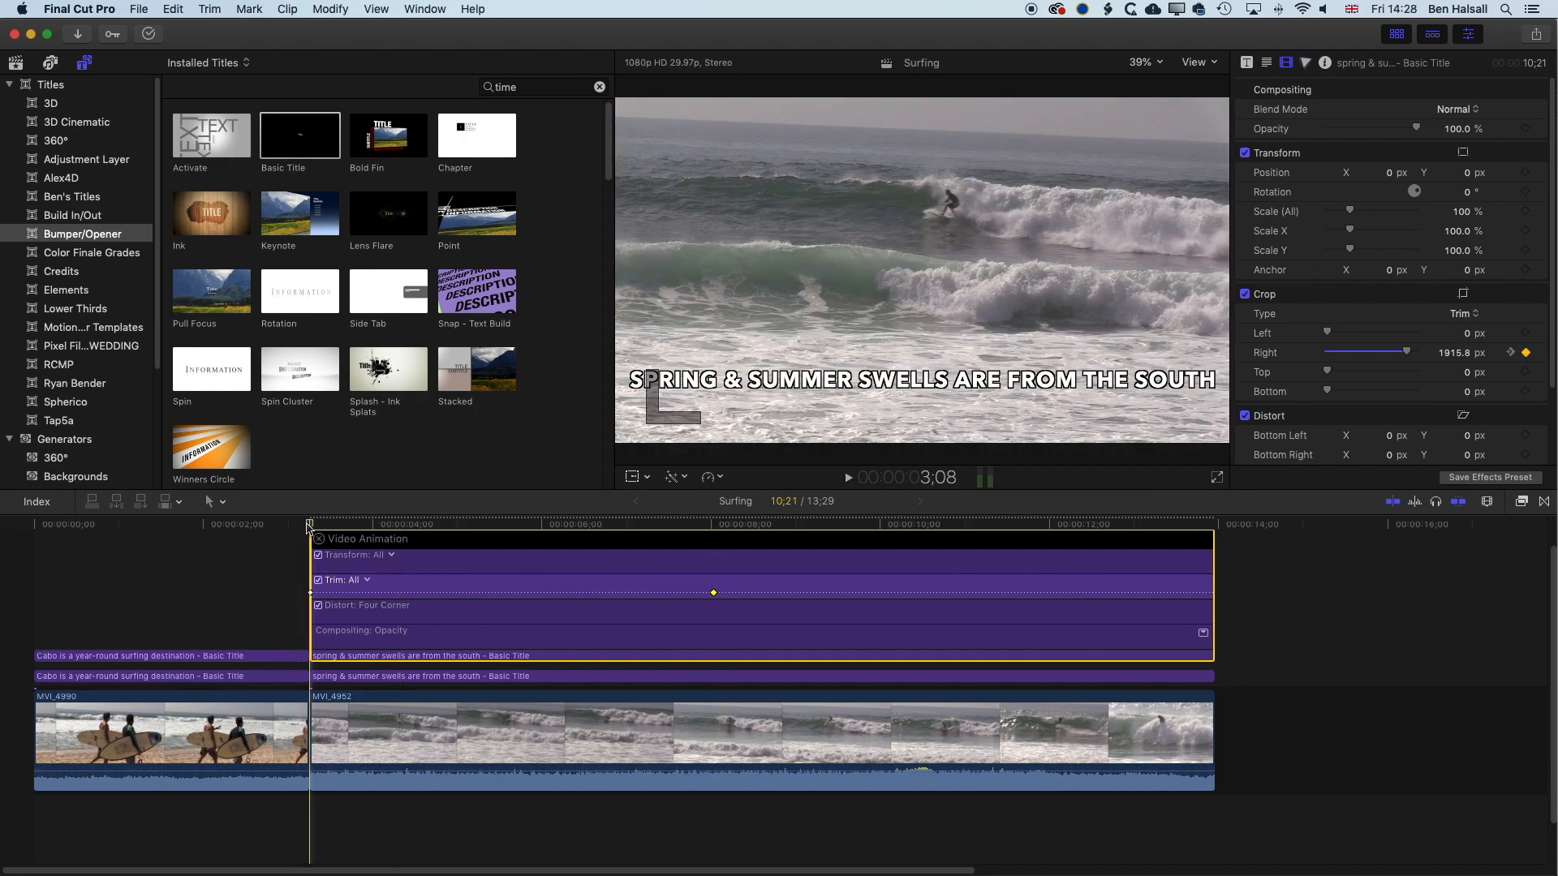
{"action": "left_click", "coordinate": [847, 478]}
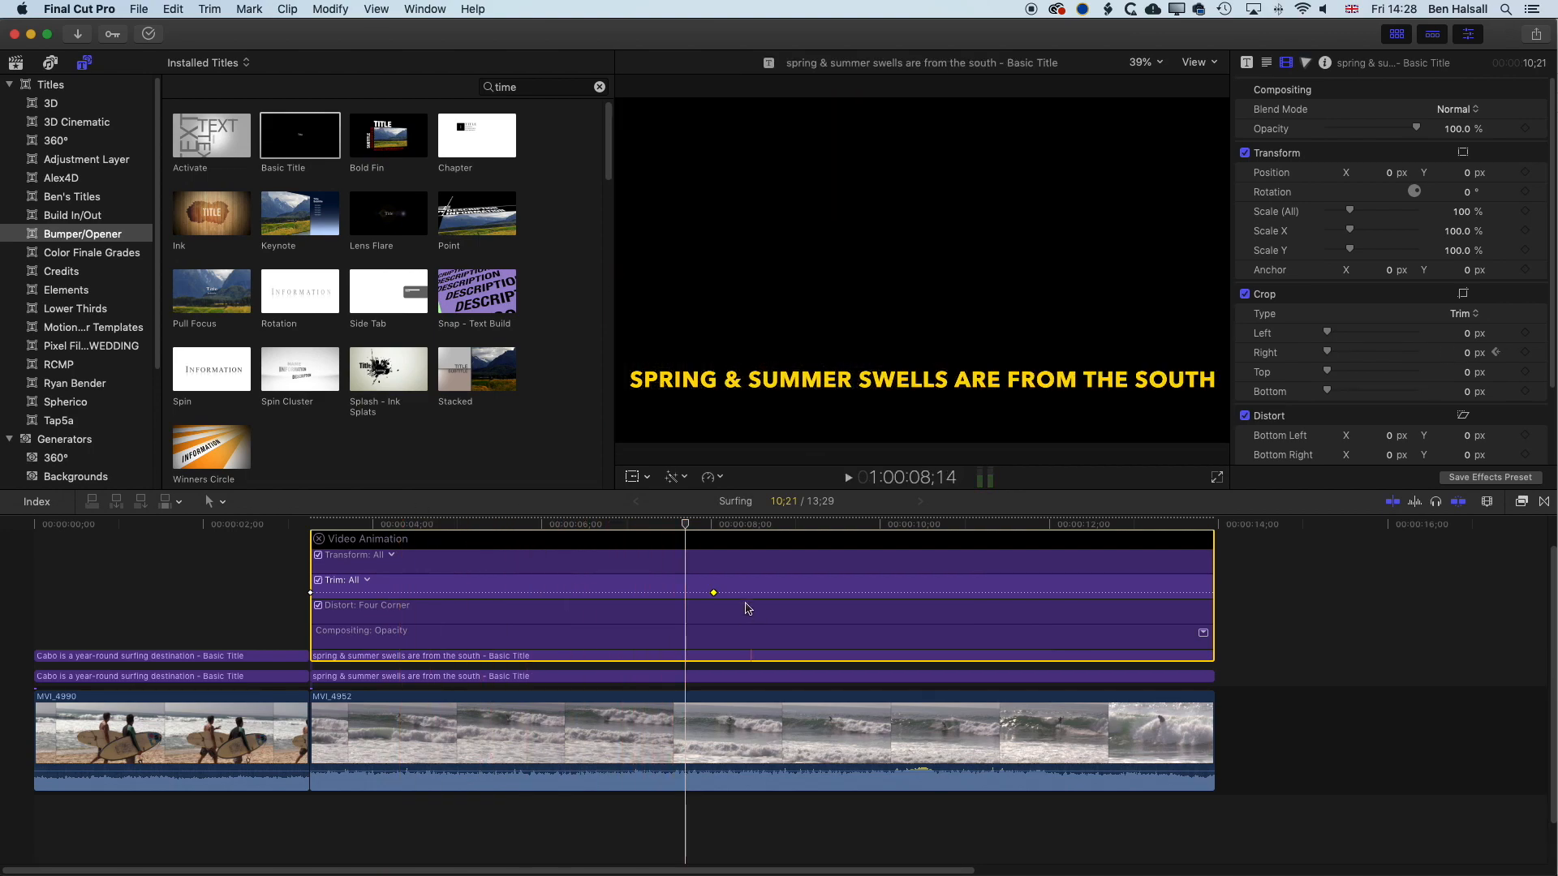
Add Crop Right keyframes at 5;08 and 6;10 set to 1154.4 px, holding after 'Spring & Summer'
{"action": "left_click_drag", "start_coordinate": [712, 592], "coordinate": [729, 592]}
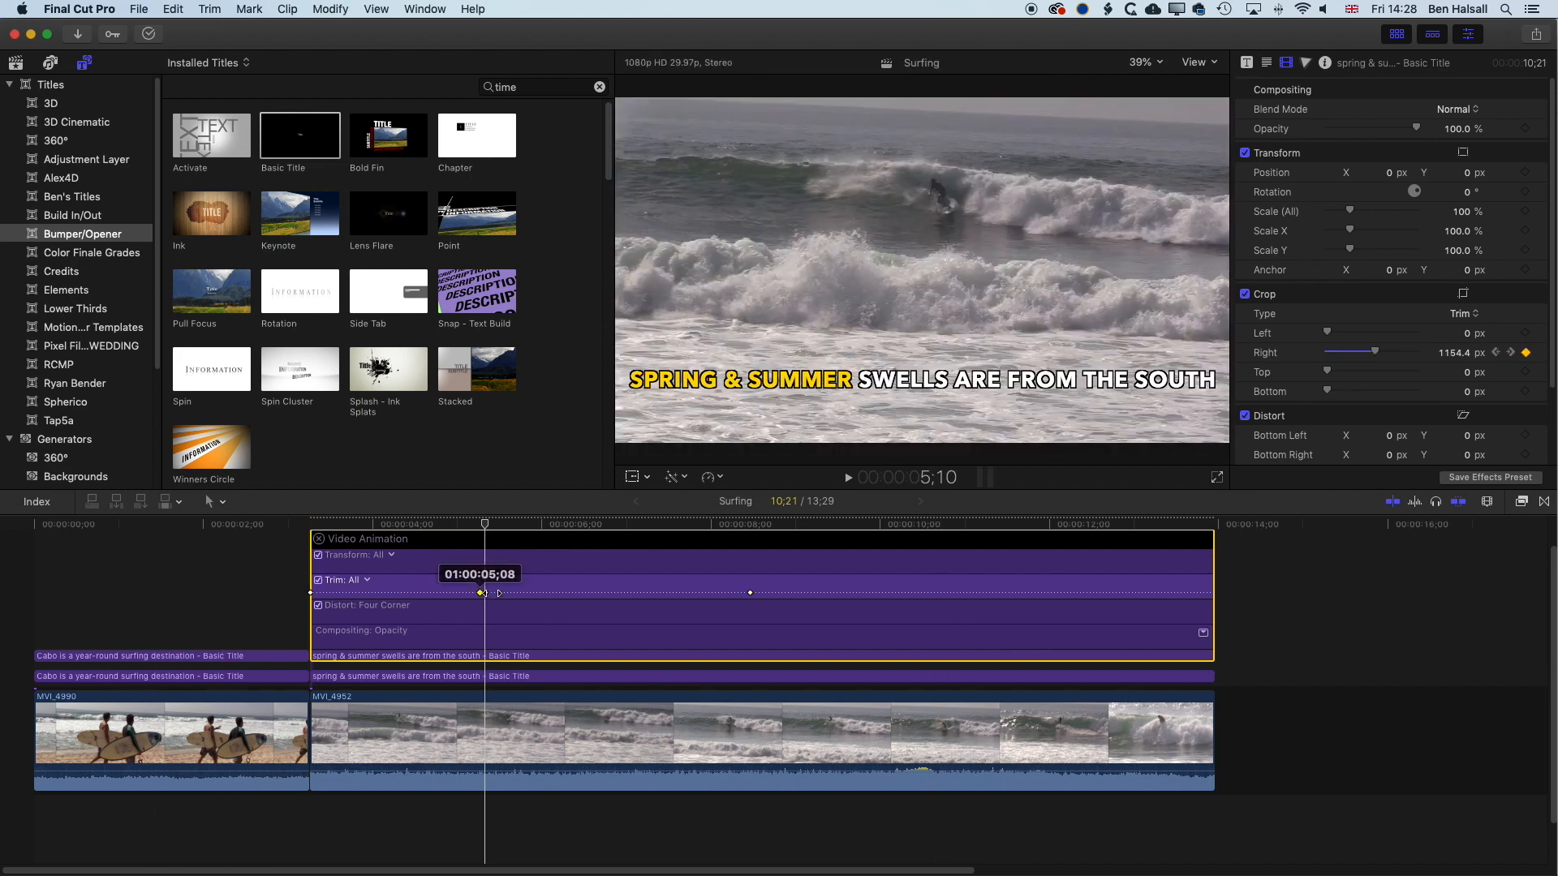
{"action": "left_click_drag", "start_coordinate": [482, 593], "coordinate": [519, 593]}
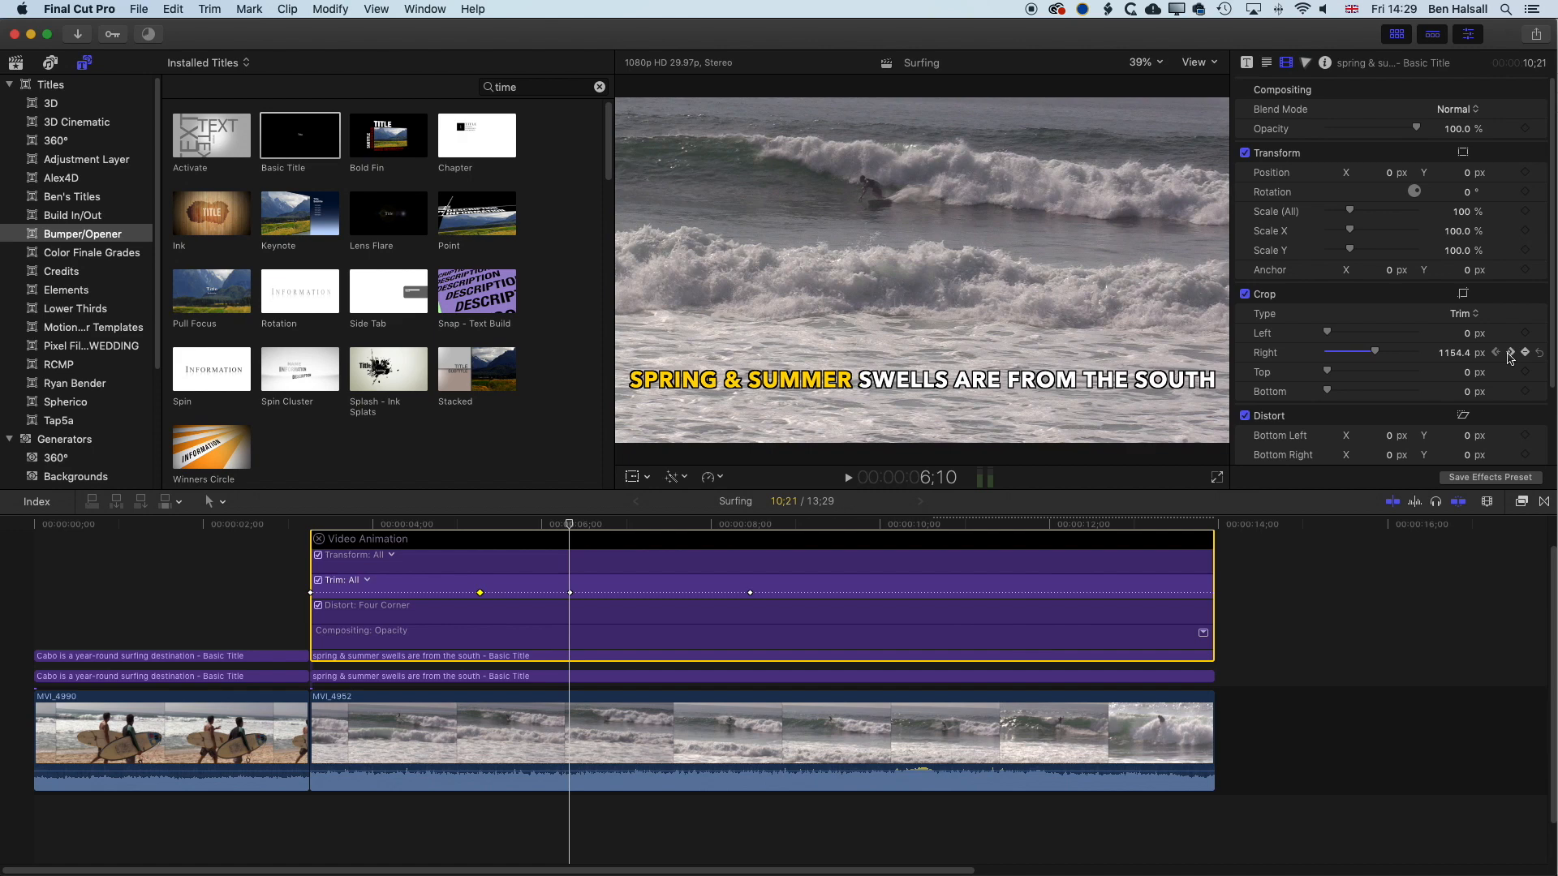
{"action": "mouse_move", "coordinate": [1509, 357]}
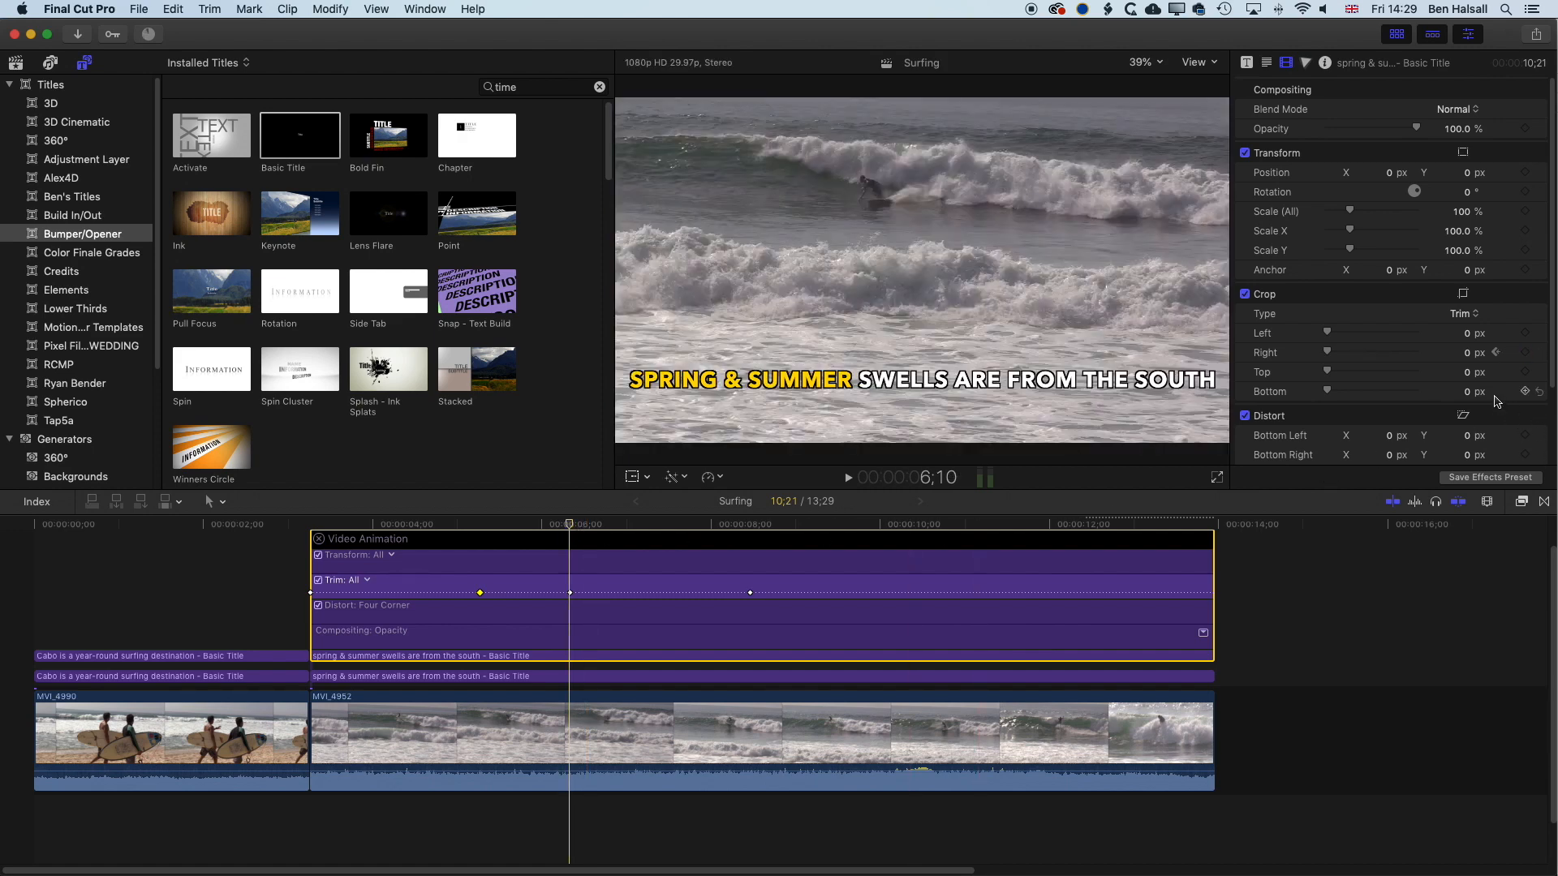
{"action": "left_click_drag", "start_coordinate": [1327, 351], "coordinate": [1377, 352]}
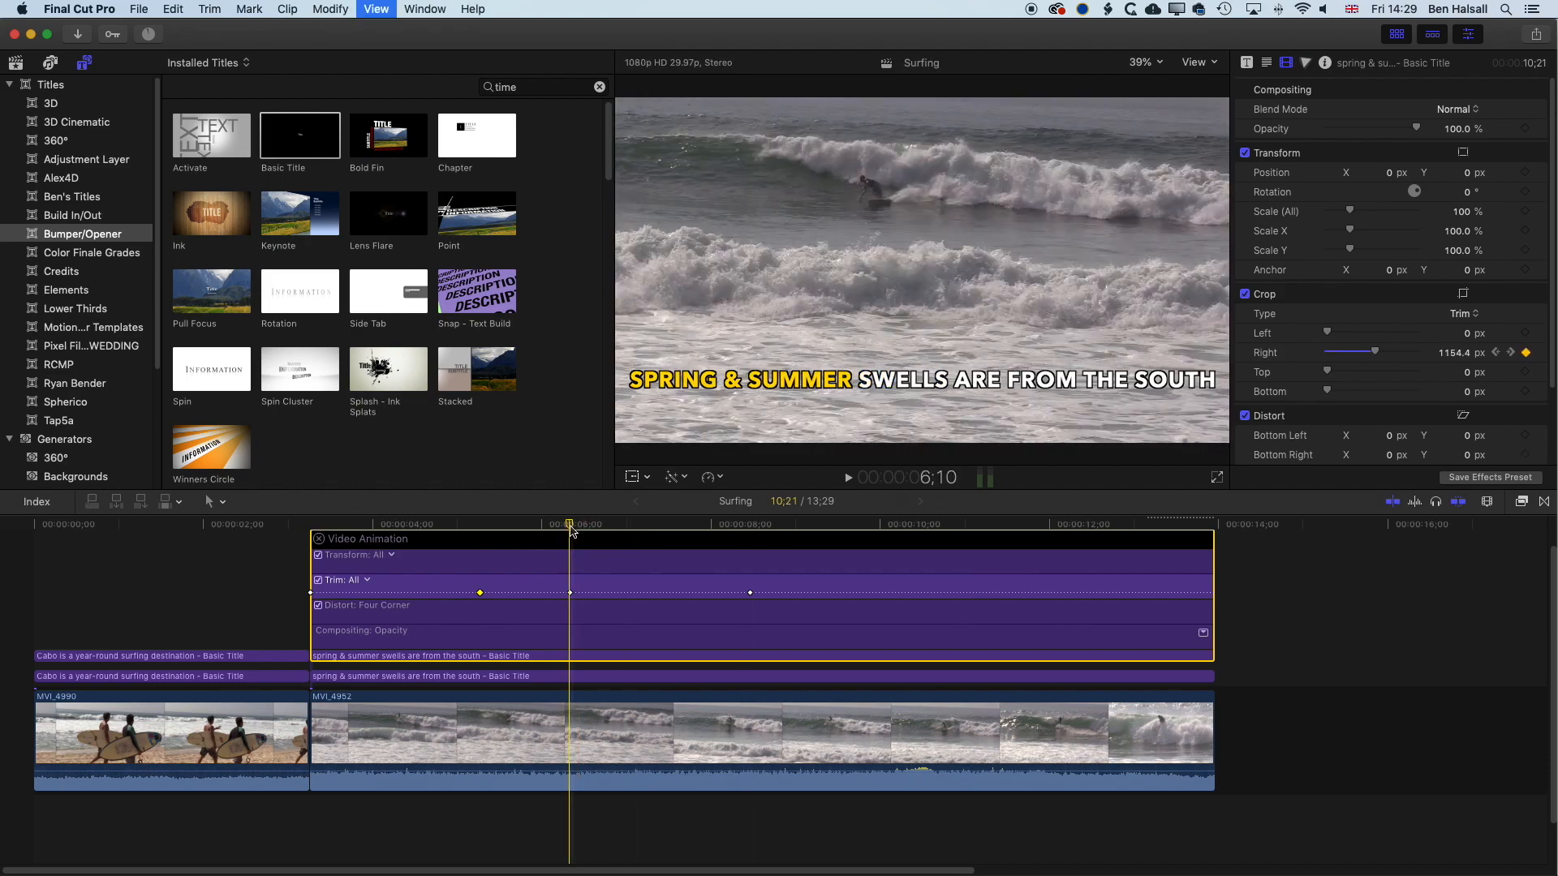